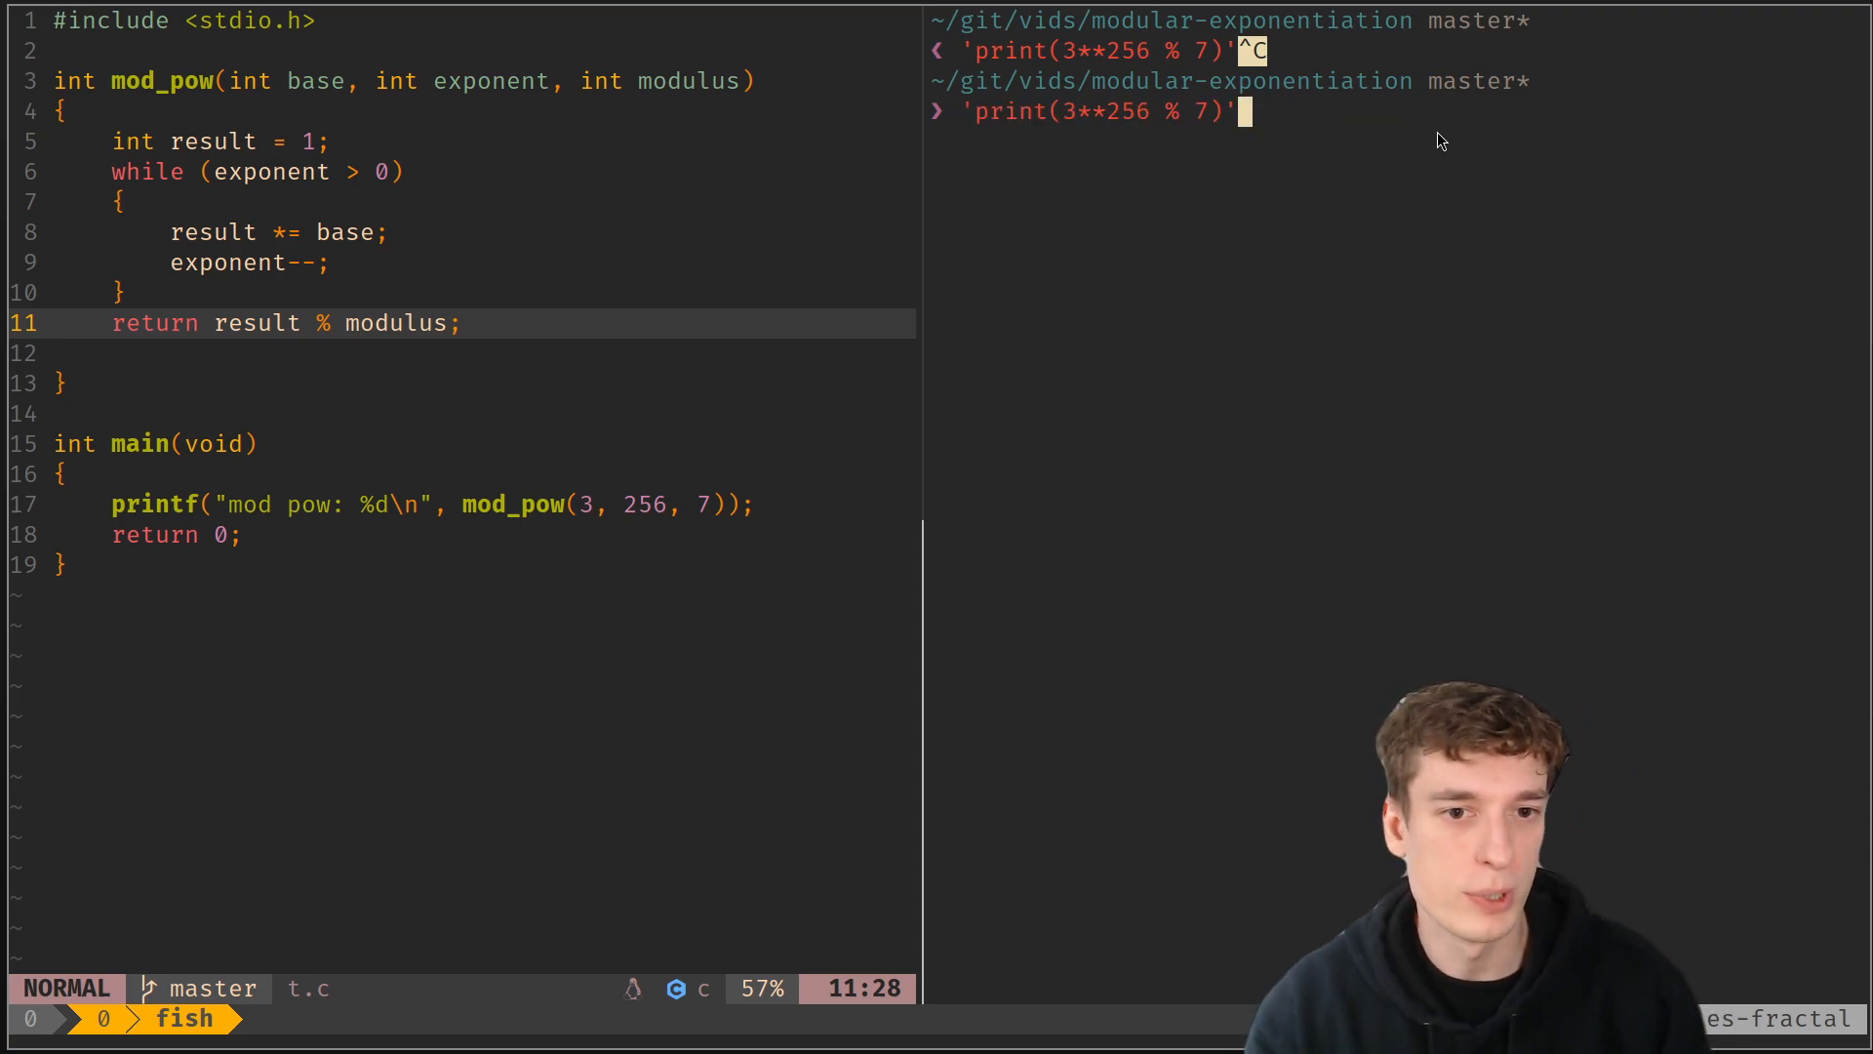
# Run a Python one-liner confirming 3**256 % 7 prints 4
pyautogui.write('python -c')
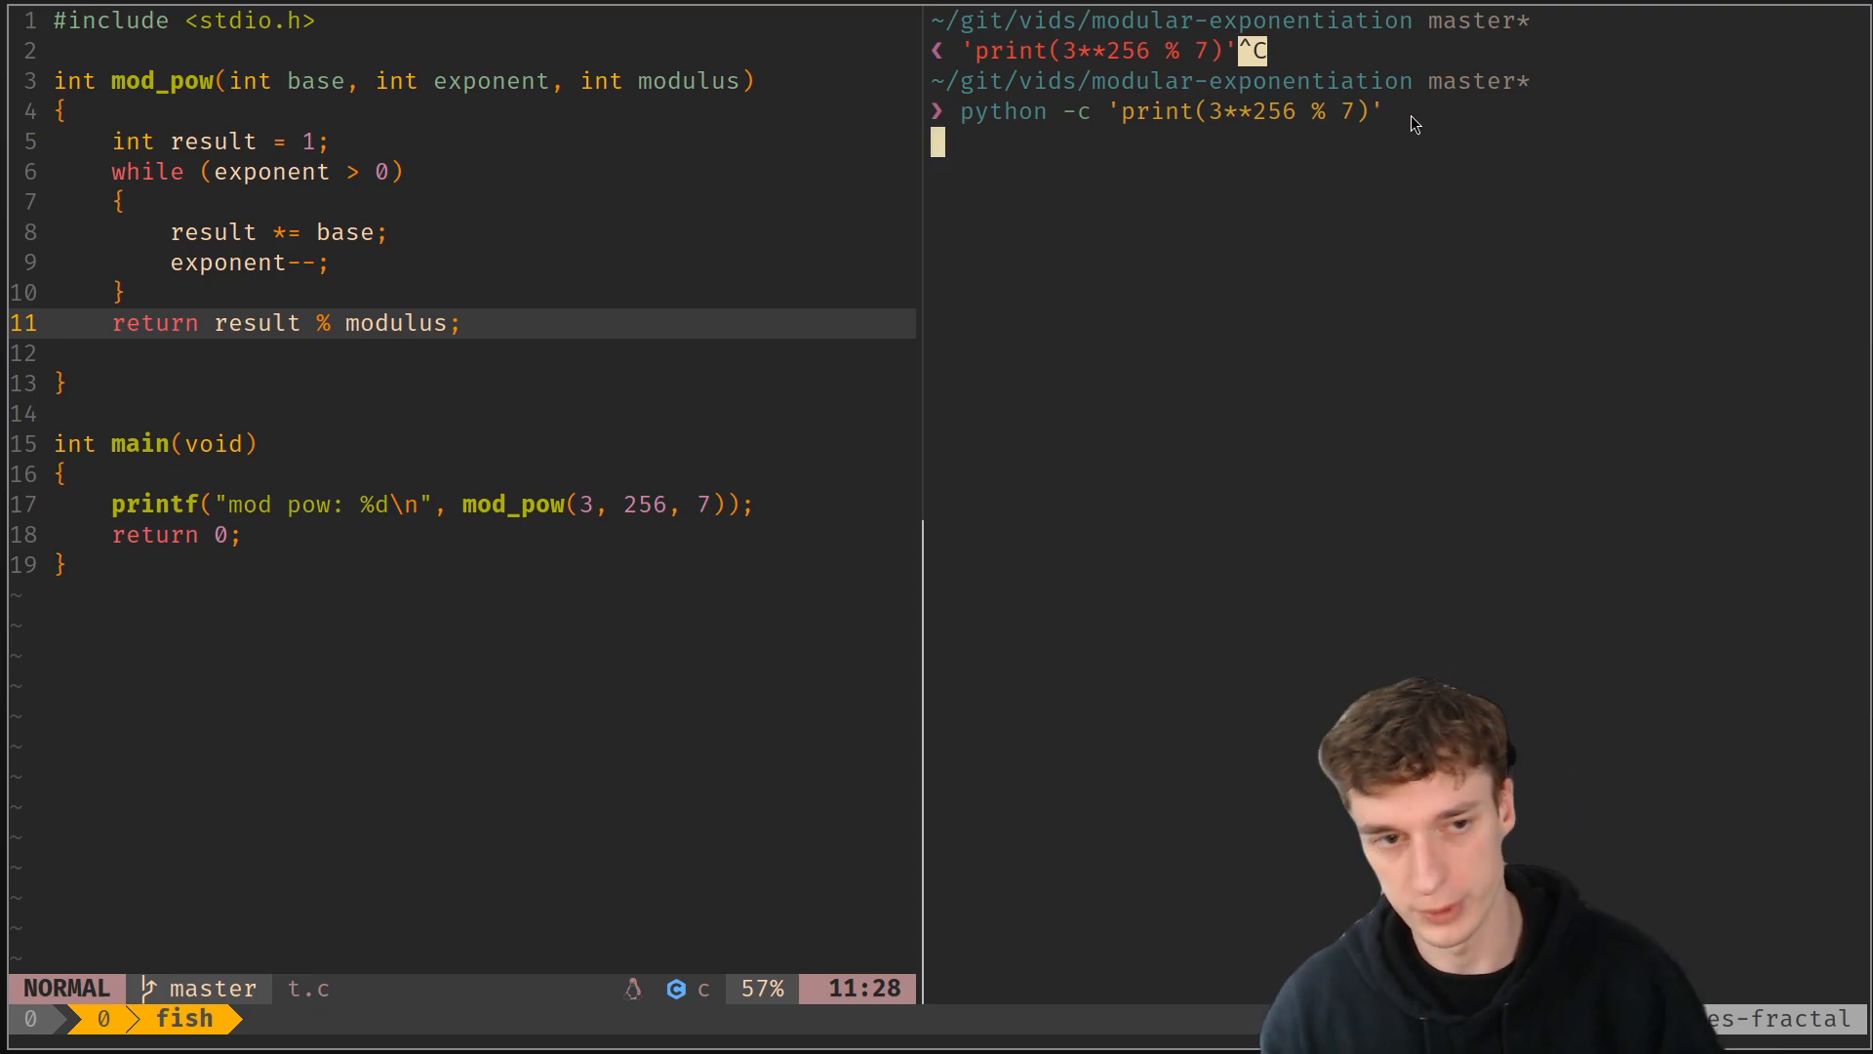
pyautogui.press('Return')
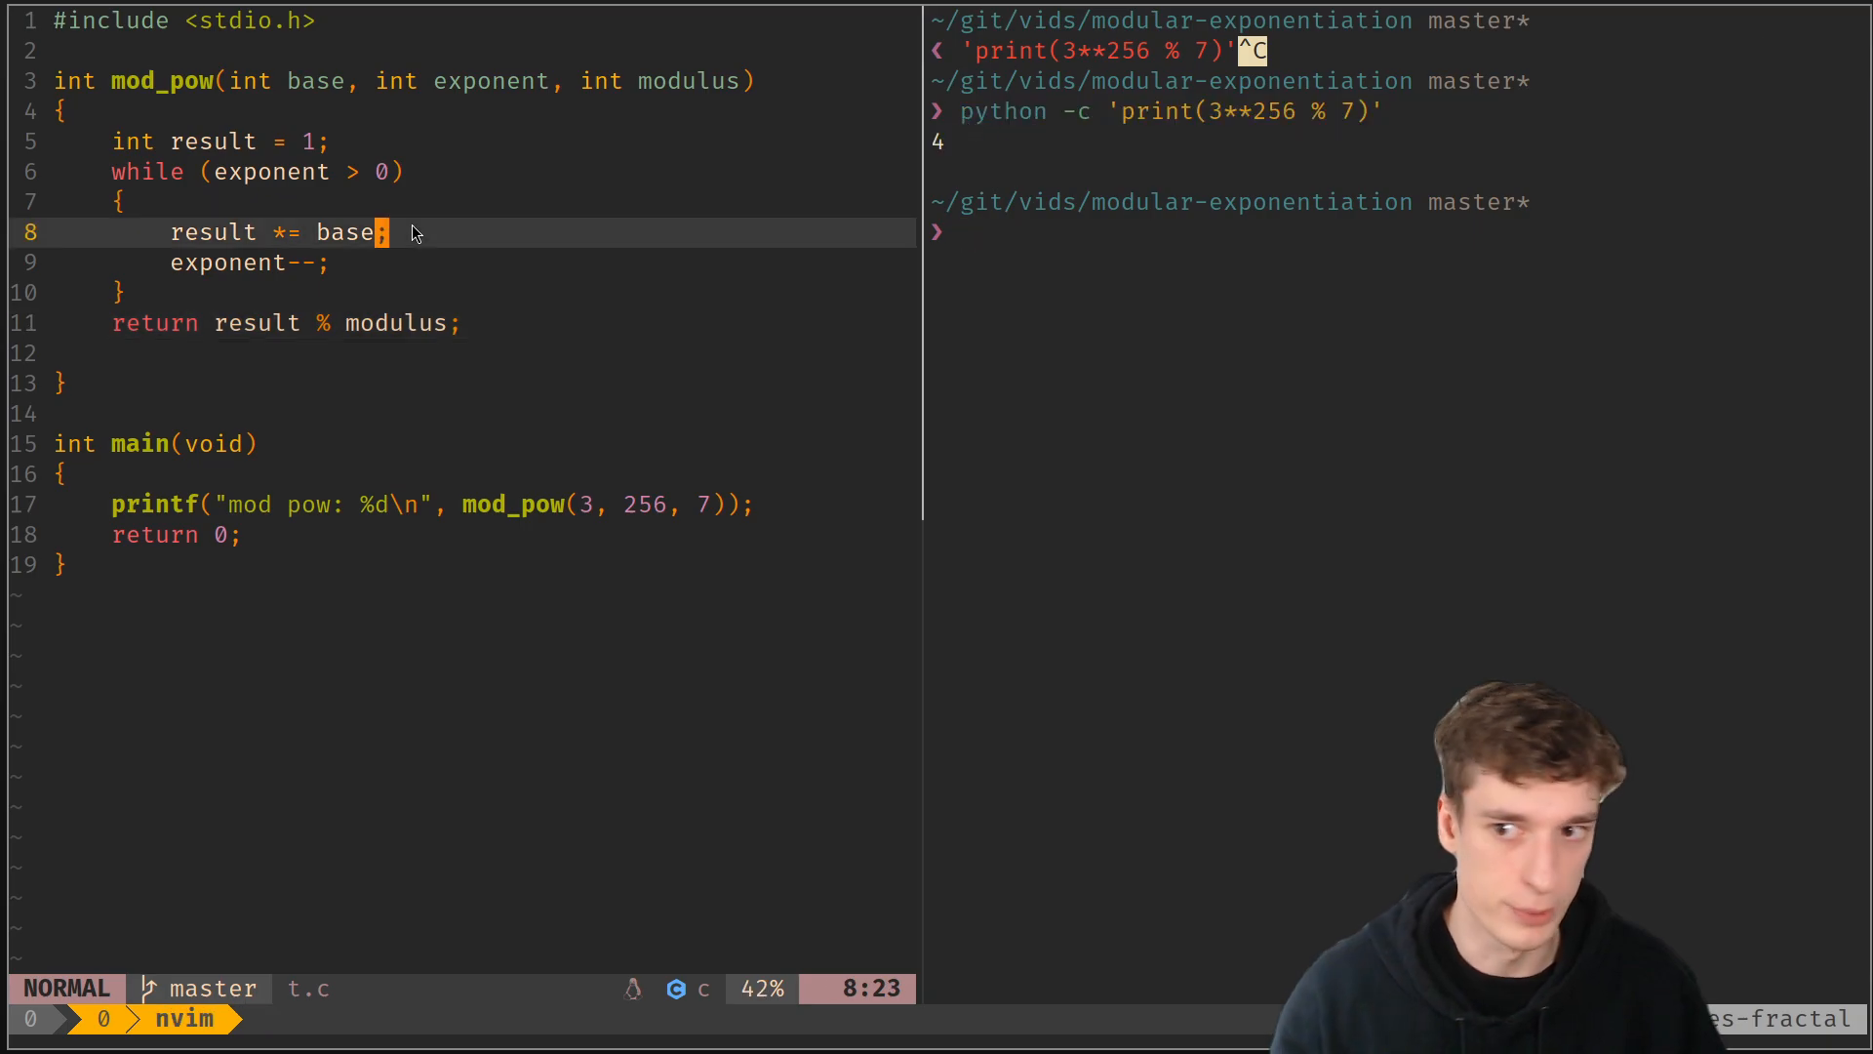
pyautogui.moveTo(498, 281)
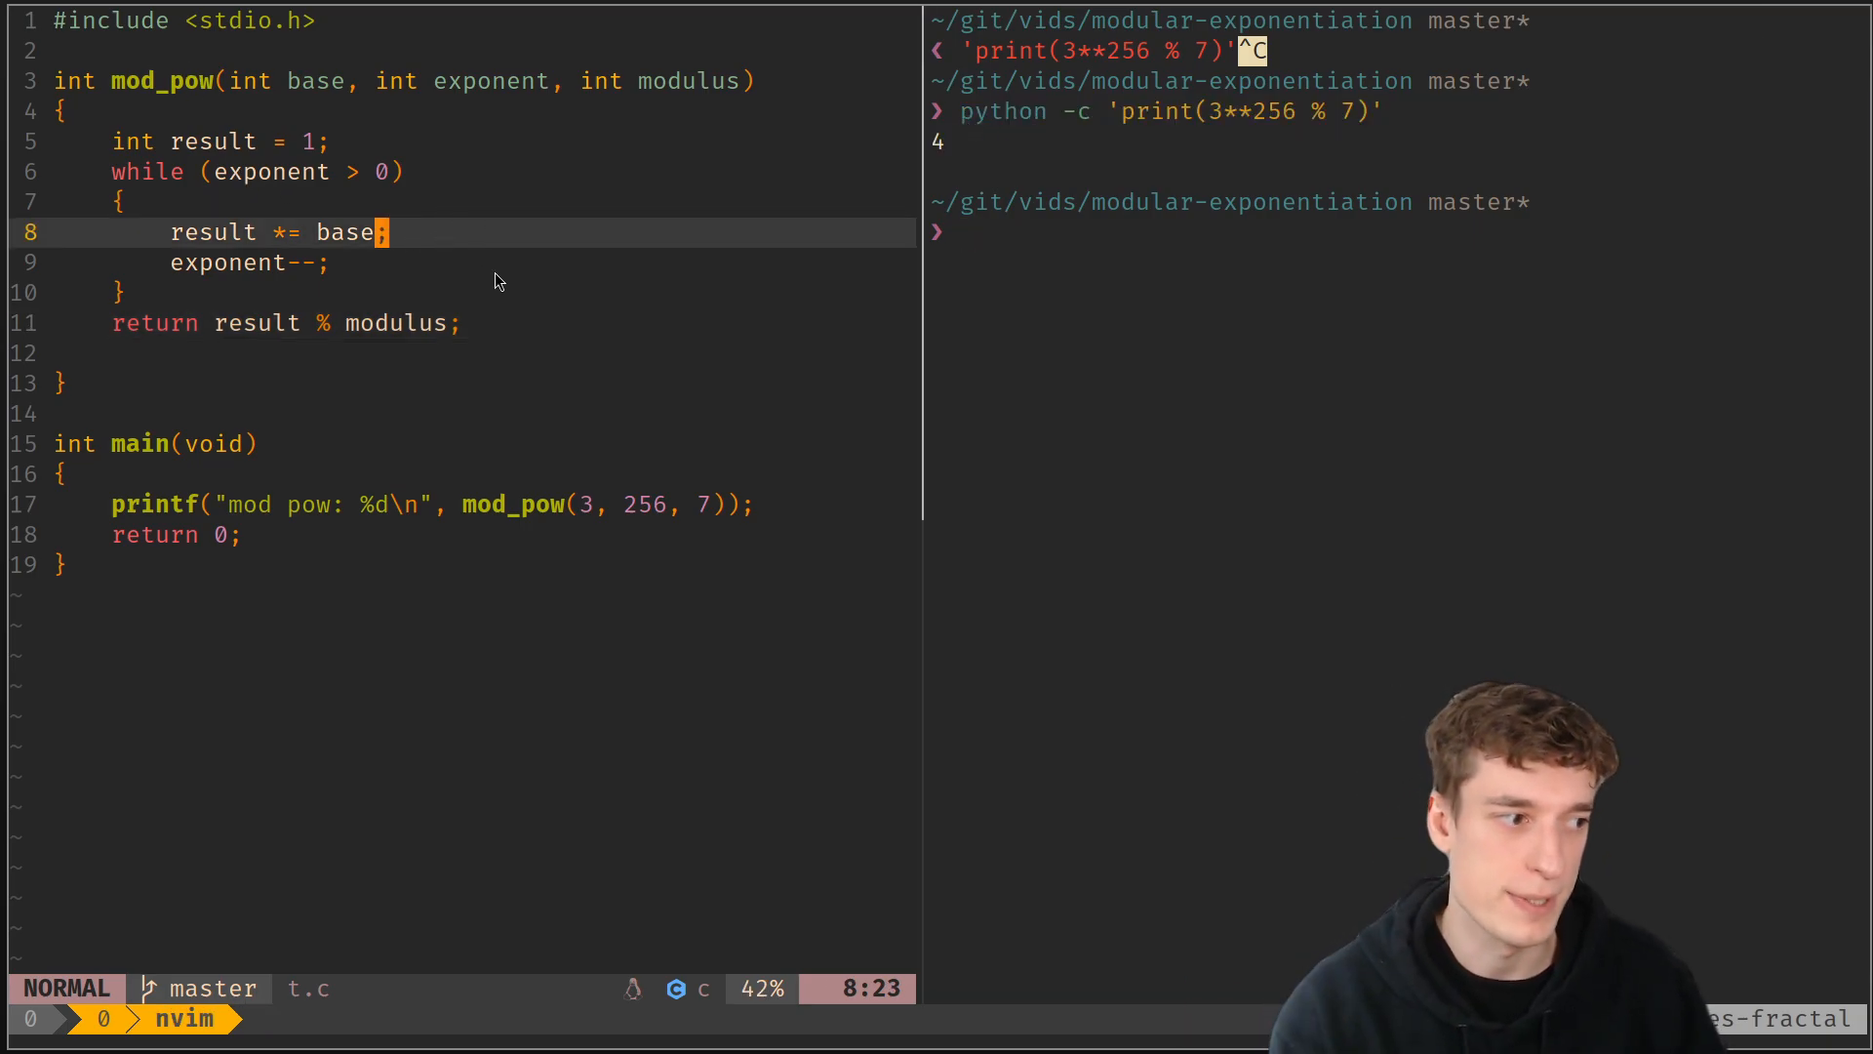
pyautogui.moveTo(989, 142)
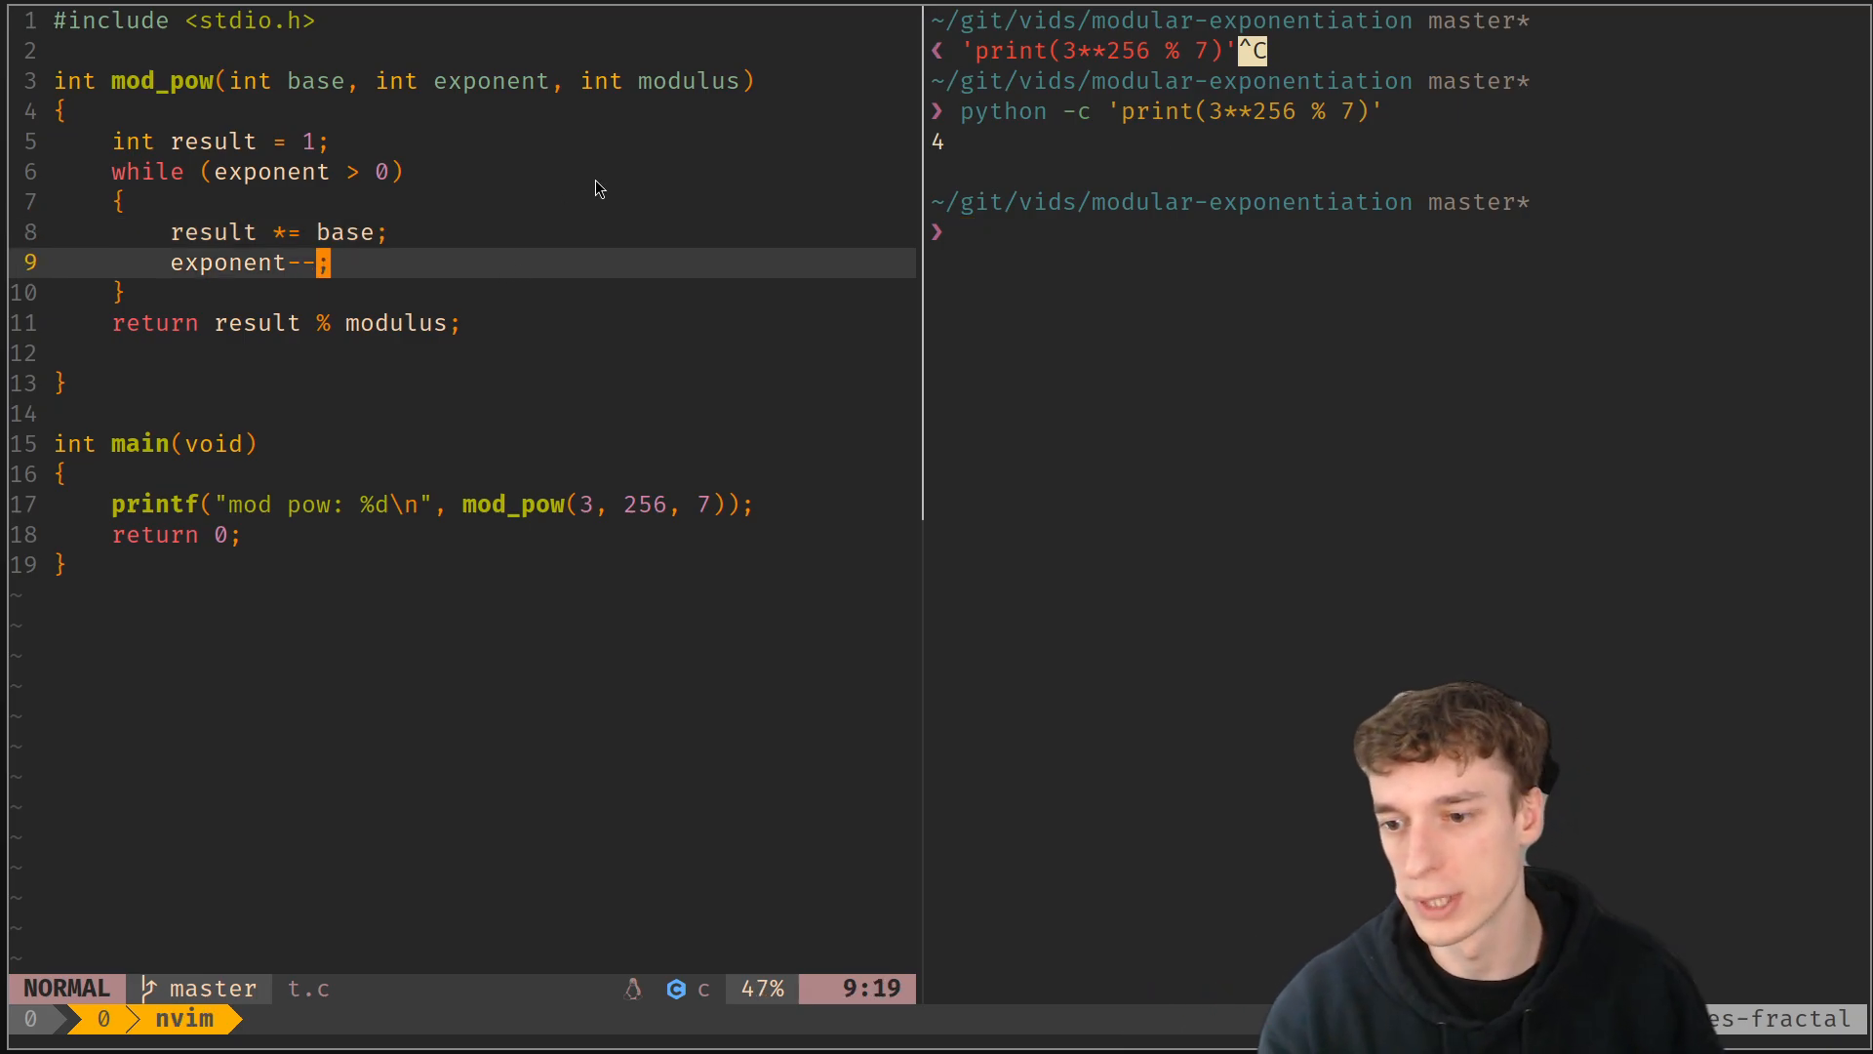
# Add printf("%d\n", result) in mod_pow's loop and run the first 25 values to show overflow
pyautogui.write('gcc t.c && ./a.out')
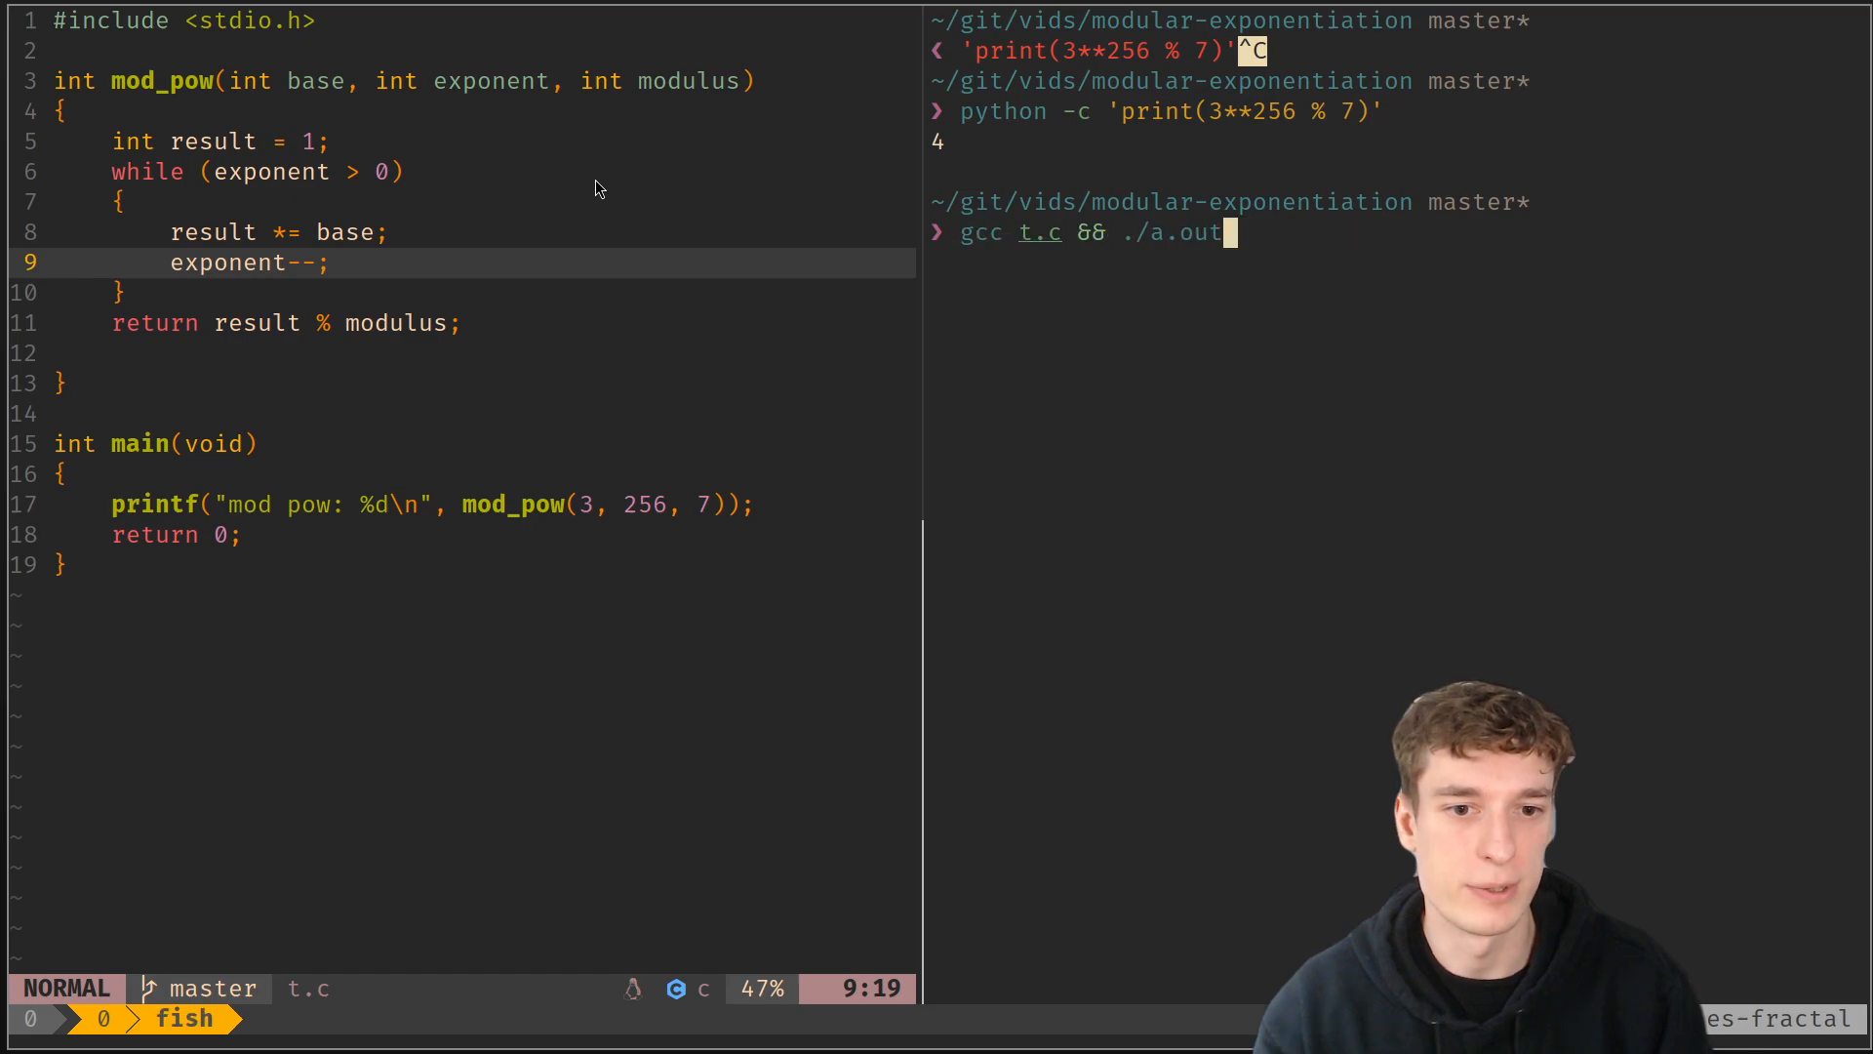
pyautogui.press('Enter')
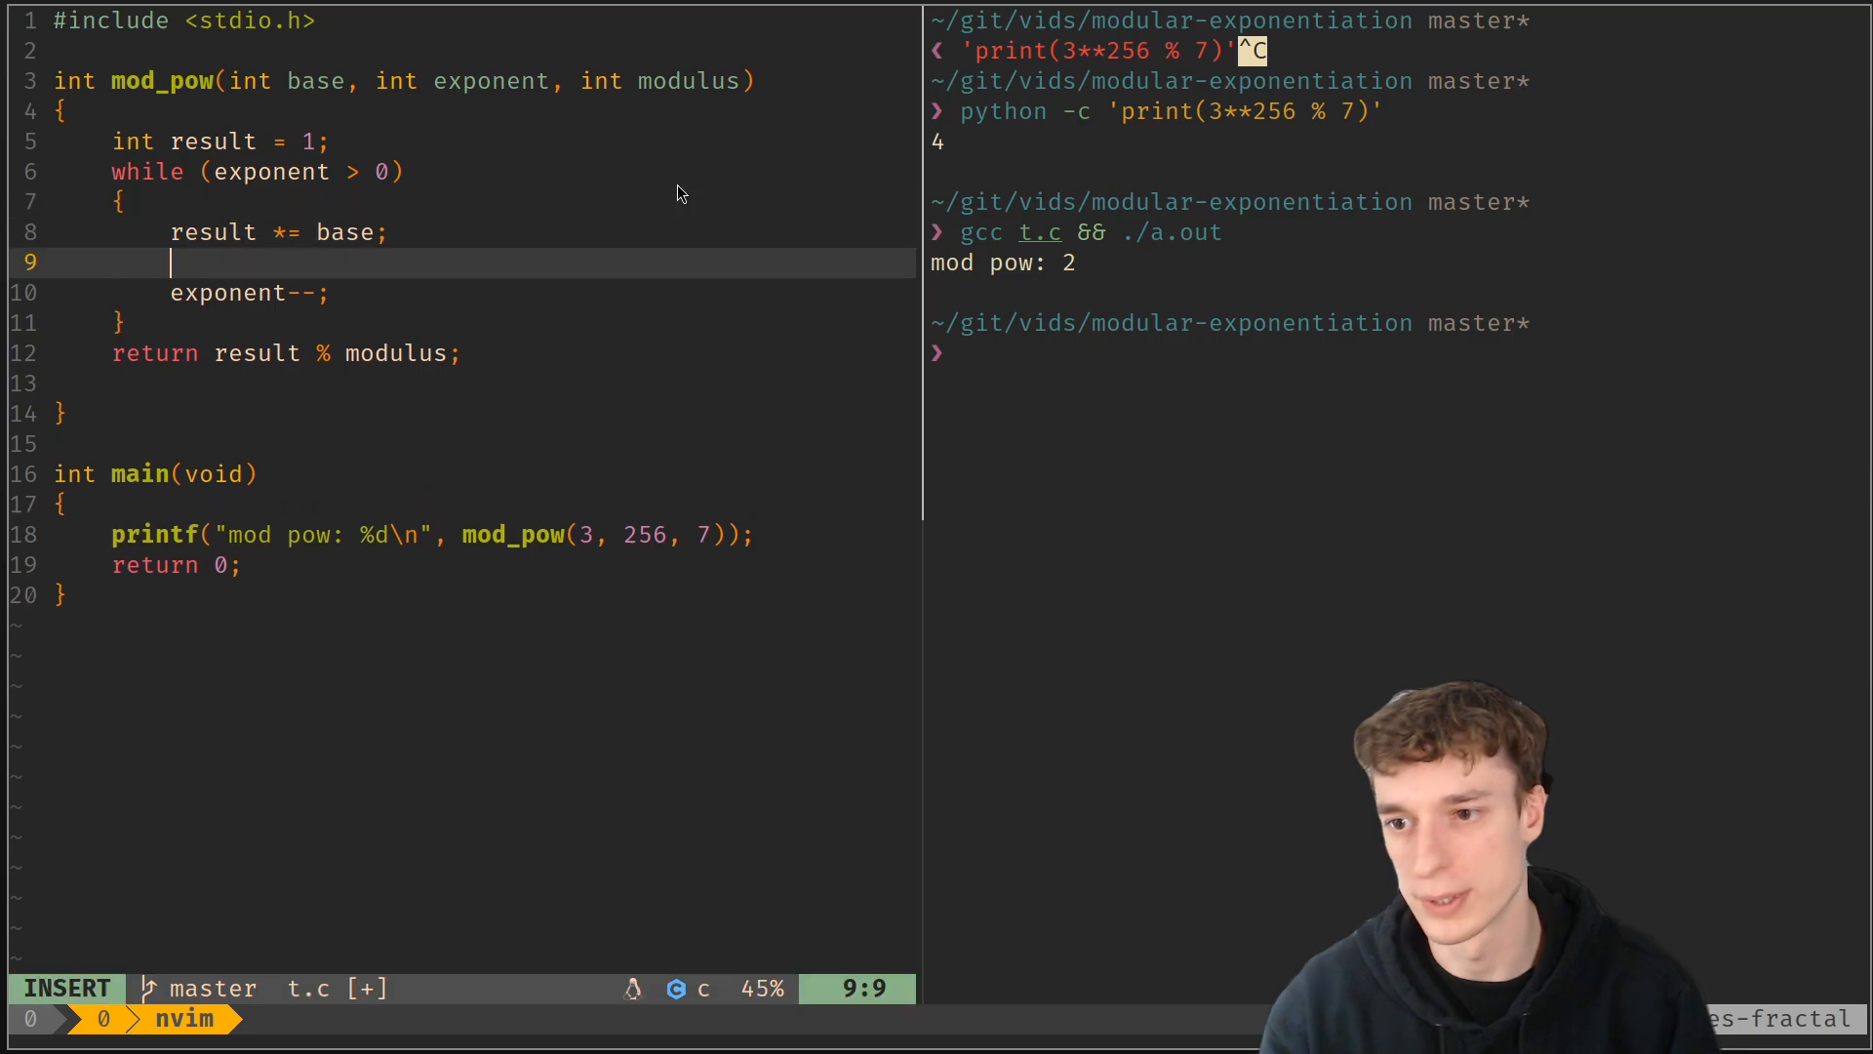
pyautogui.write('printf("%d')
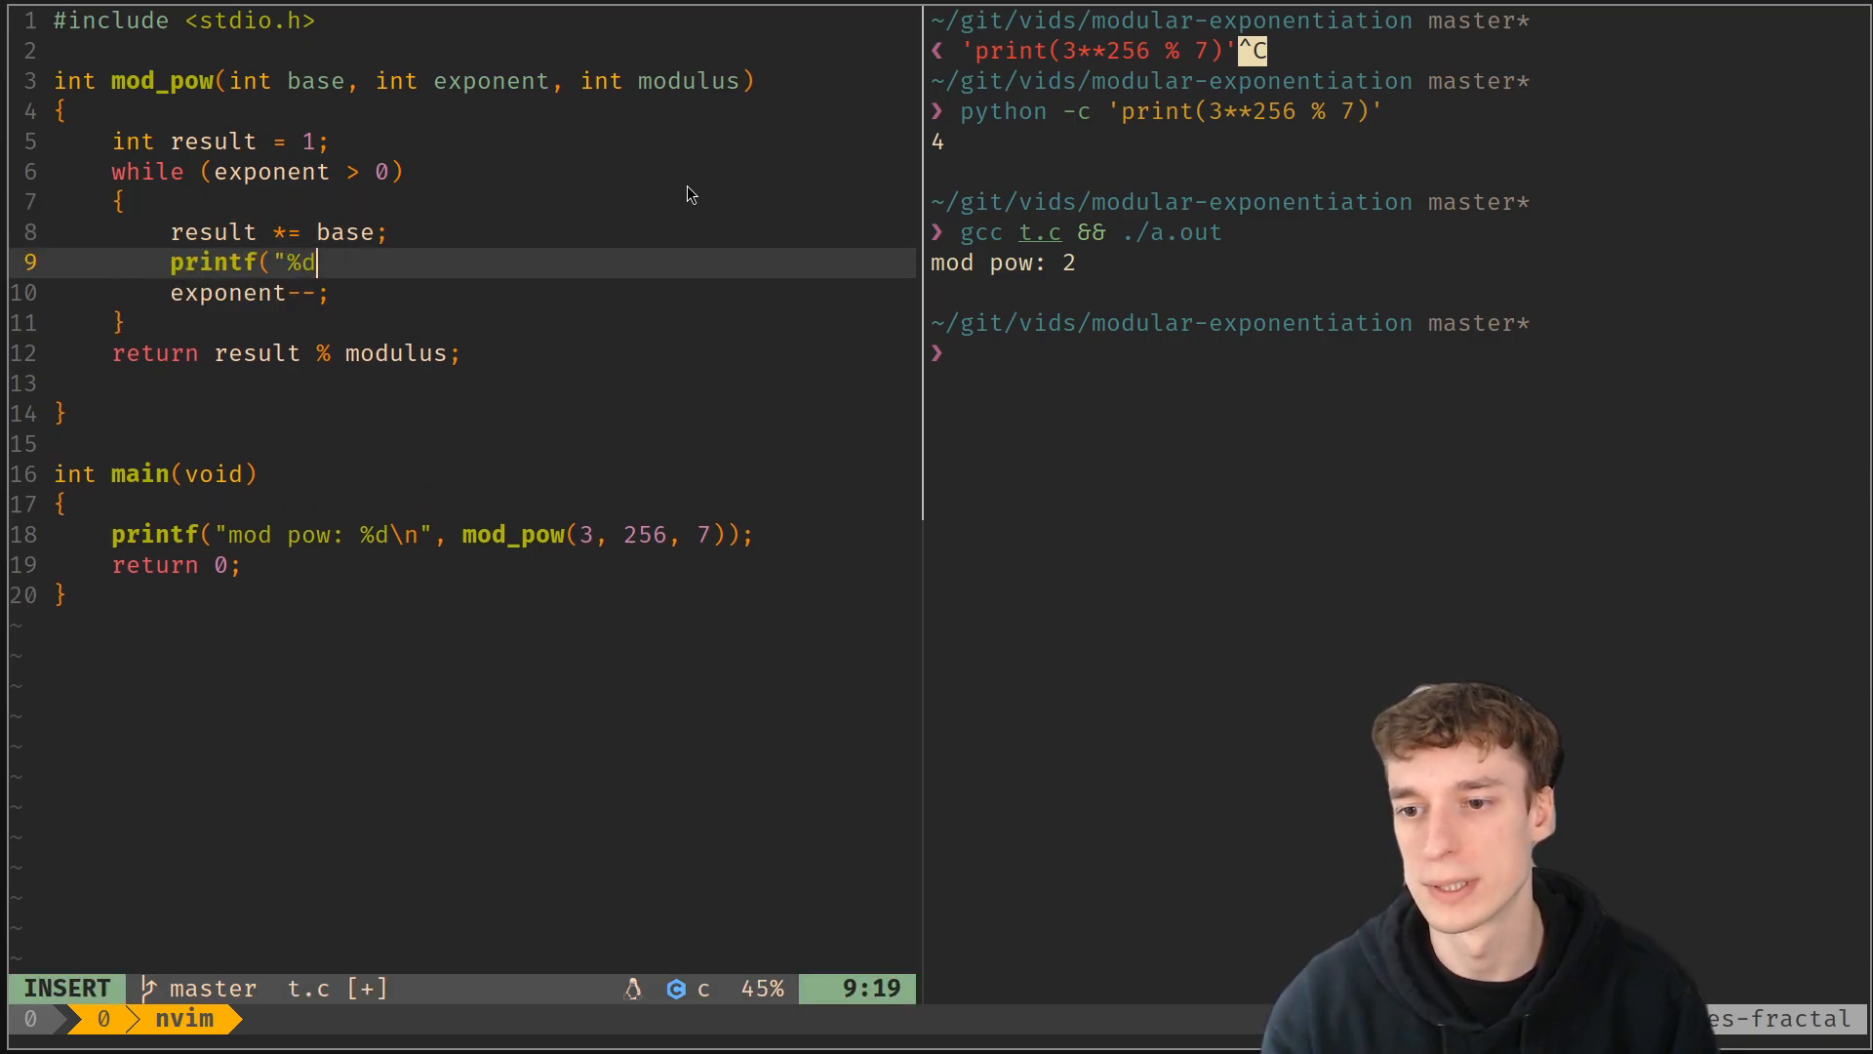
pyautogui.write('\\n", result);')
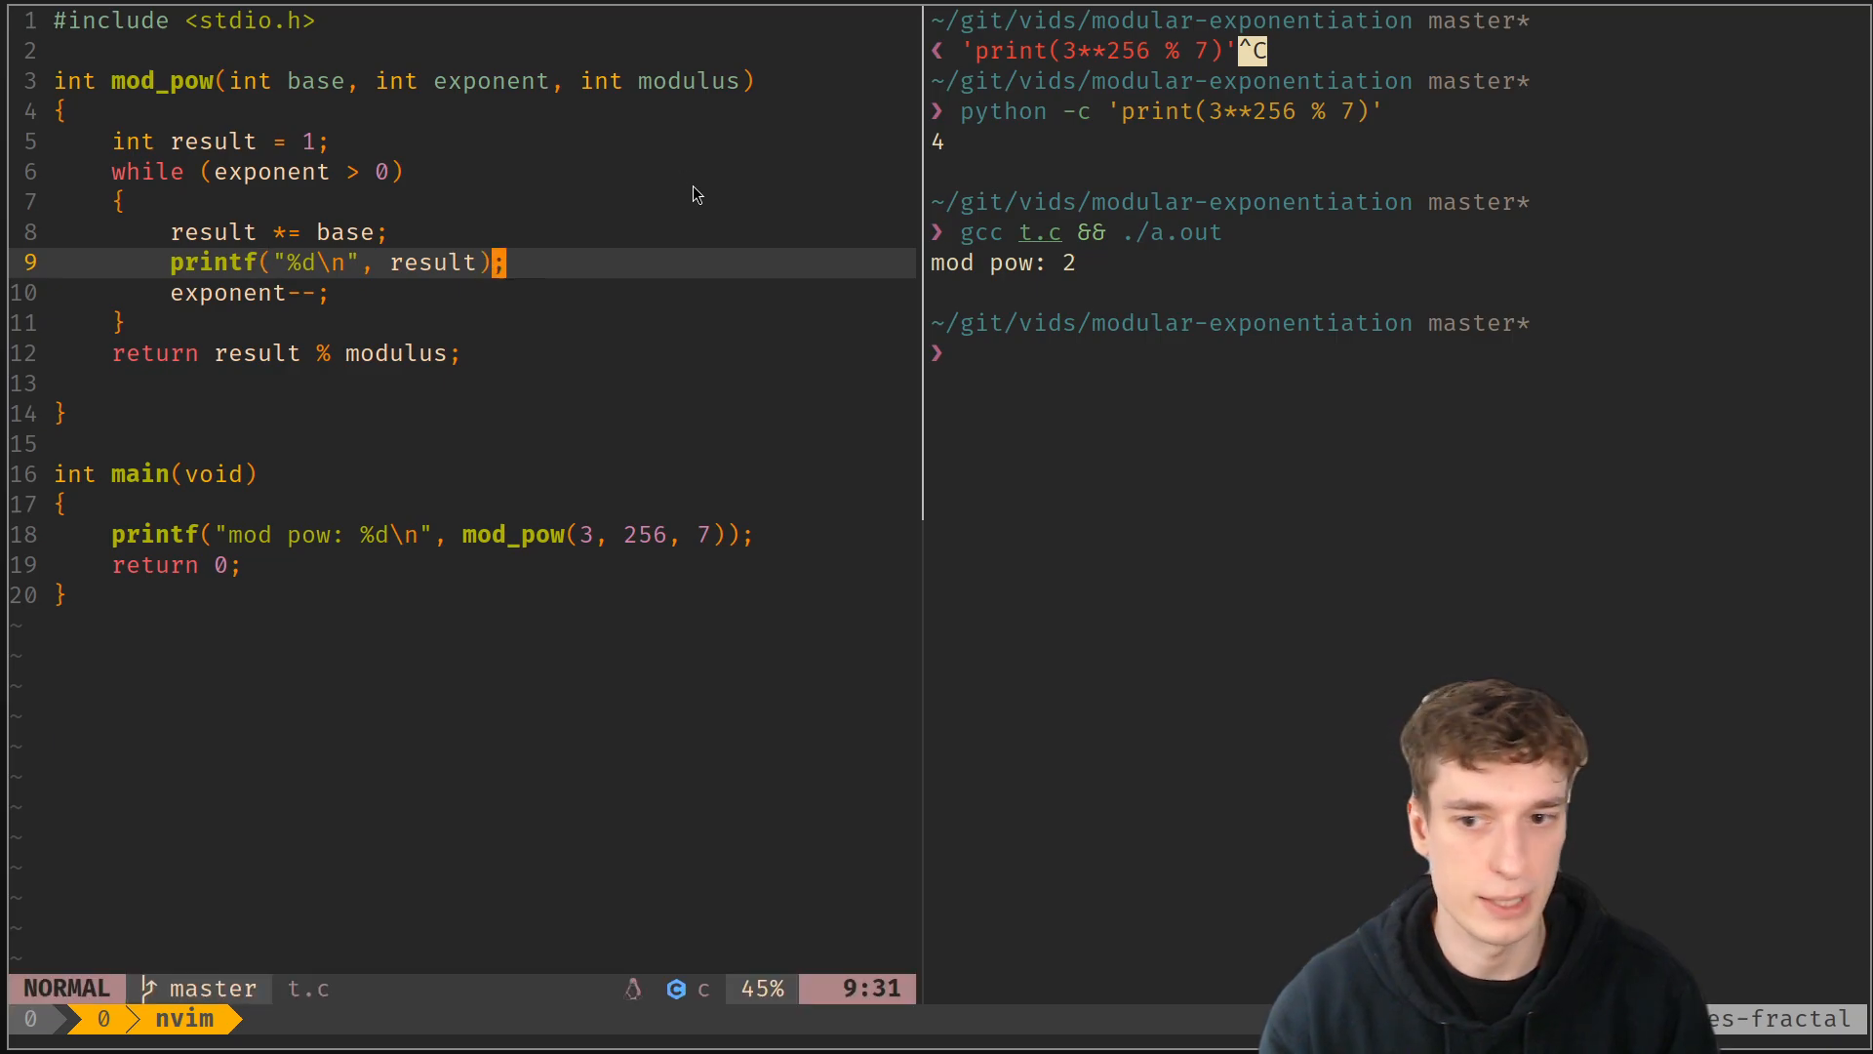
pyautogui.write('gcc t.c && ./a.out | head -n25')
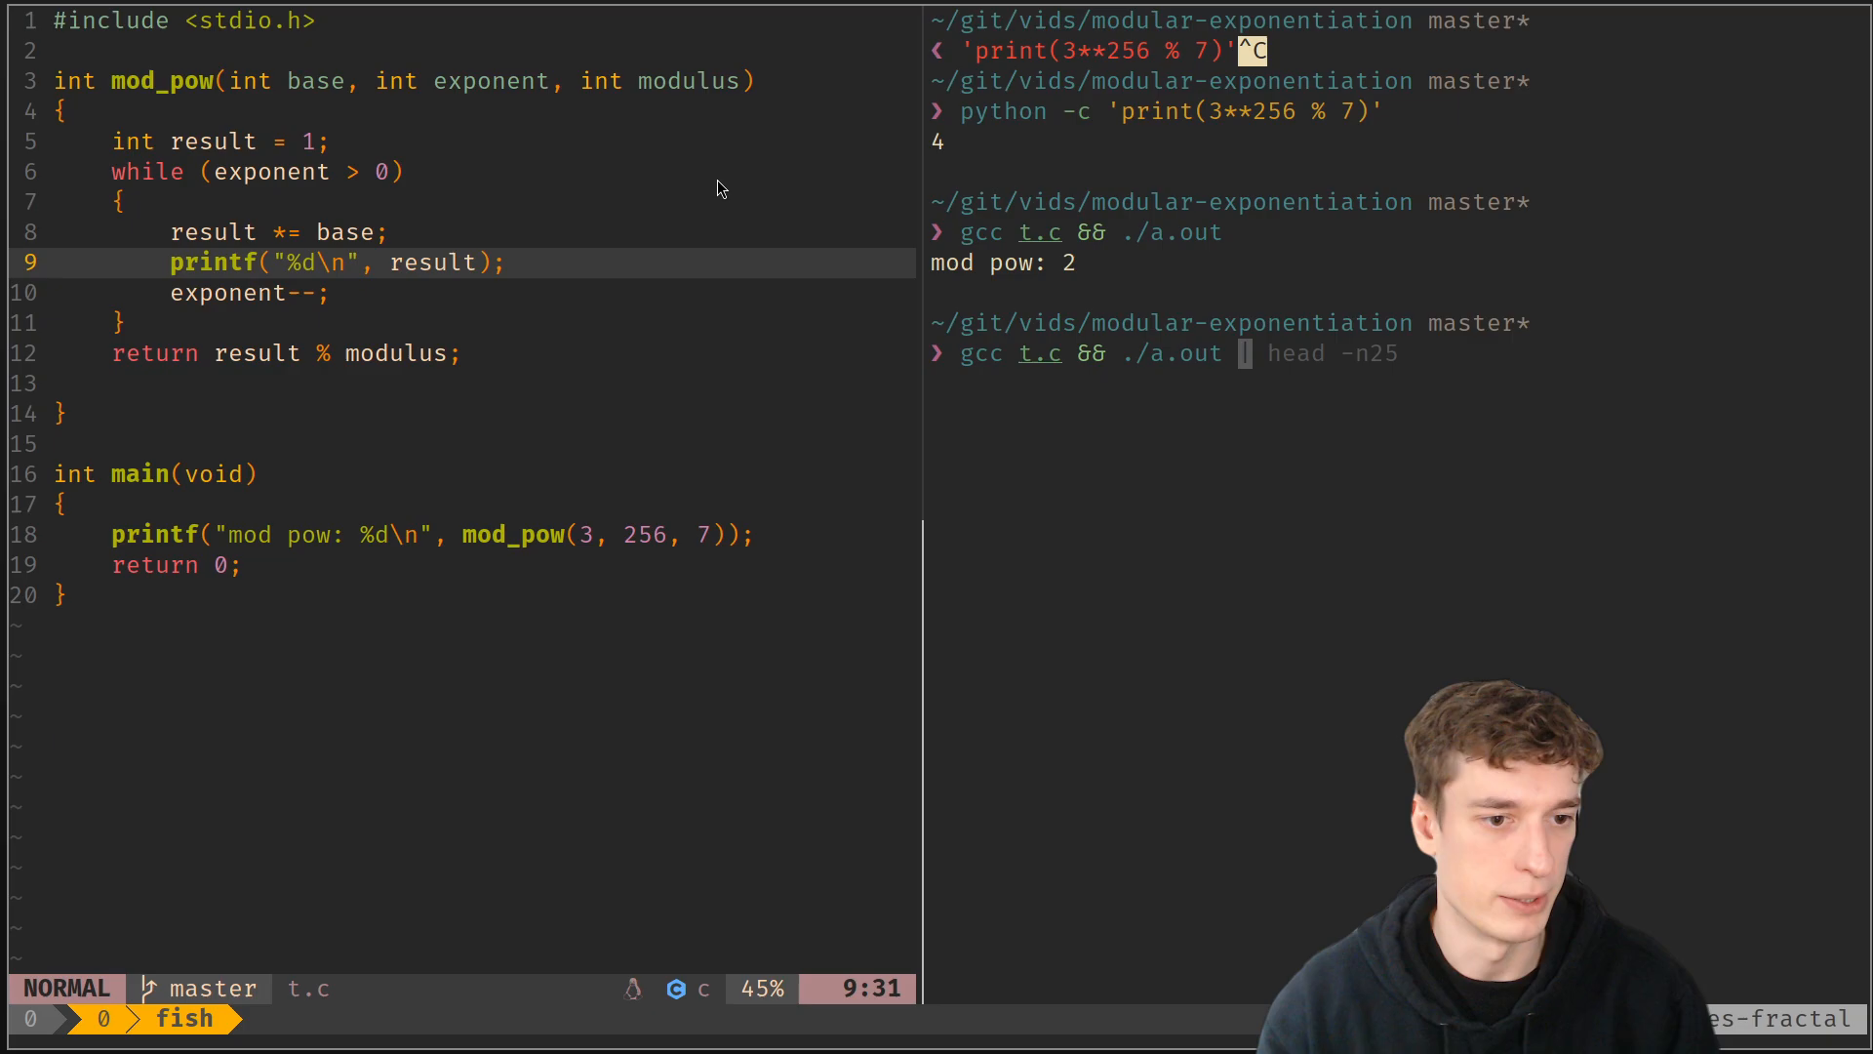
pyautogui.press('Return')
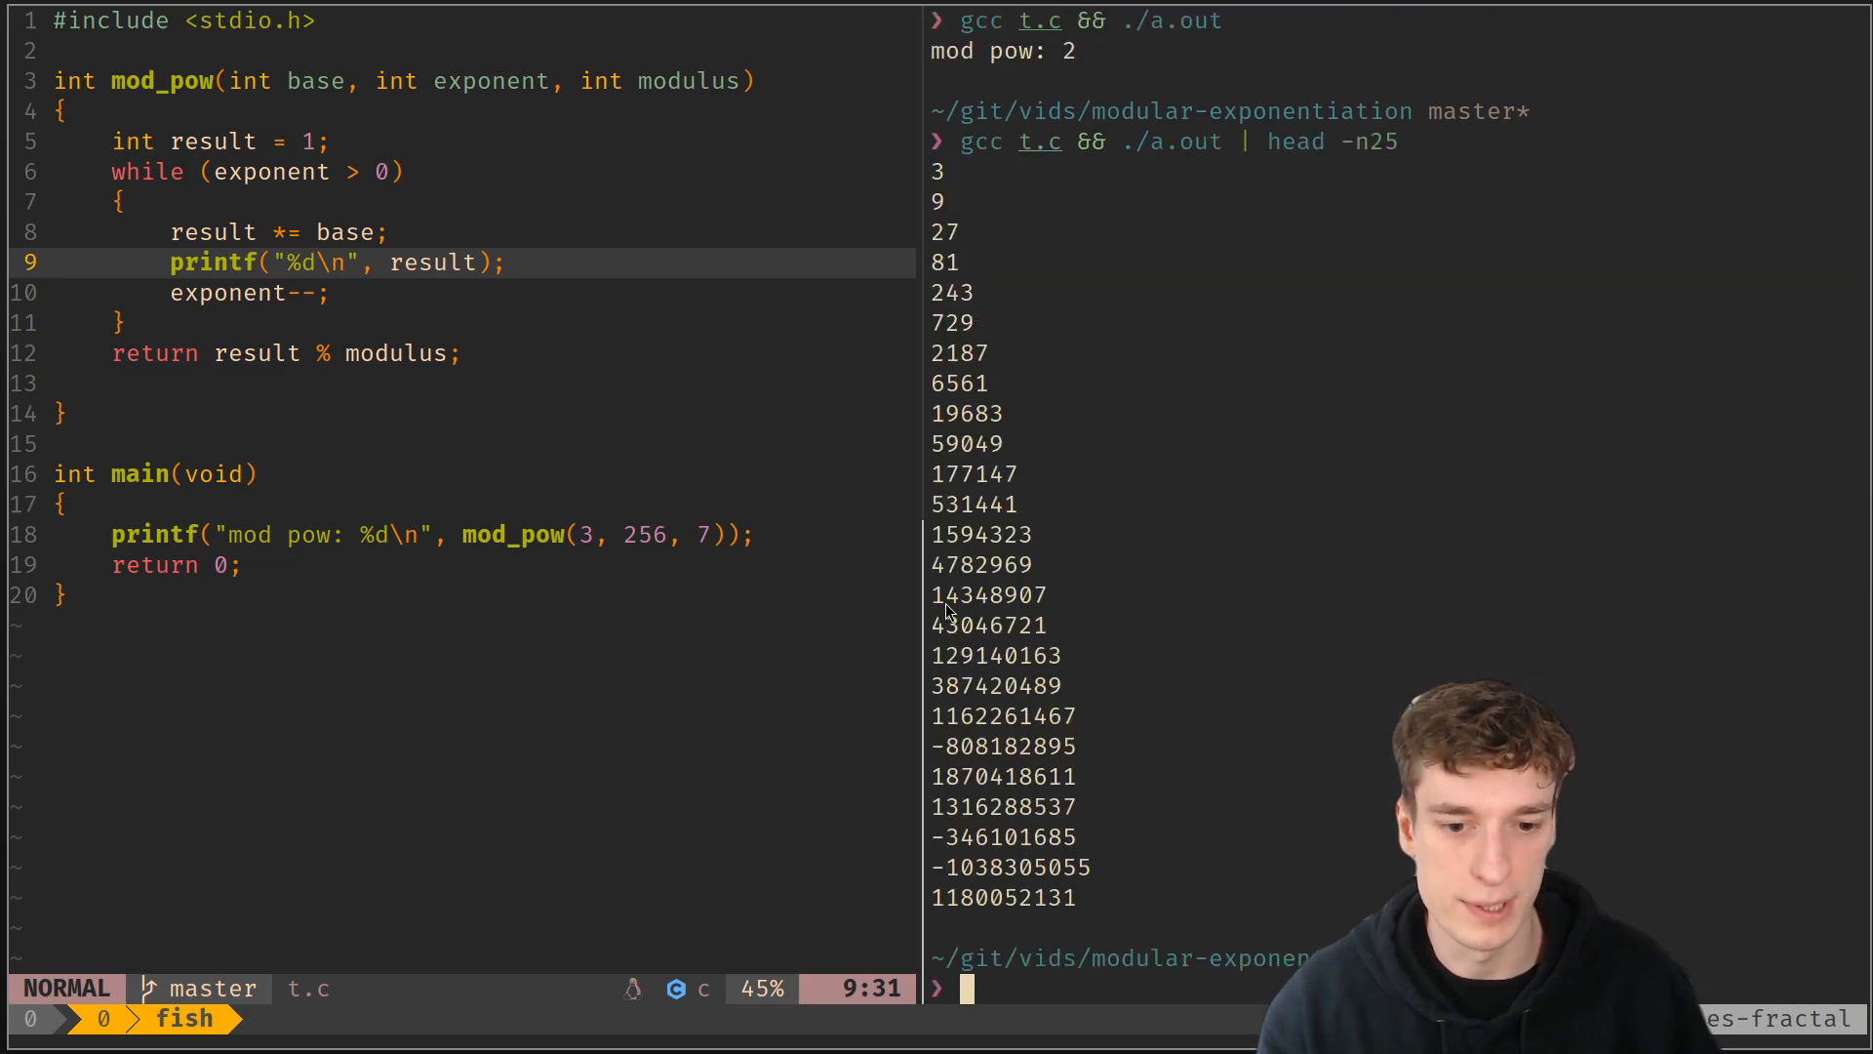
pyautogui.moveTo(1104, 759)
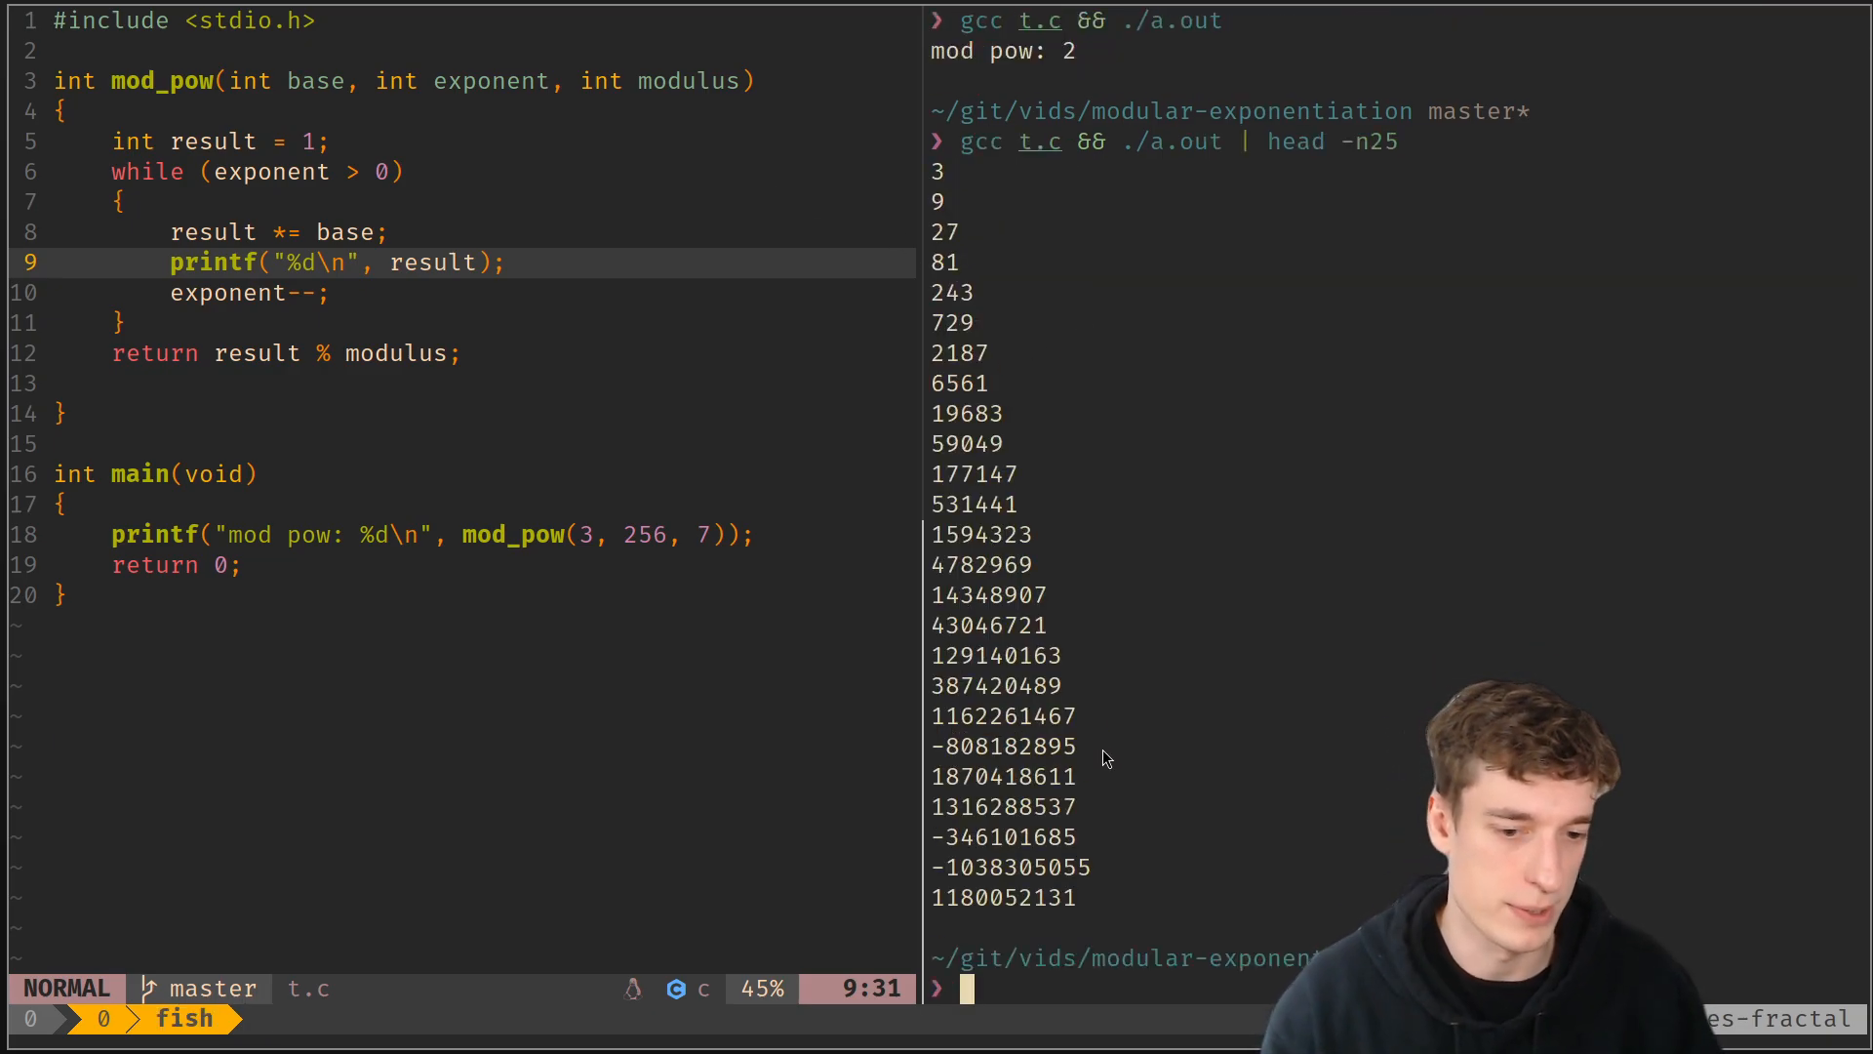
pyautogui.moveTo(1001, 800)
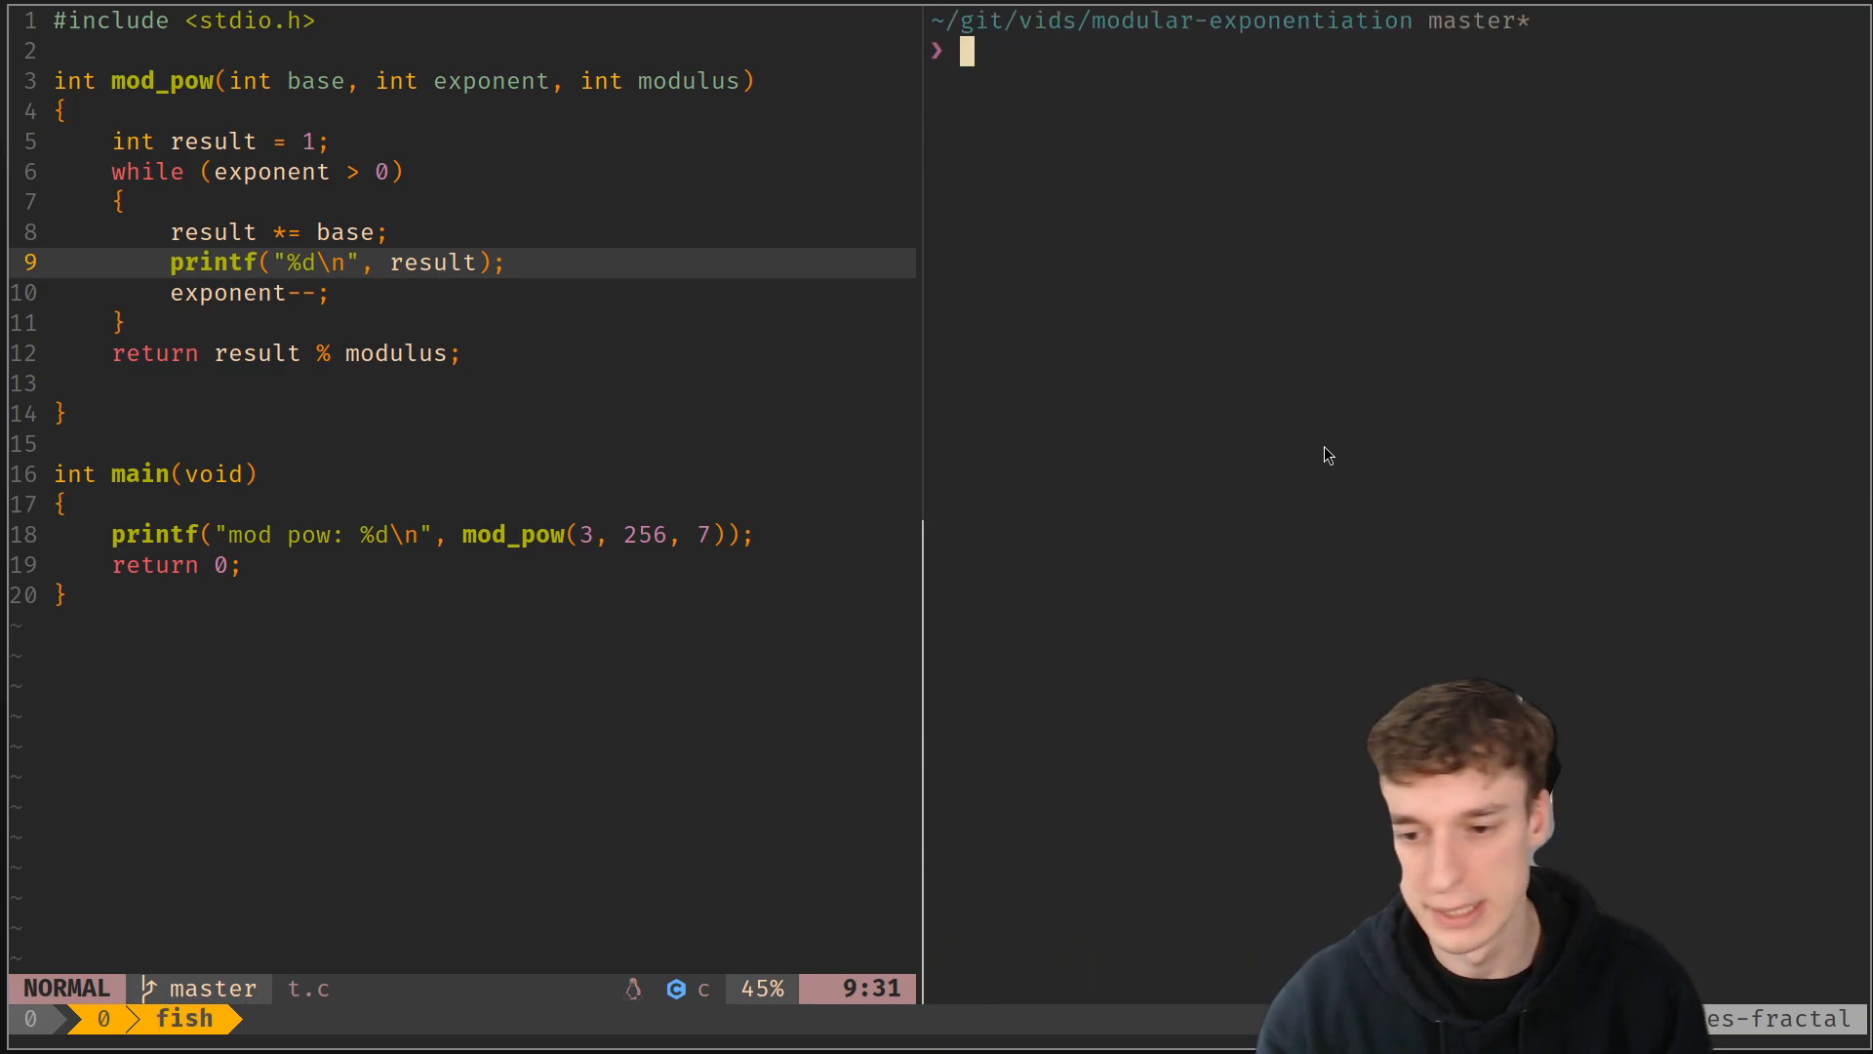
# Handwrite the left side a² mod m = on the MyPaint canvas
pyautogui.write('gcc t.c && ./a.out')
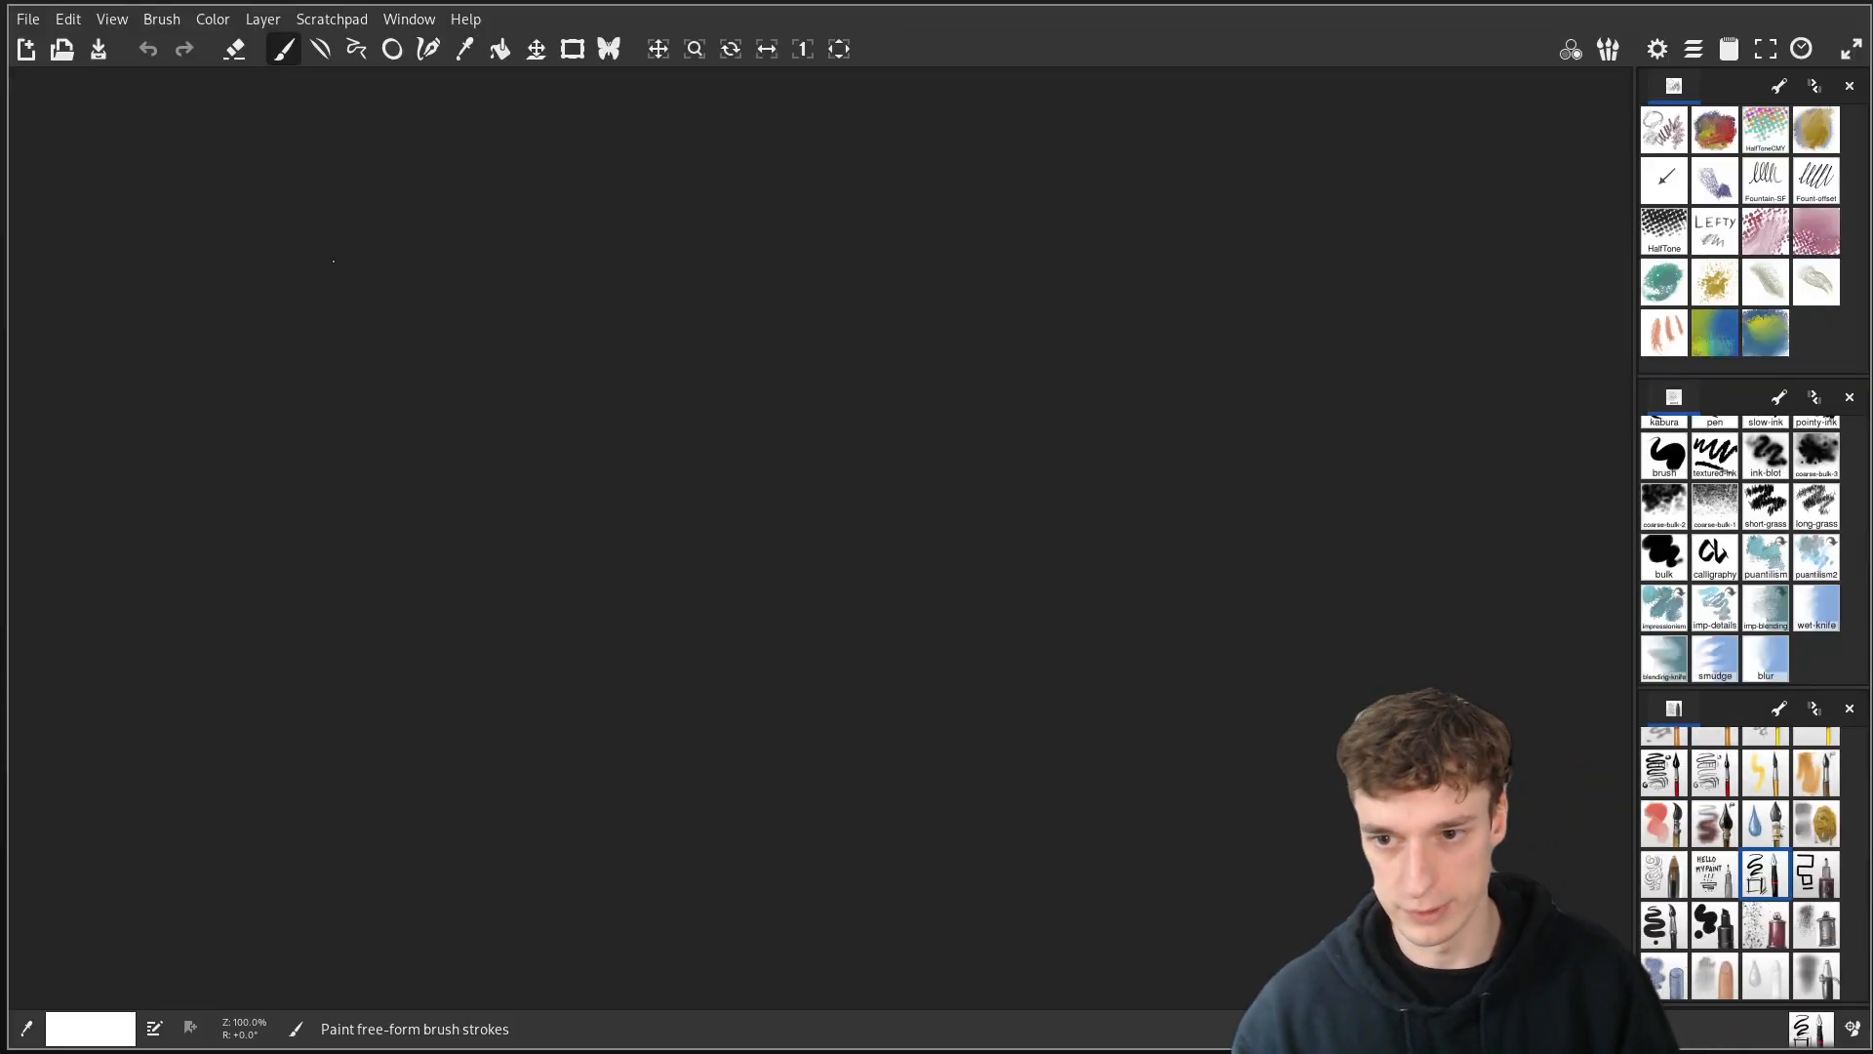
pyautogui.moveTo(209, 310); pyautogui.dragTo(270, 275)
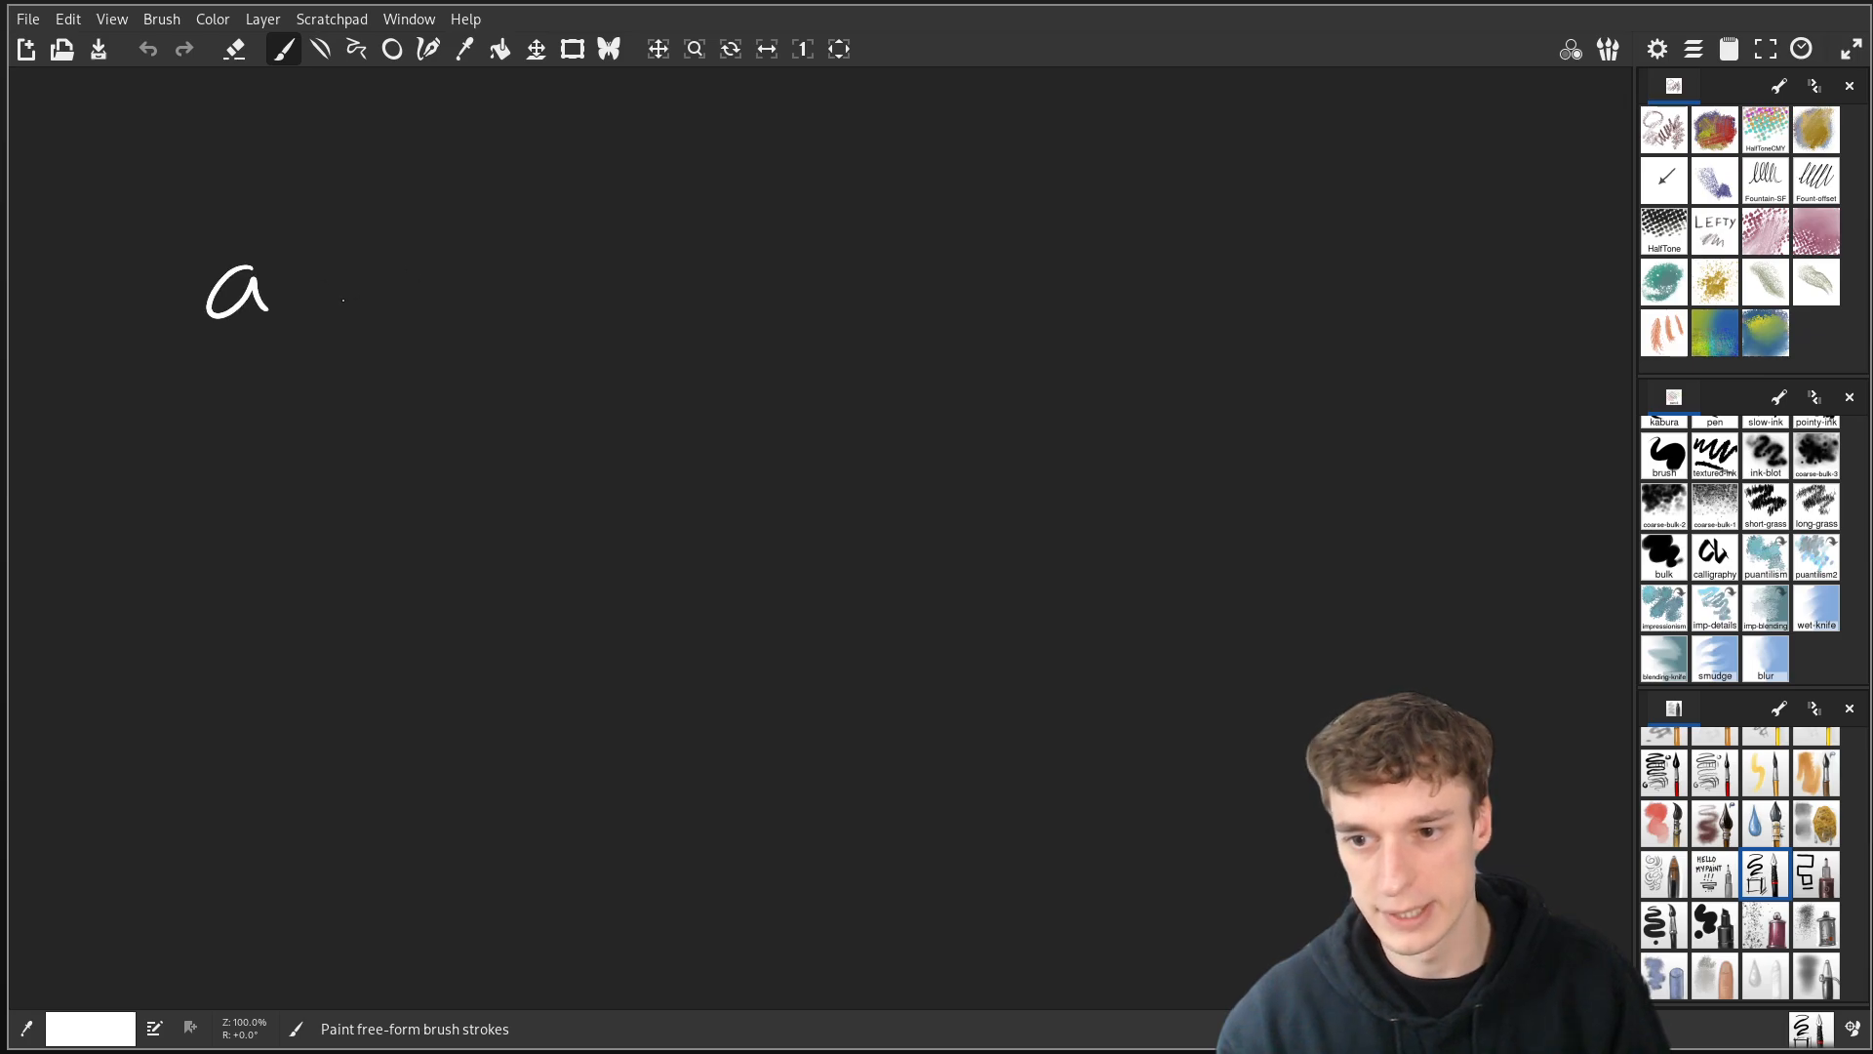
pyautogui.moveTo(322, 299); pyautogui.dragTo(424, 298)
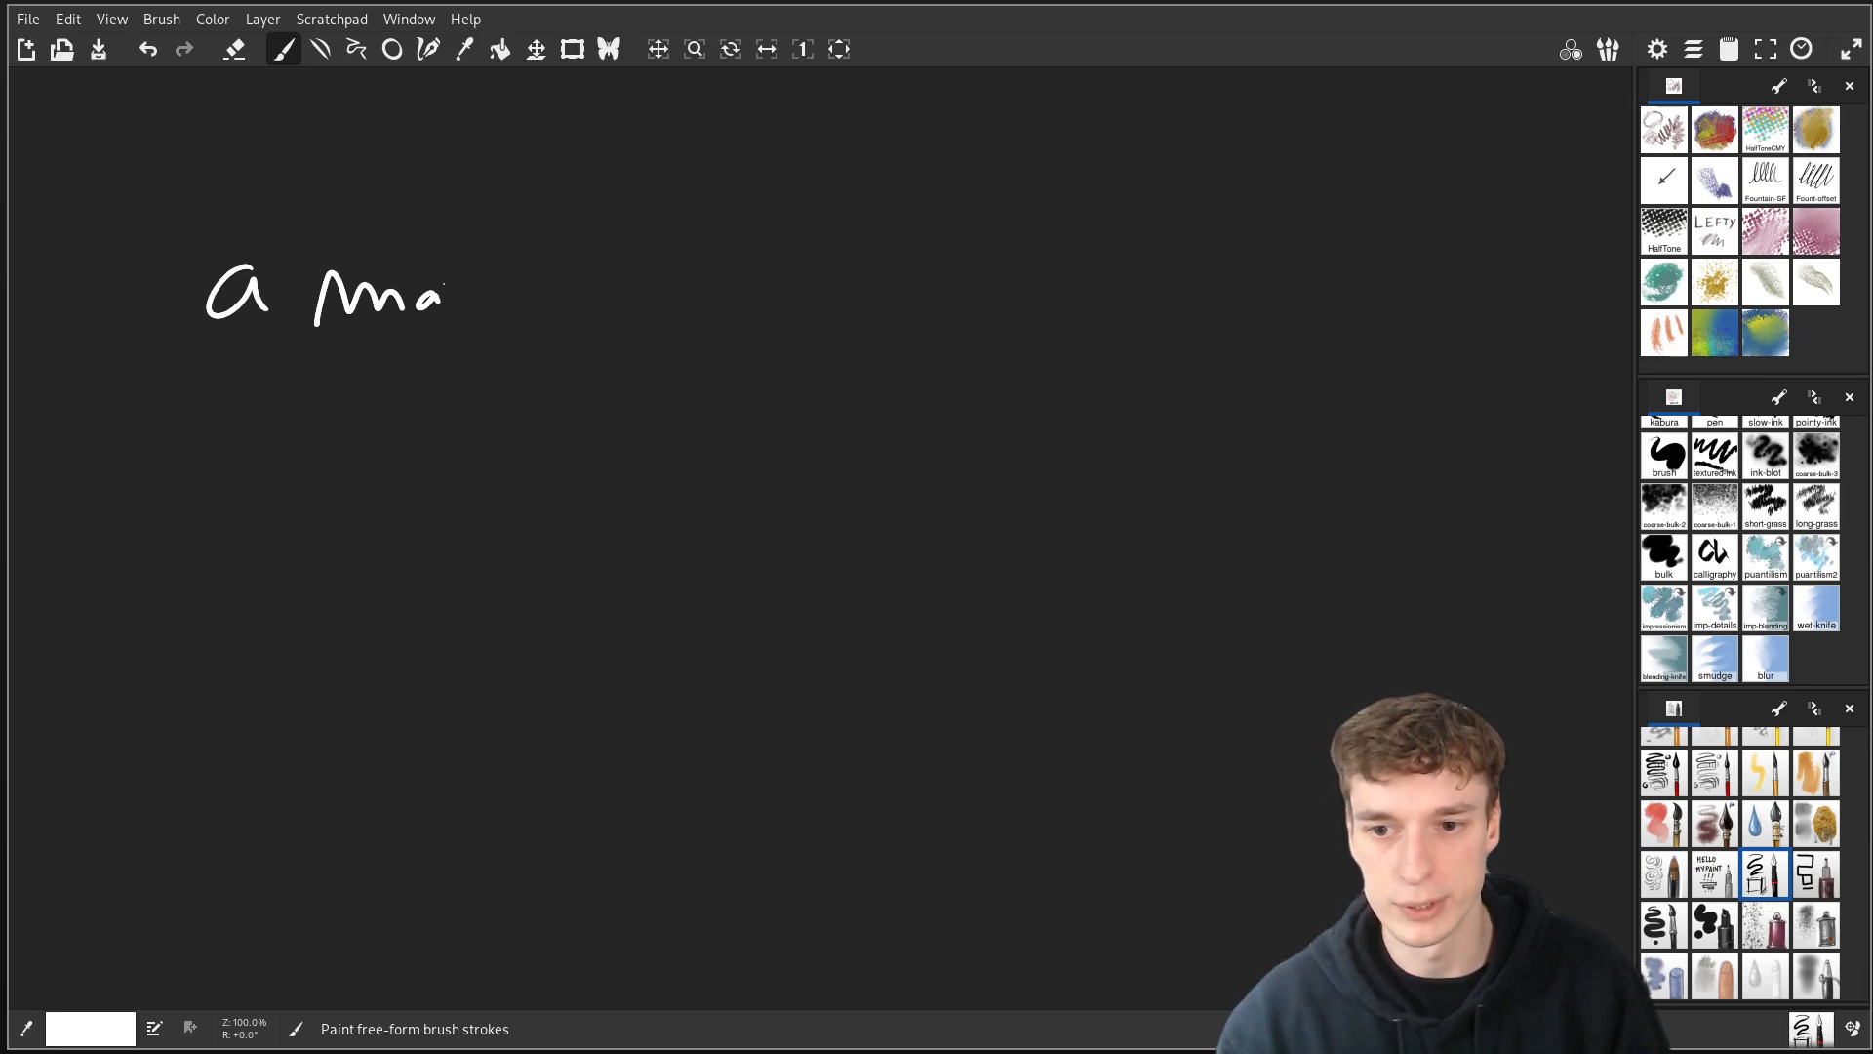
pyautogui.moveTo(429, 298); pyautogui.dragTo(502, 310)
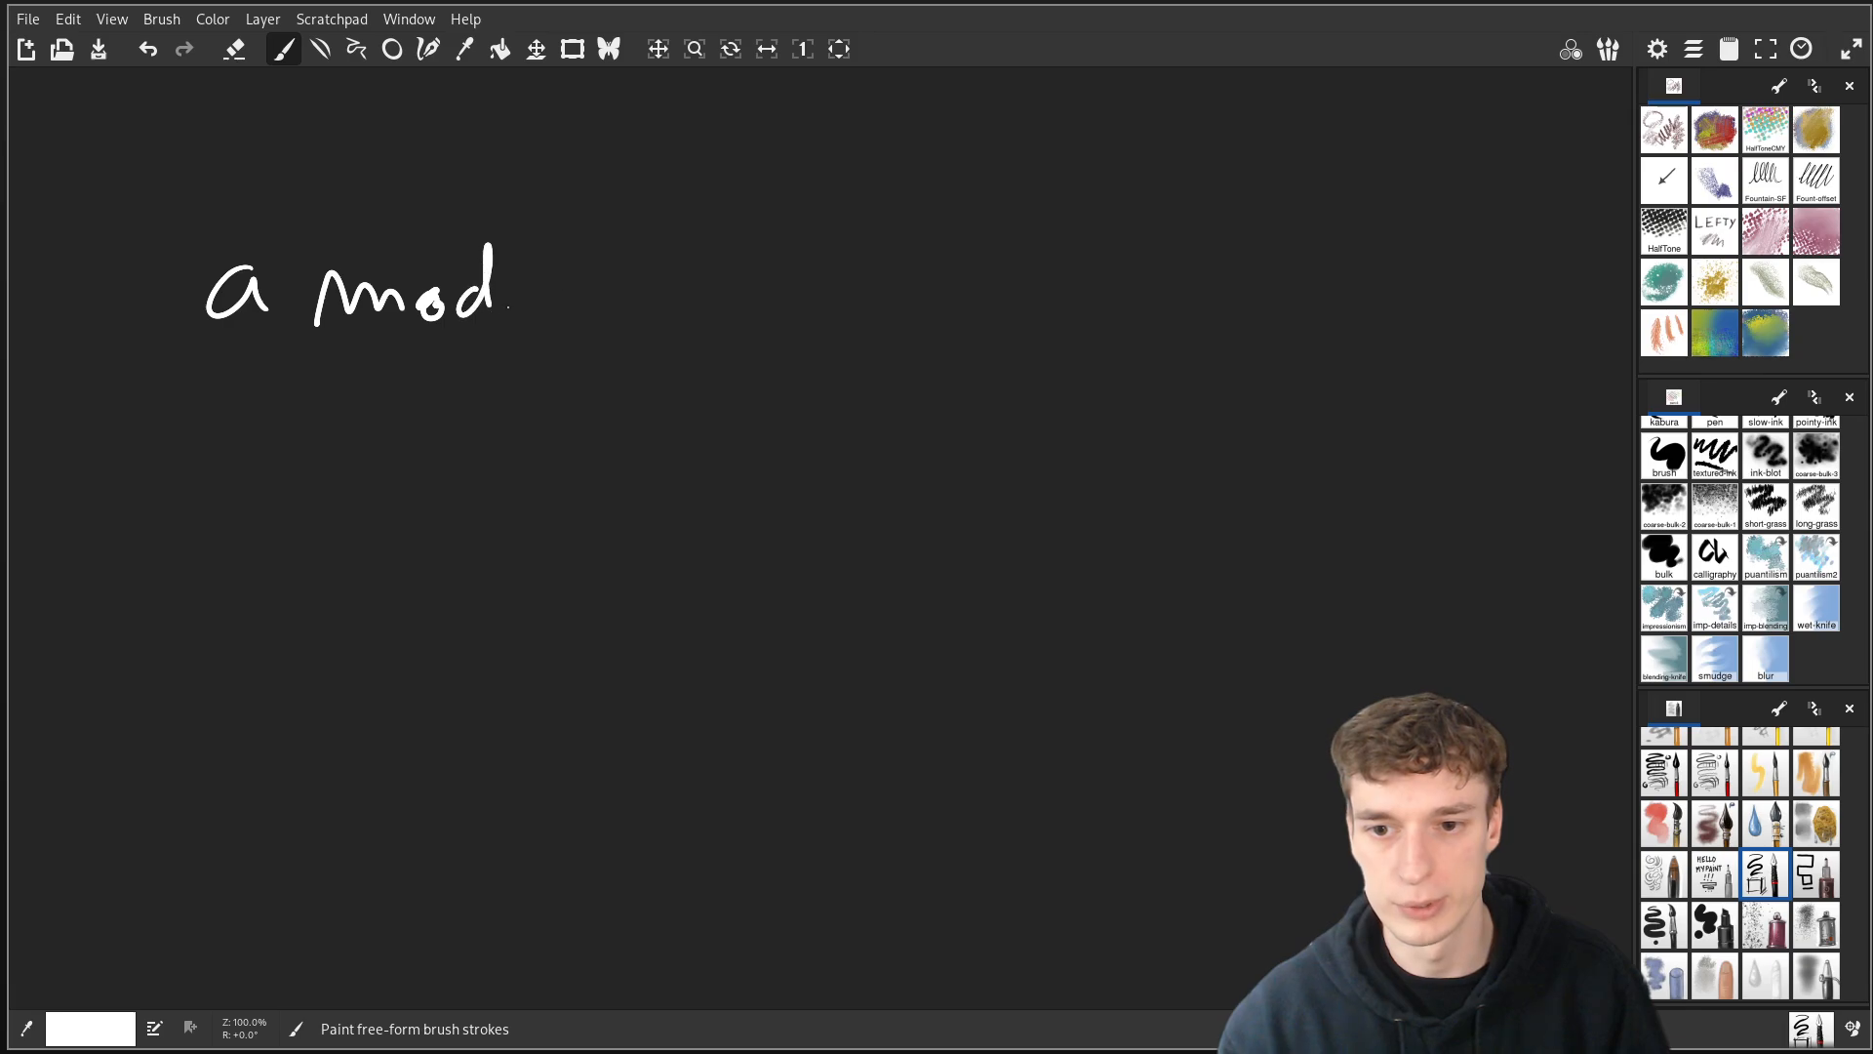
pyautogui.moveTo(556, 299); pyautogui.dragTo(620, 299)
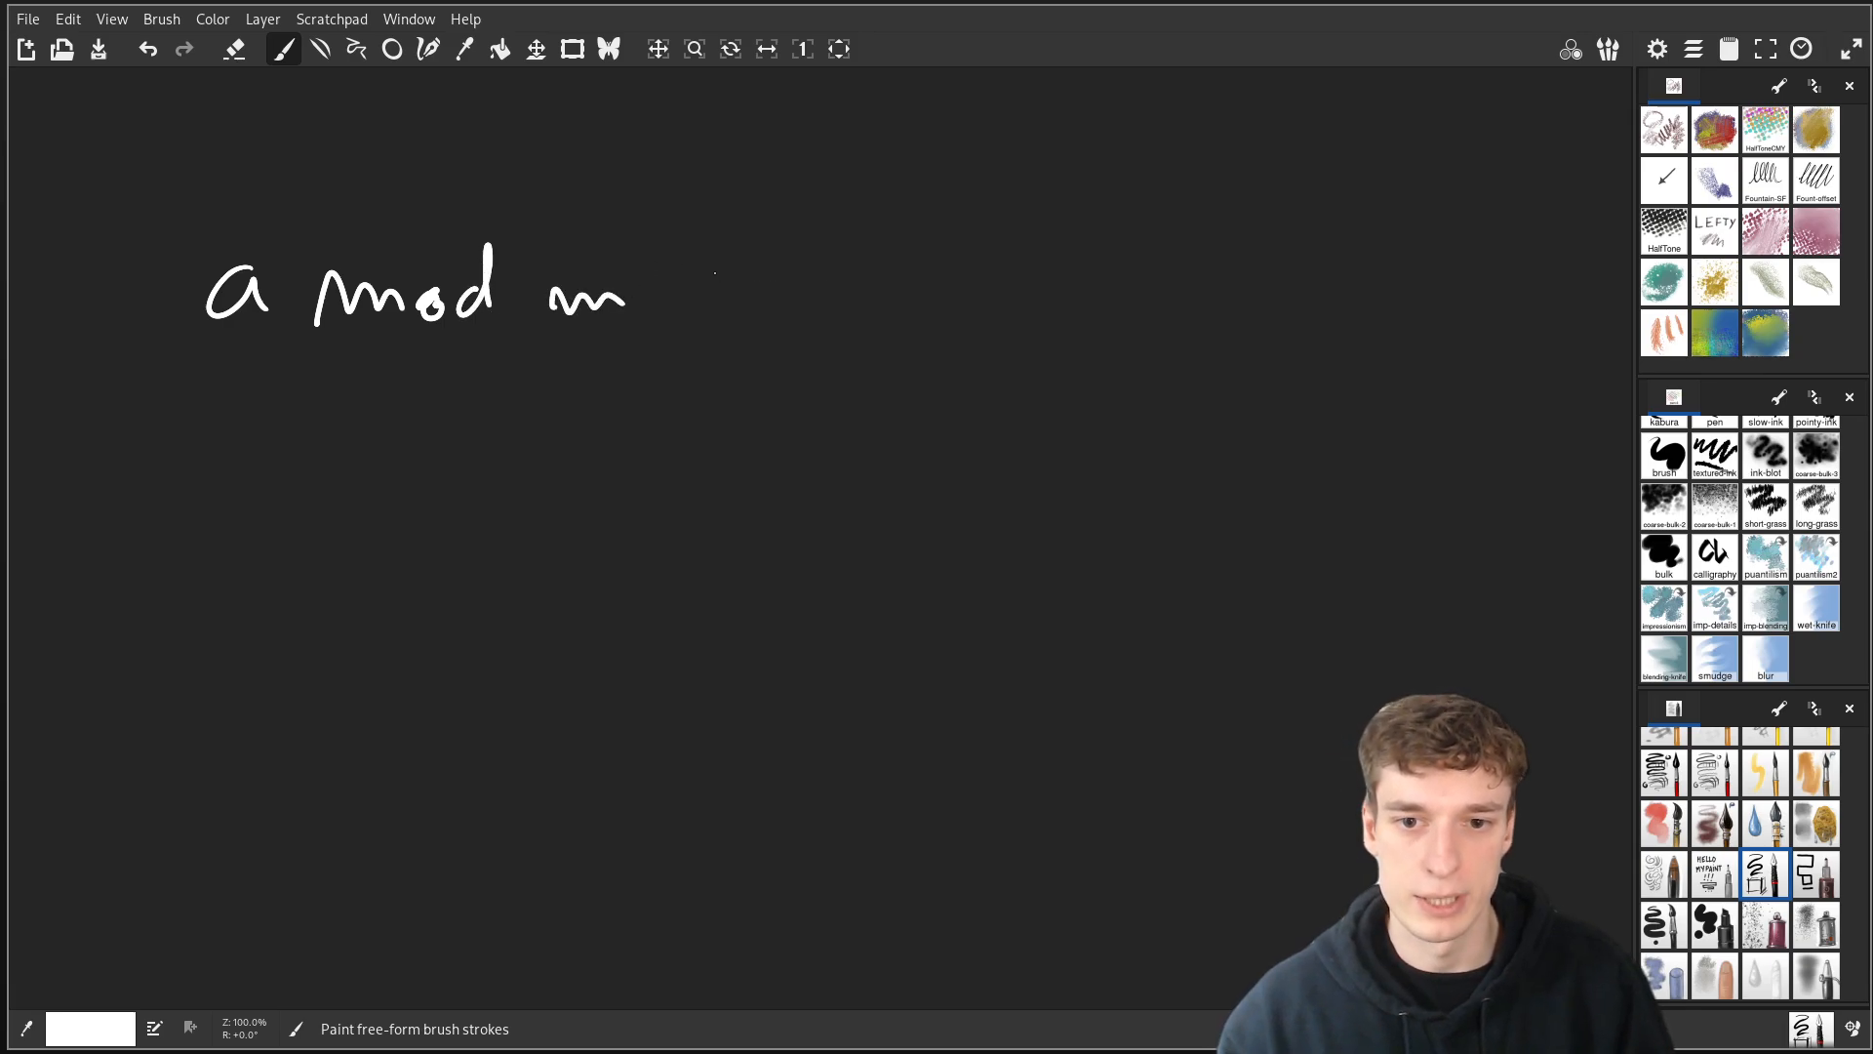
pyautogui.moveTo(693, 287); pyautogui.dragTo(747, 304)
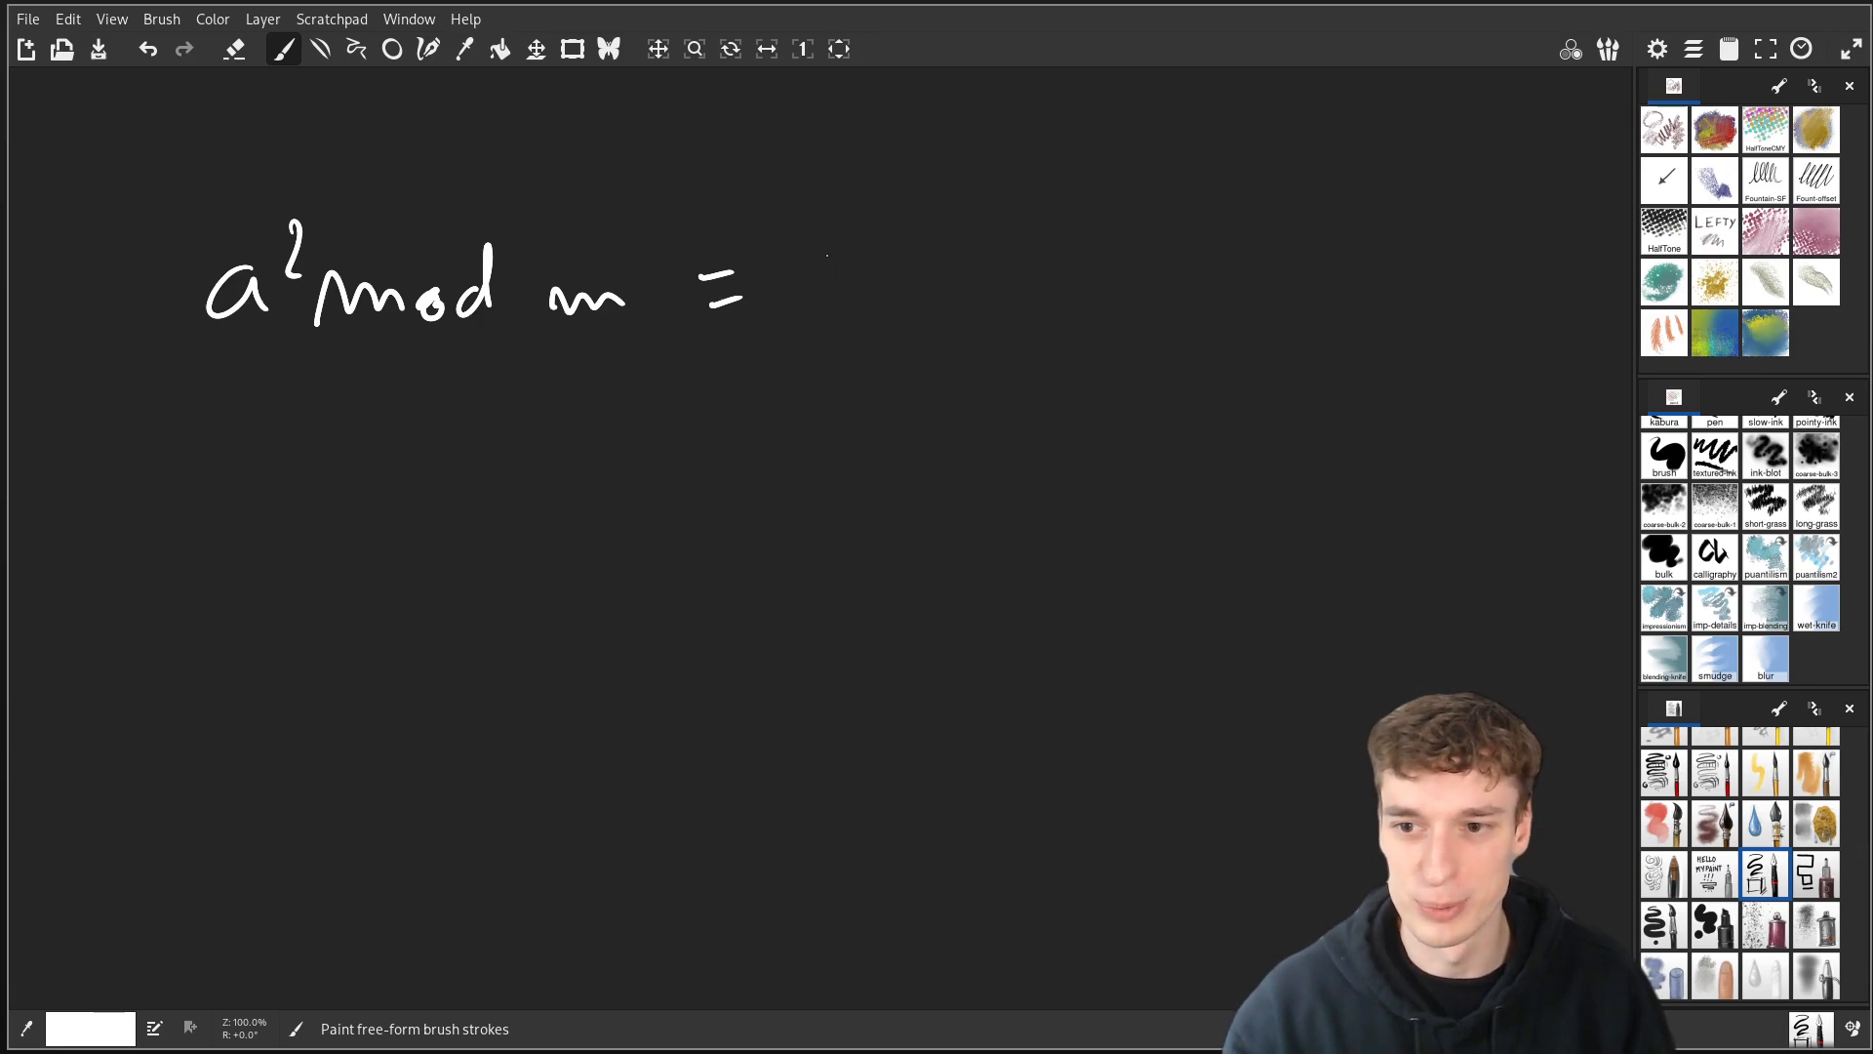
# Complete the identity with ((a mod m)(a mod m)) mod m on the canvas
pyautogui.moveTo(843, 220); pyautogui.dragTo(811, 359)
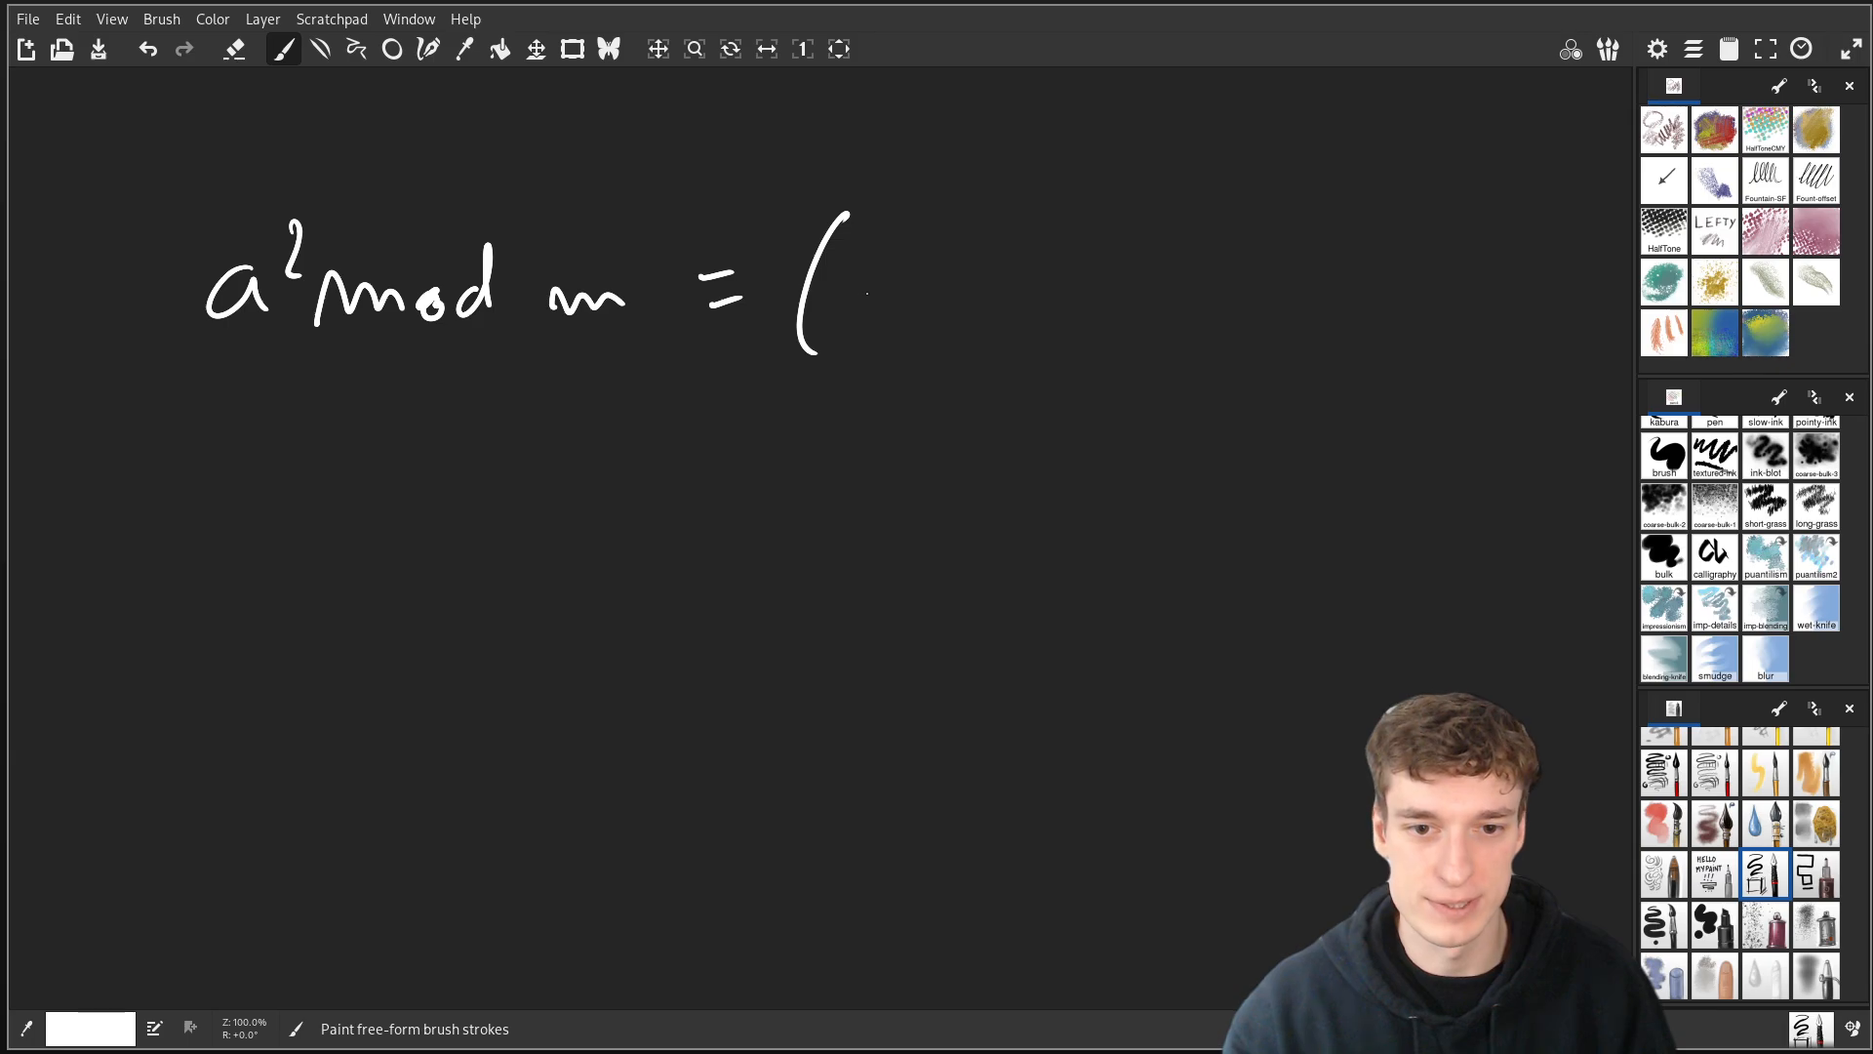
pyautogui.moveTo(861, 305); pyautogui.dragTo(1040, 298)
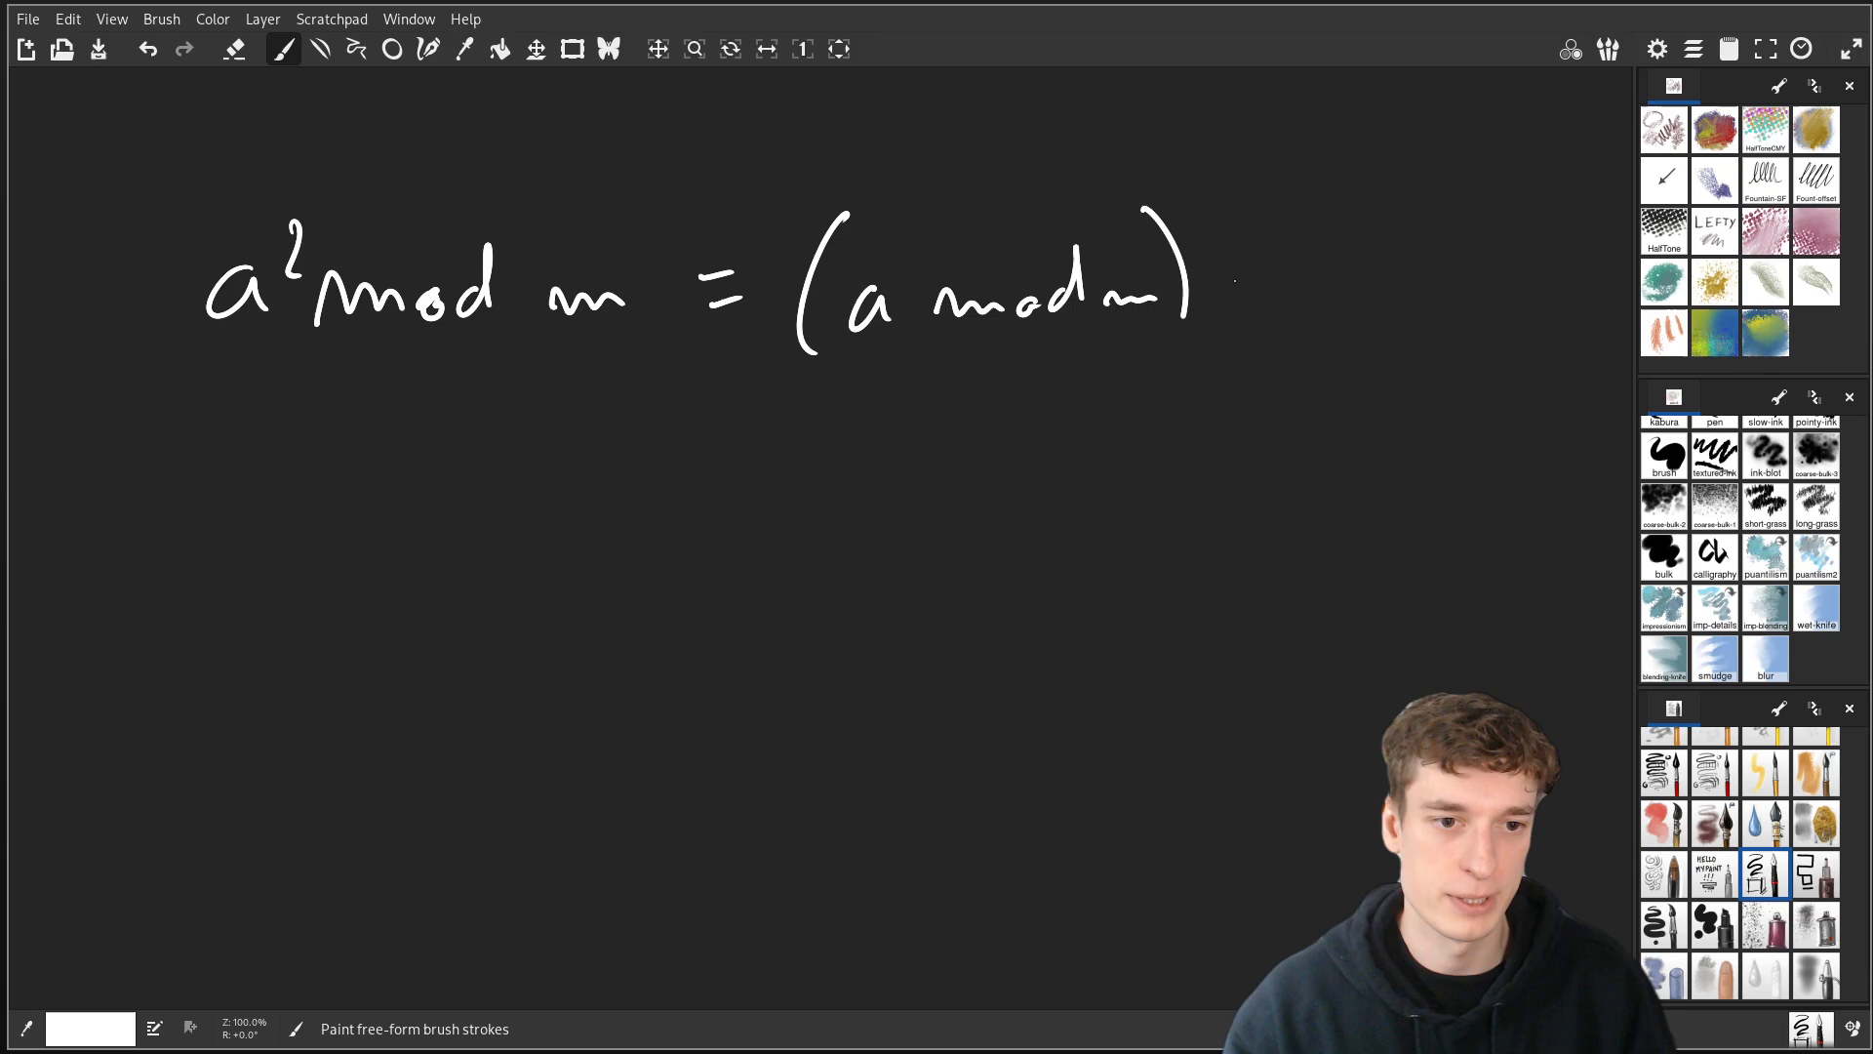
pyautogui.moveTo(1194, 287); pyautogui.dragTo(1266, 299)
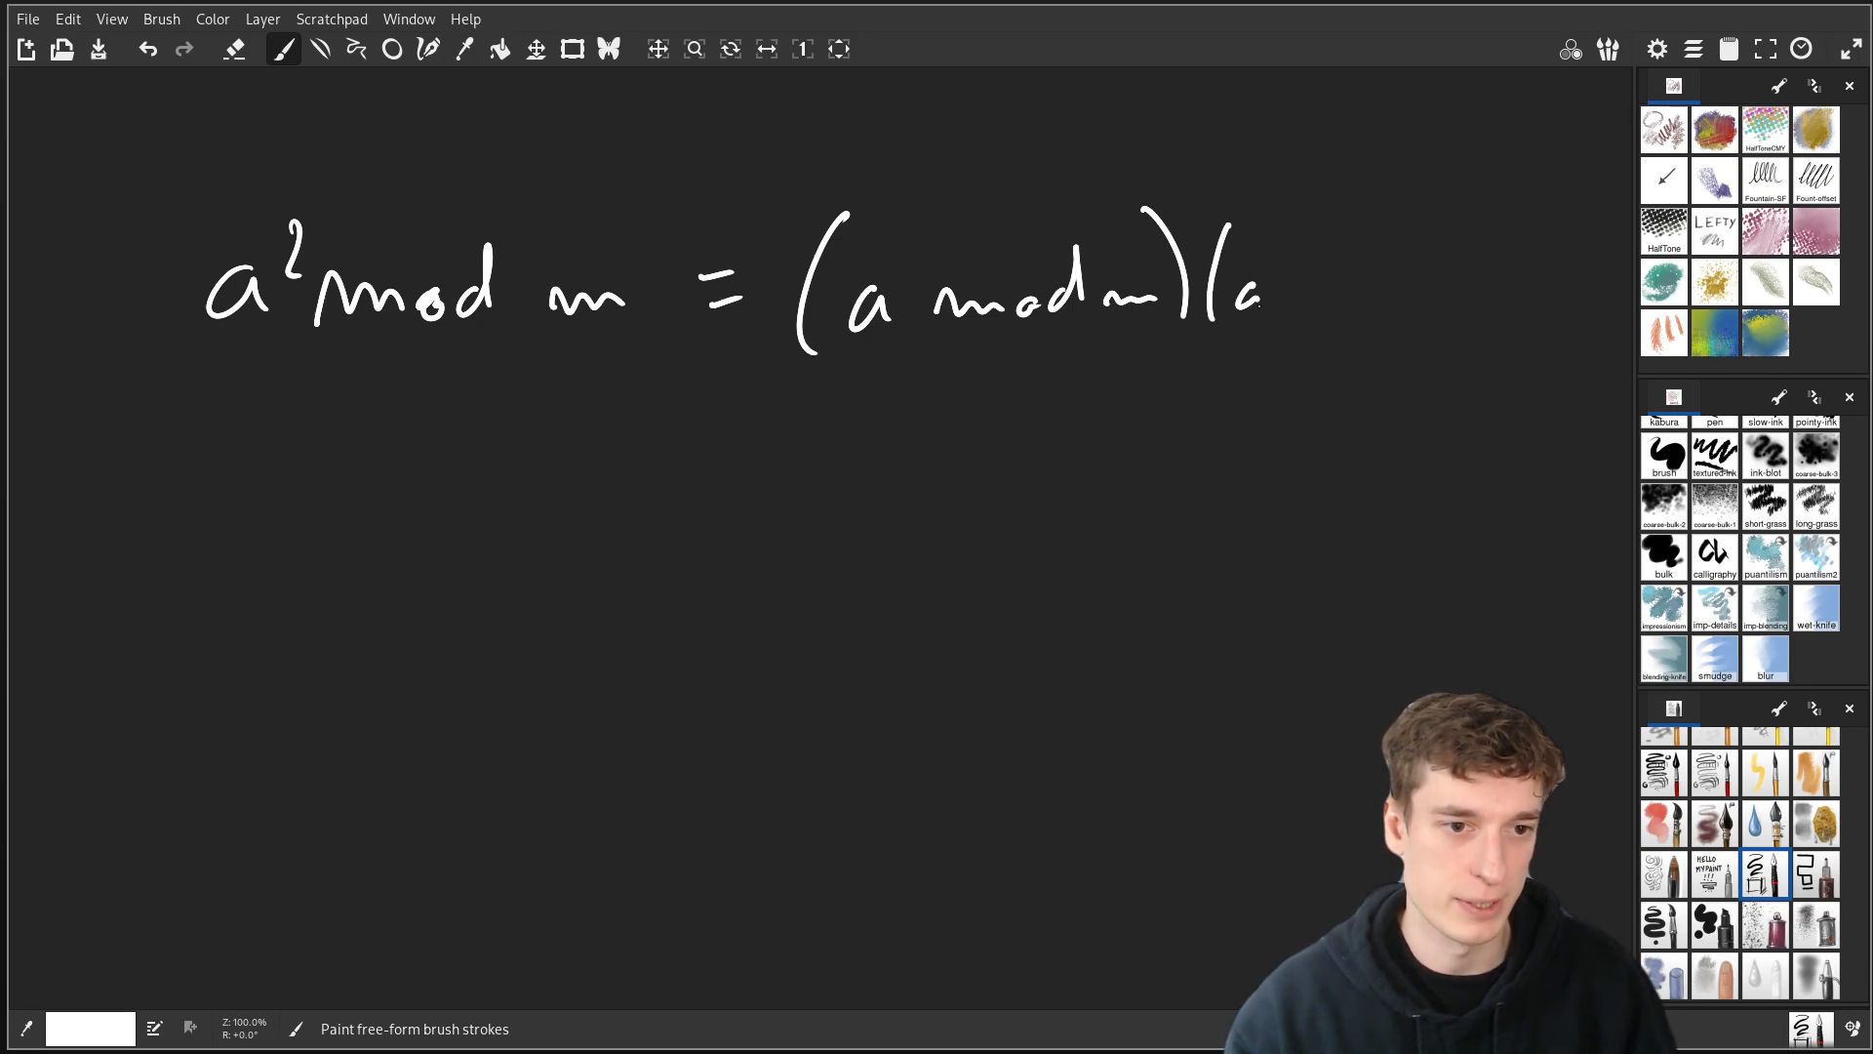
pyautogui.moveTo(1284, 287); pyautogui.dragTo(1403, 275)
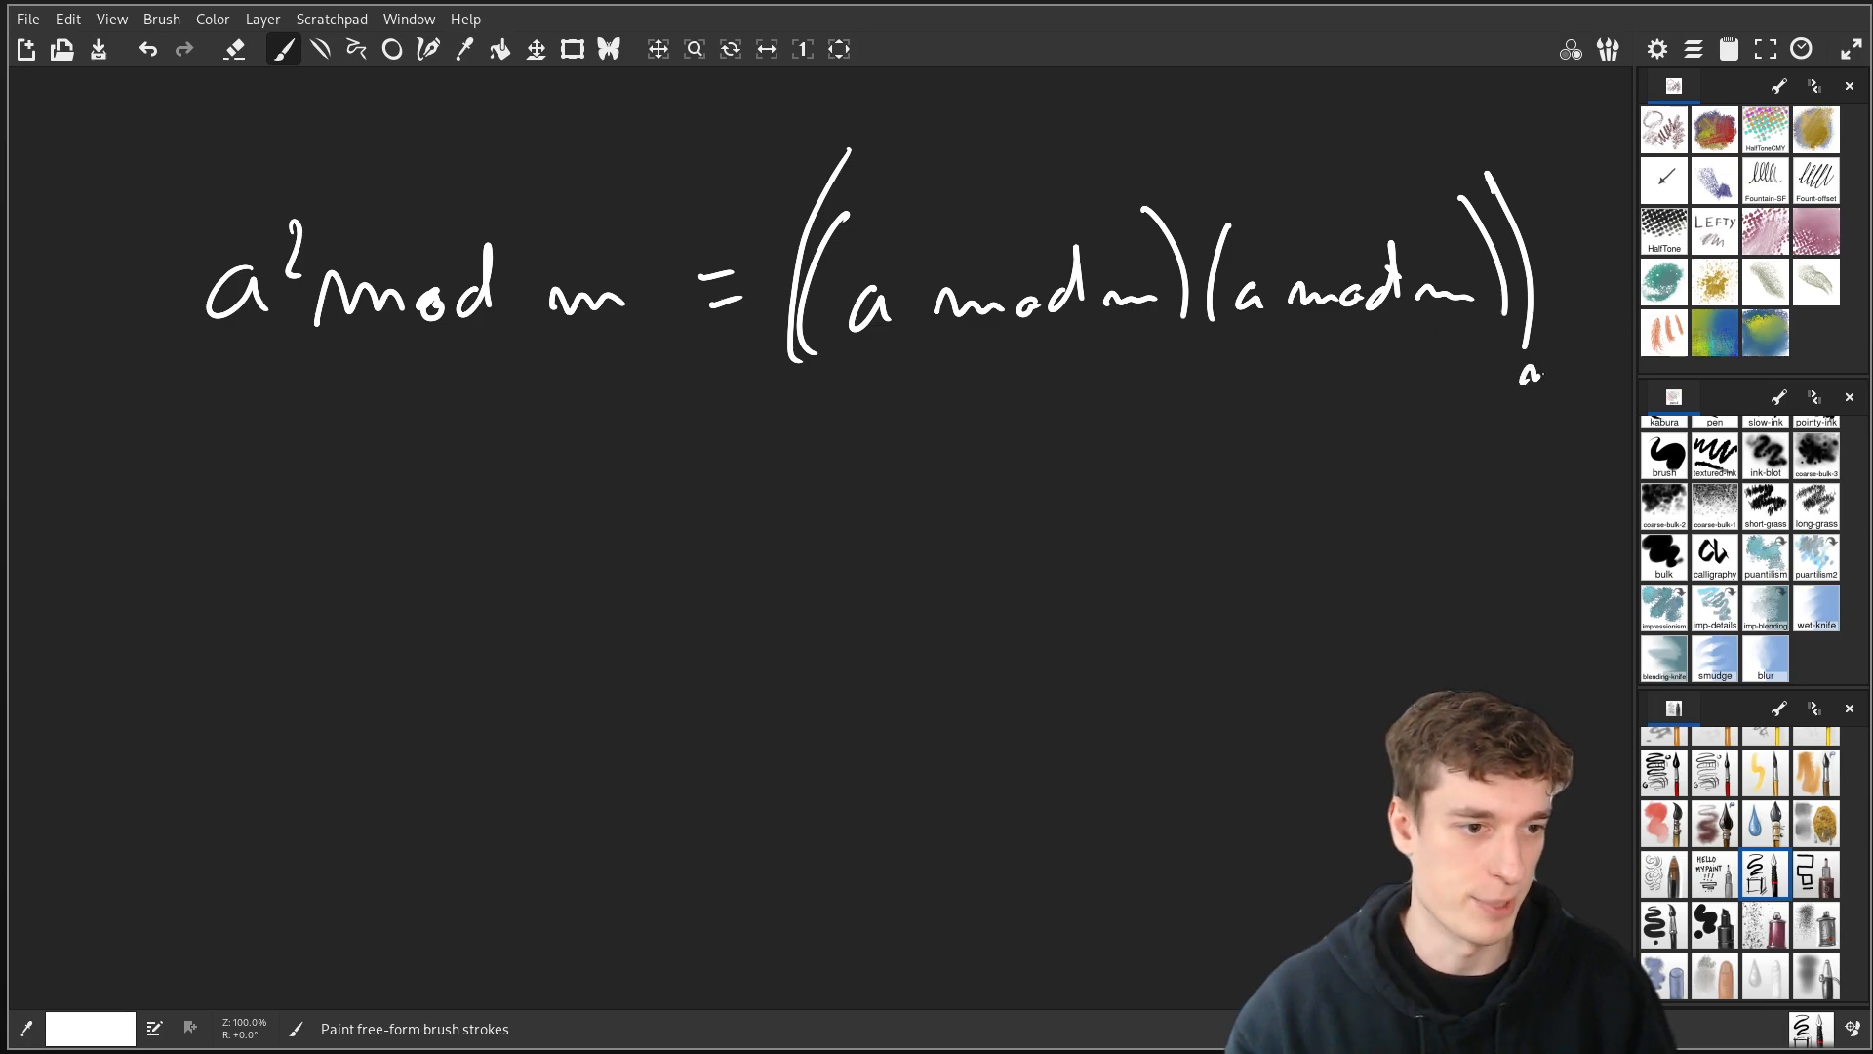
pyautogui.moveTo(1530, 377); pyautogui.dragTo(1625, 376)
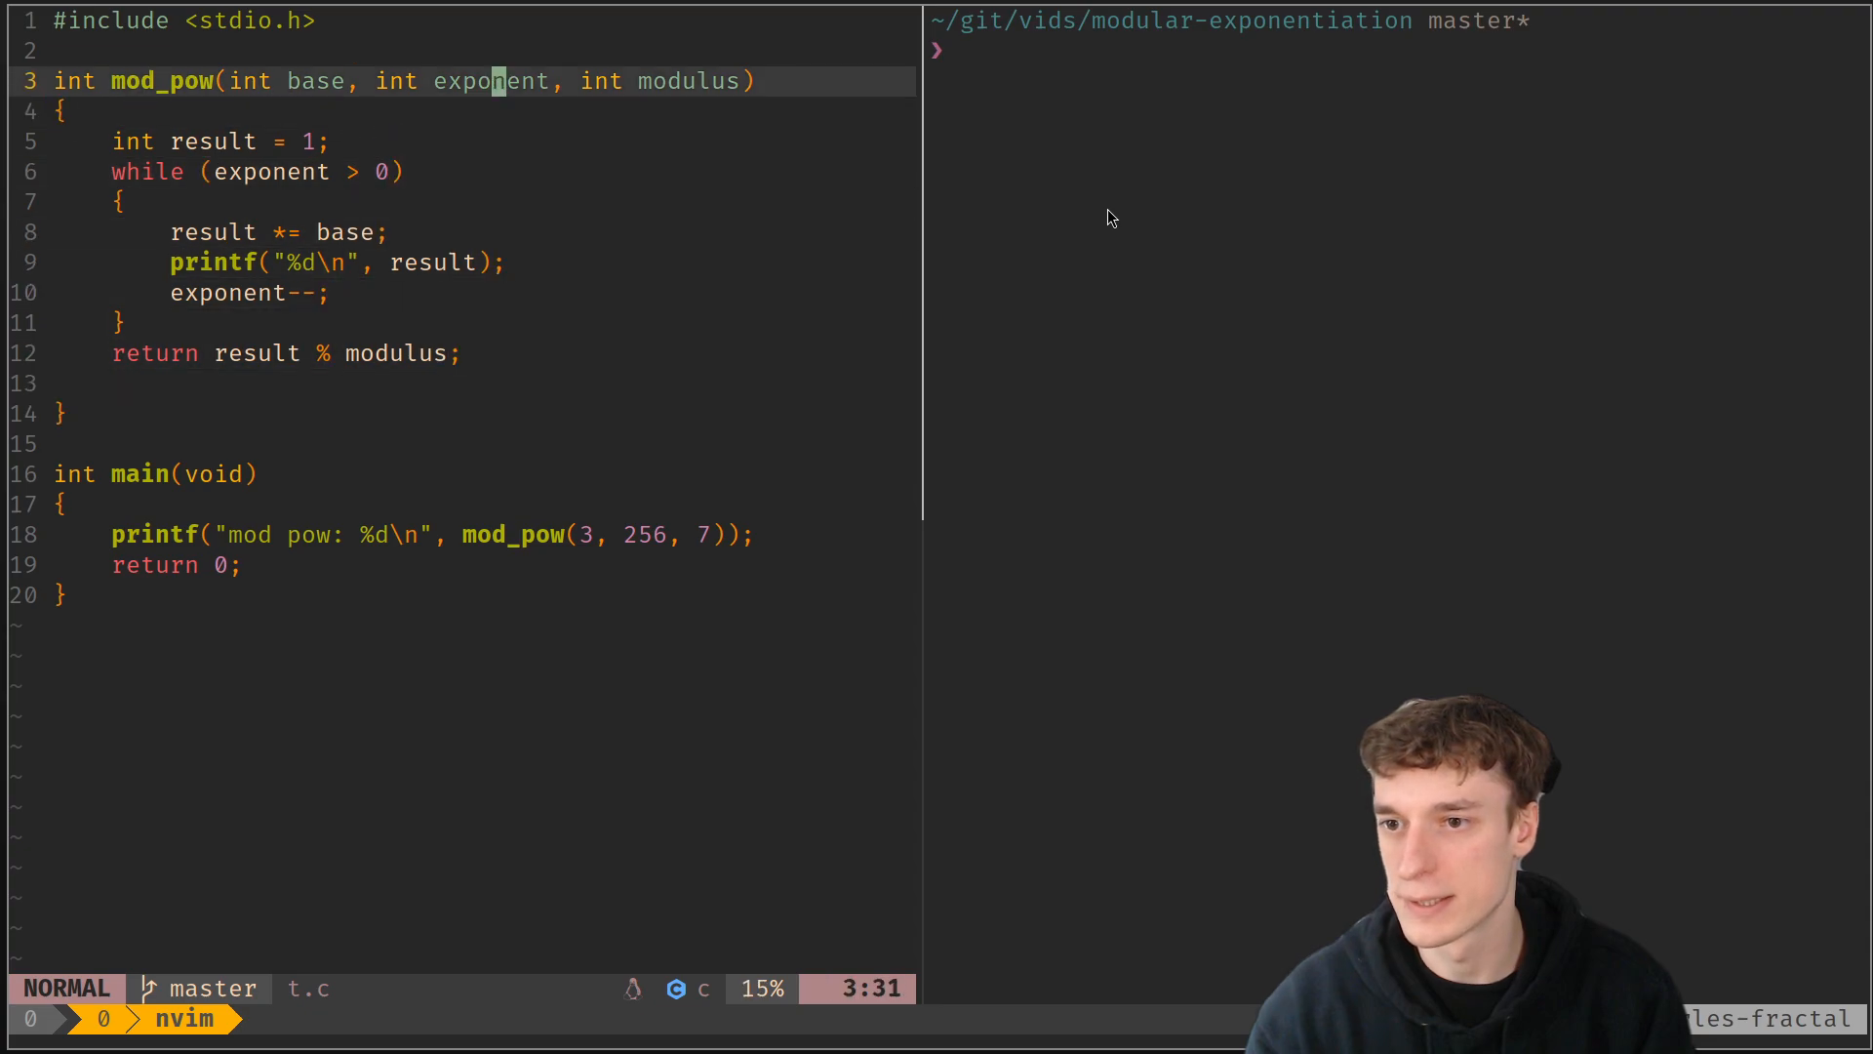
# Rename the copy to mod_pow, reduce result %= modulus inside the loop, and call it from main
pyautogui.write('_overfl')
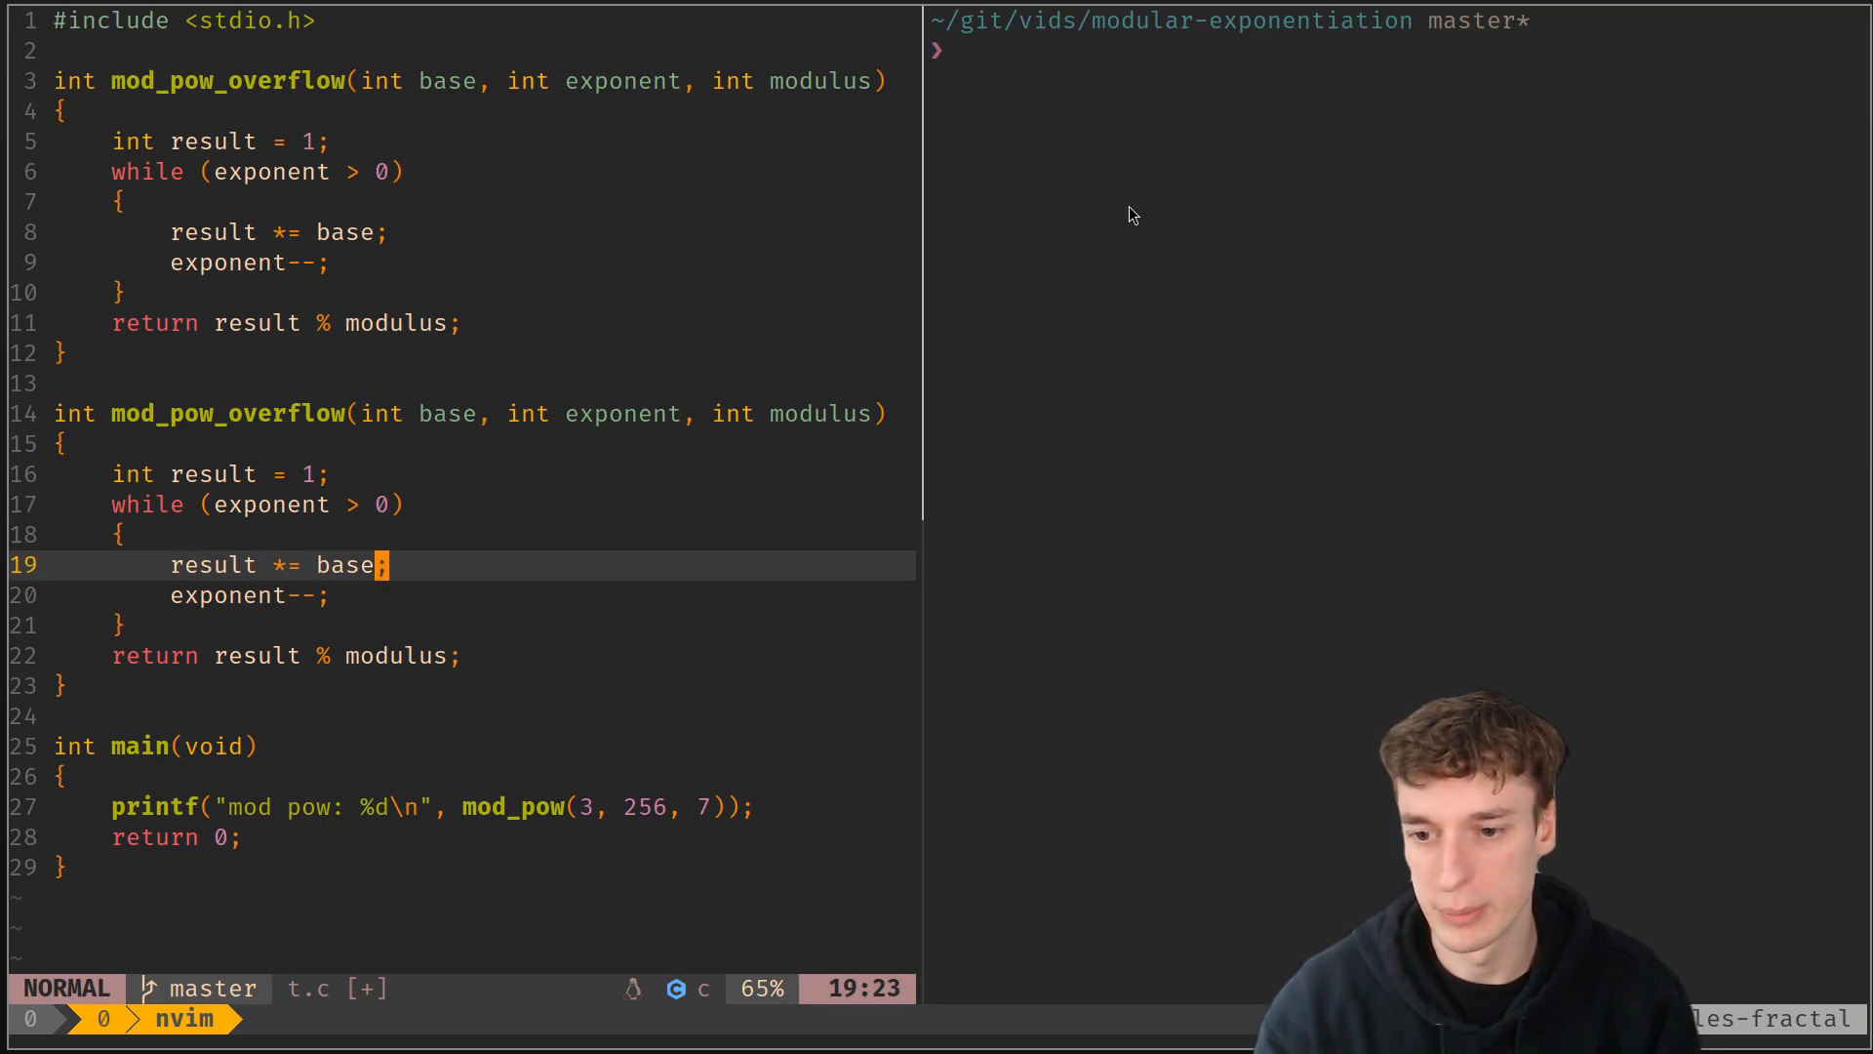
pyautogui.write('% modulus')
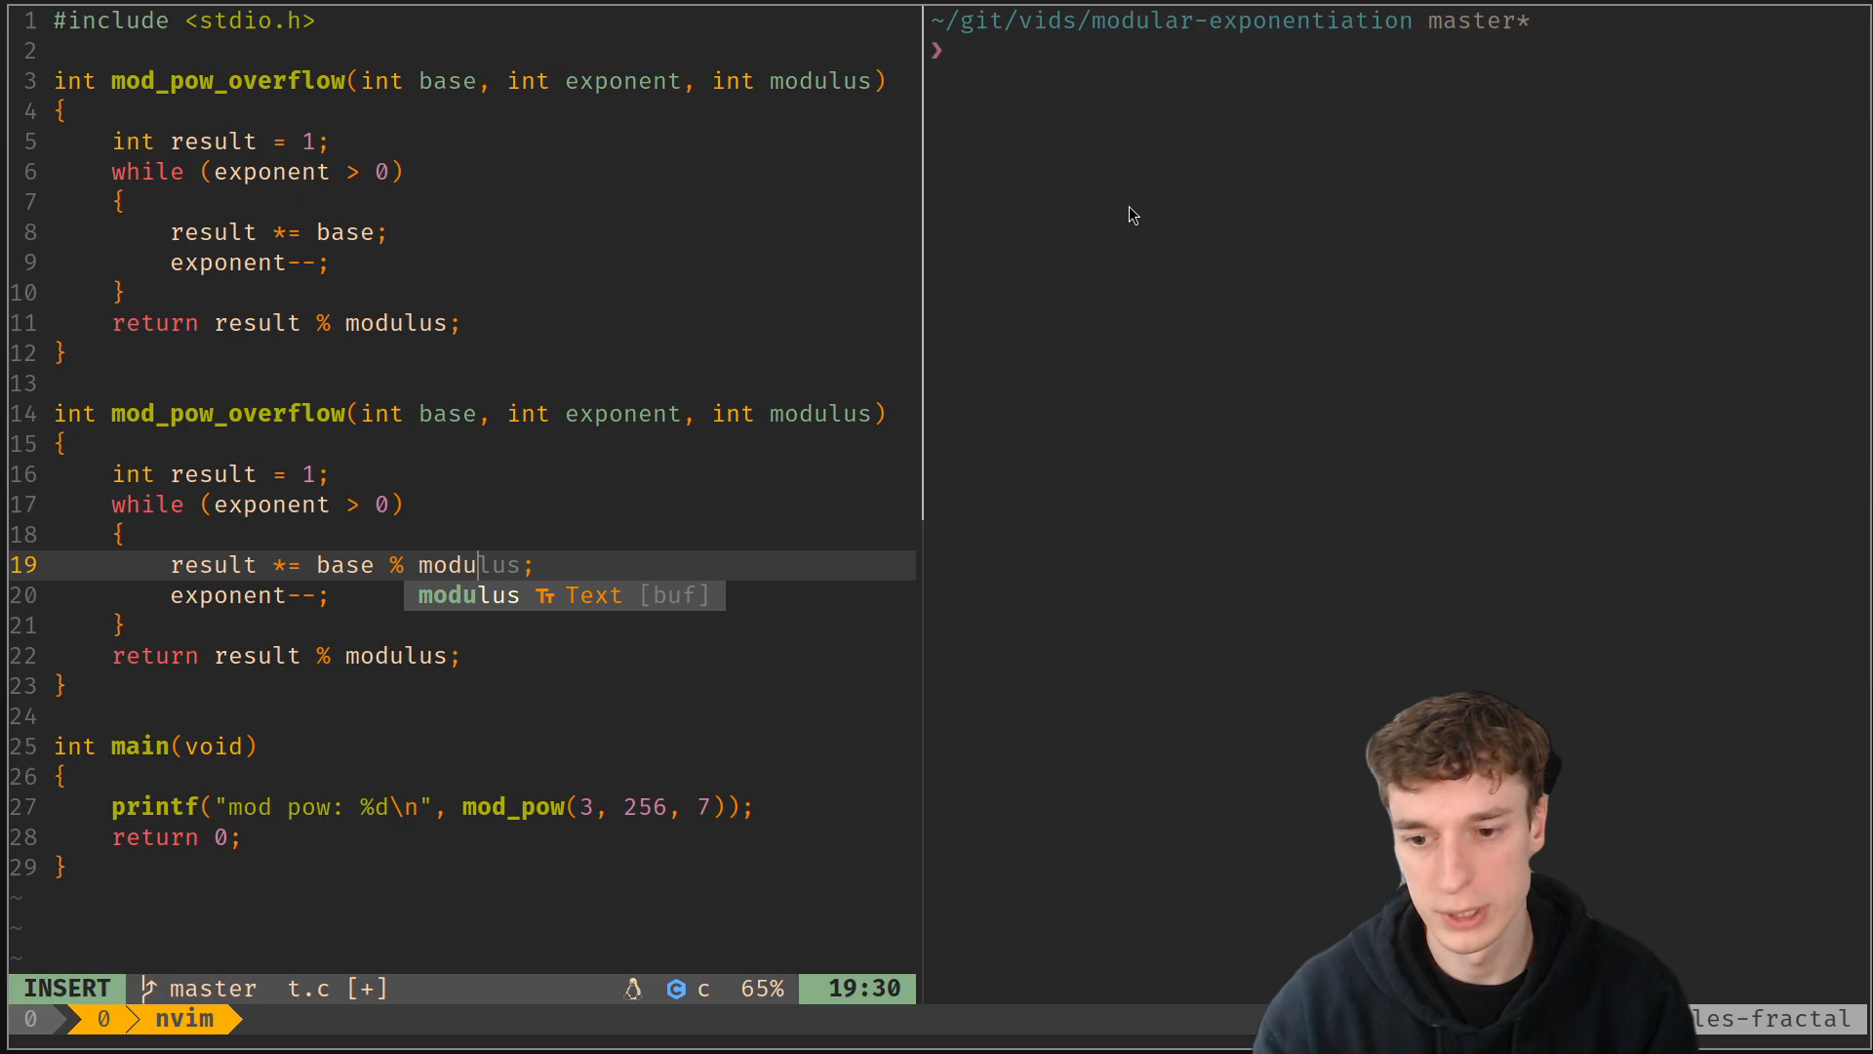
pyautogui.press('enter')
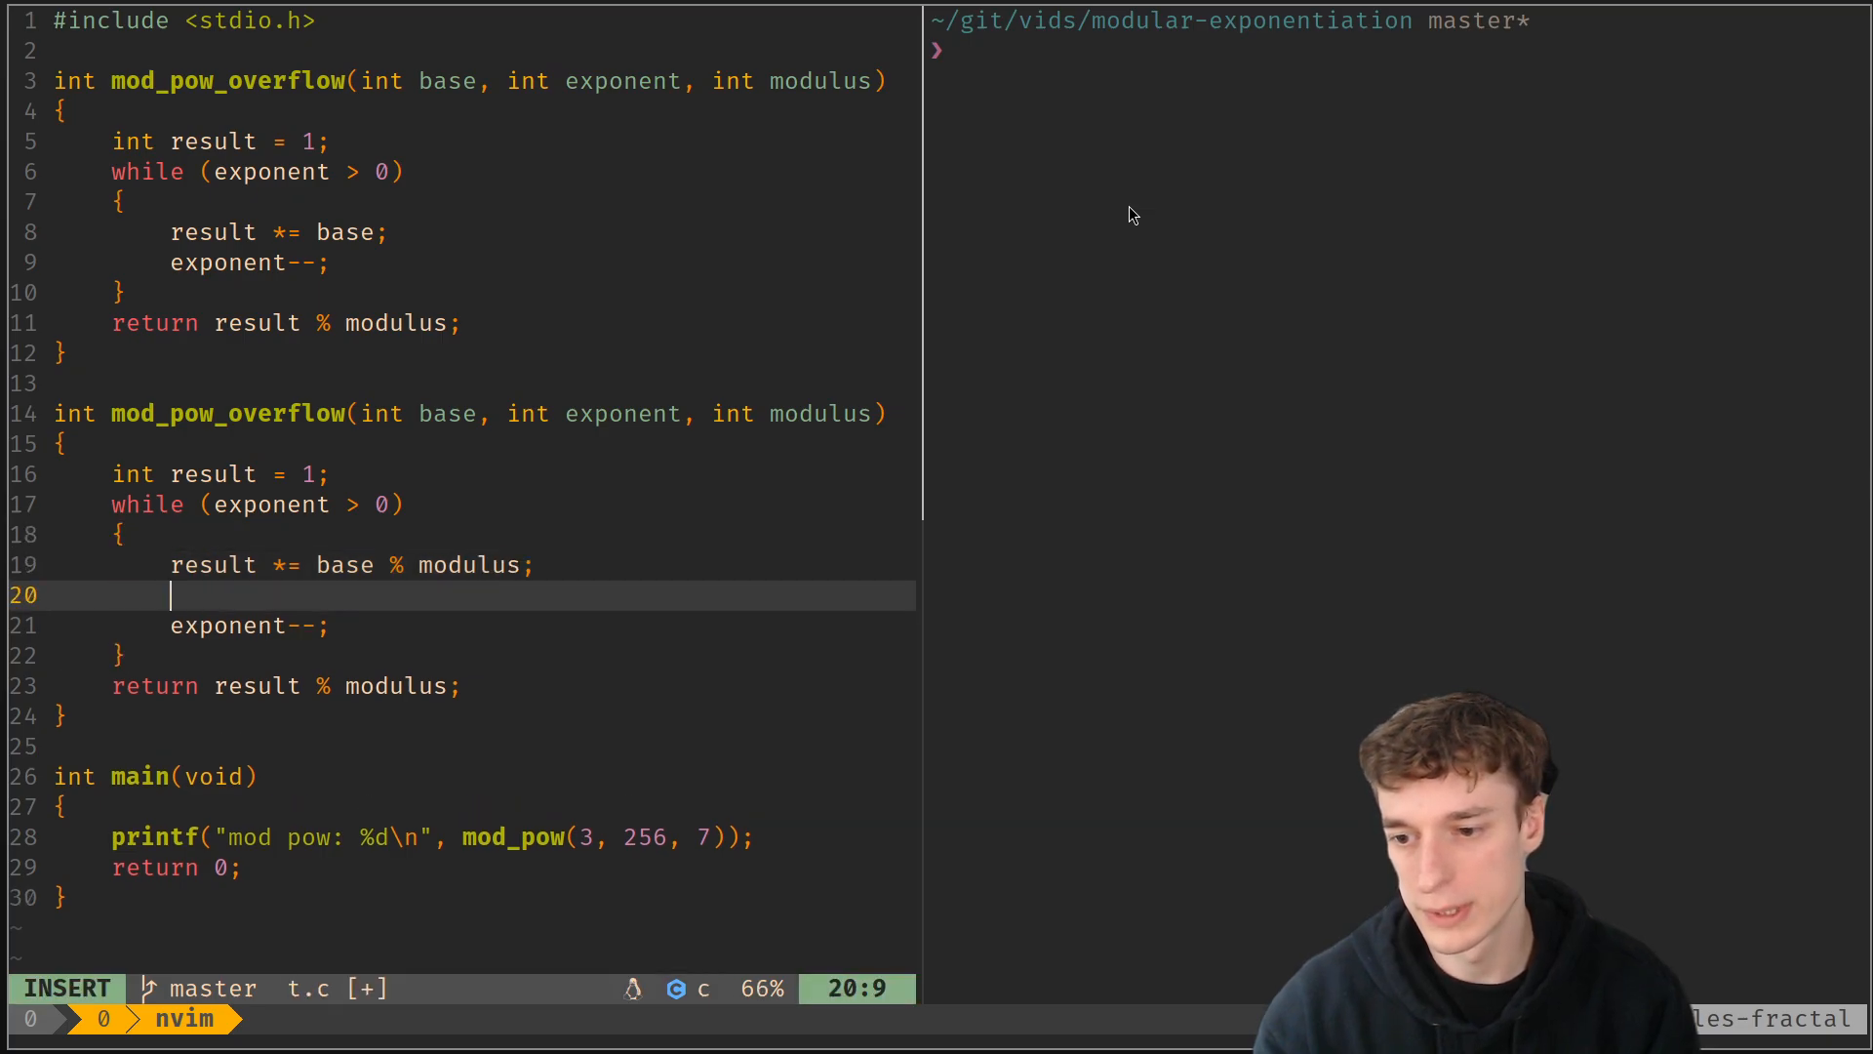
pyautogui.write('result %=')
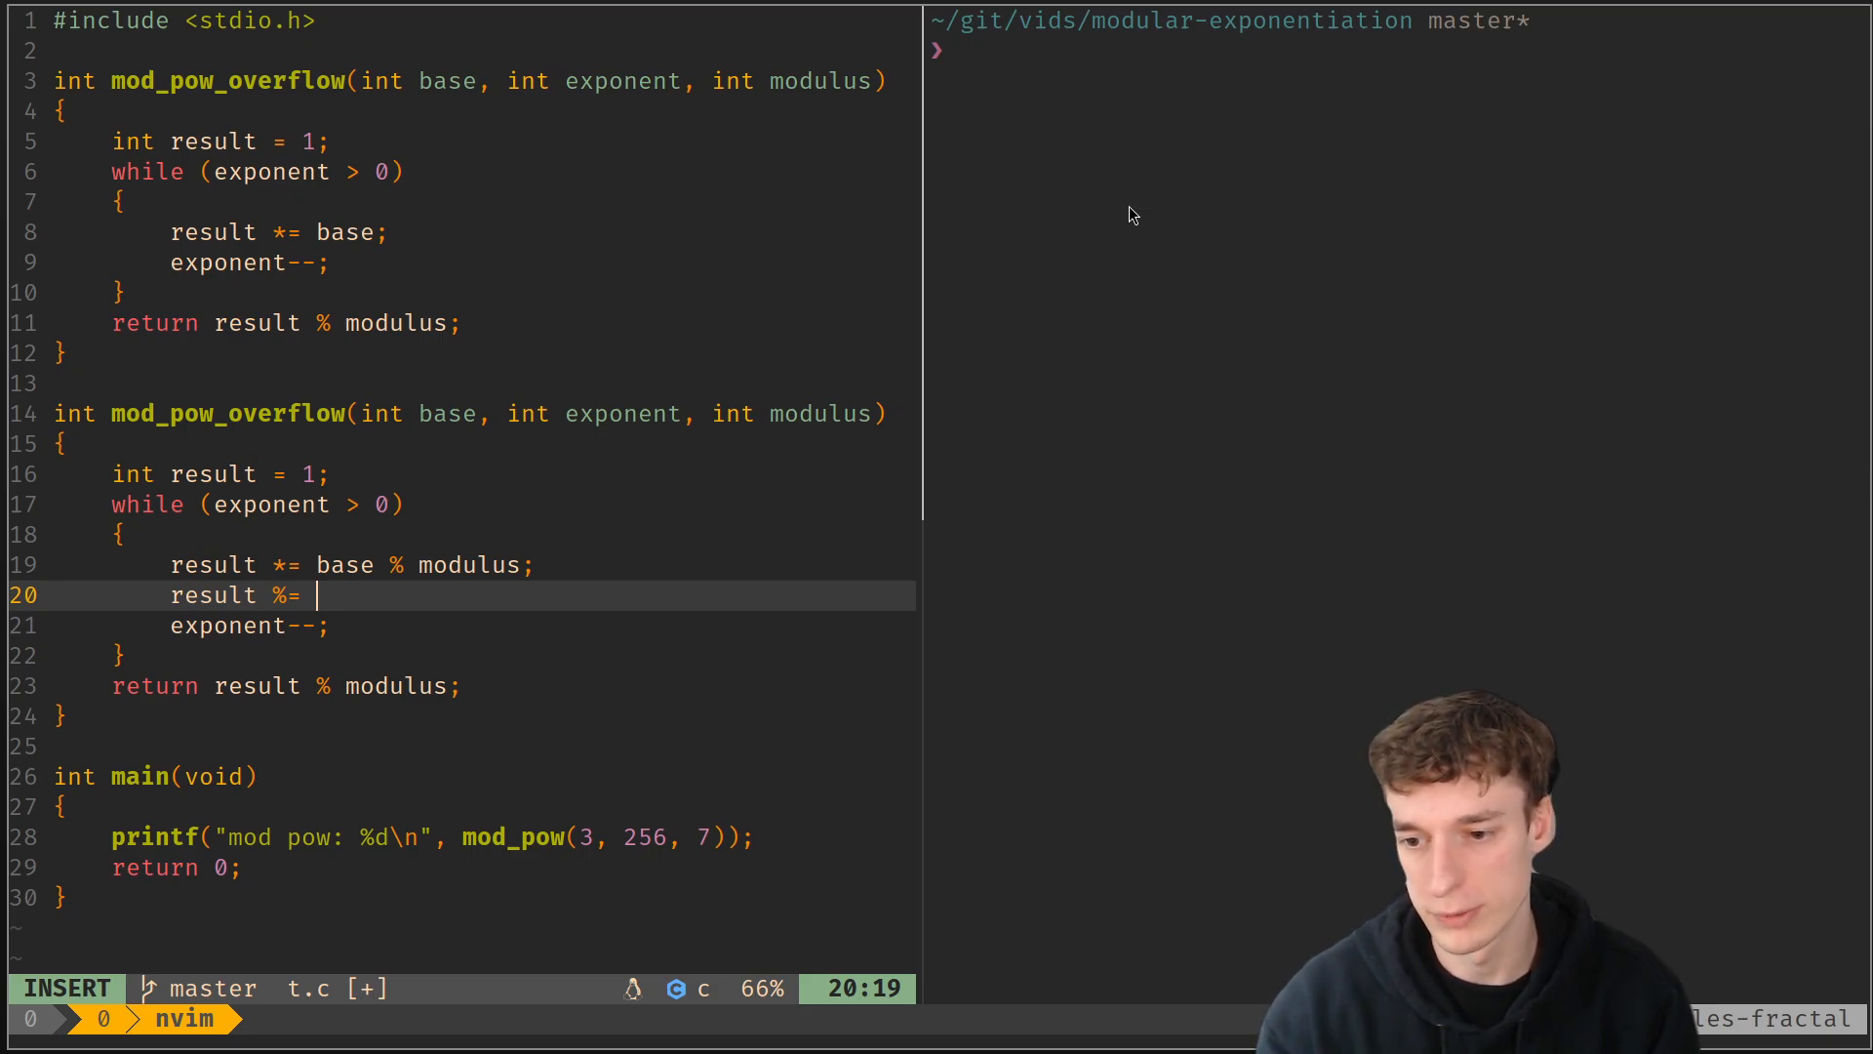
pyautogui.write('modulus')
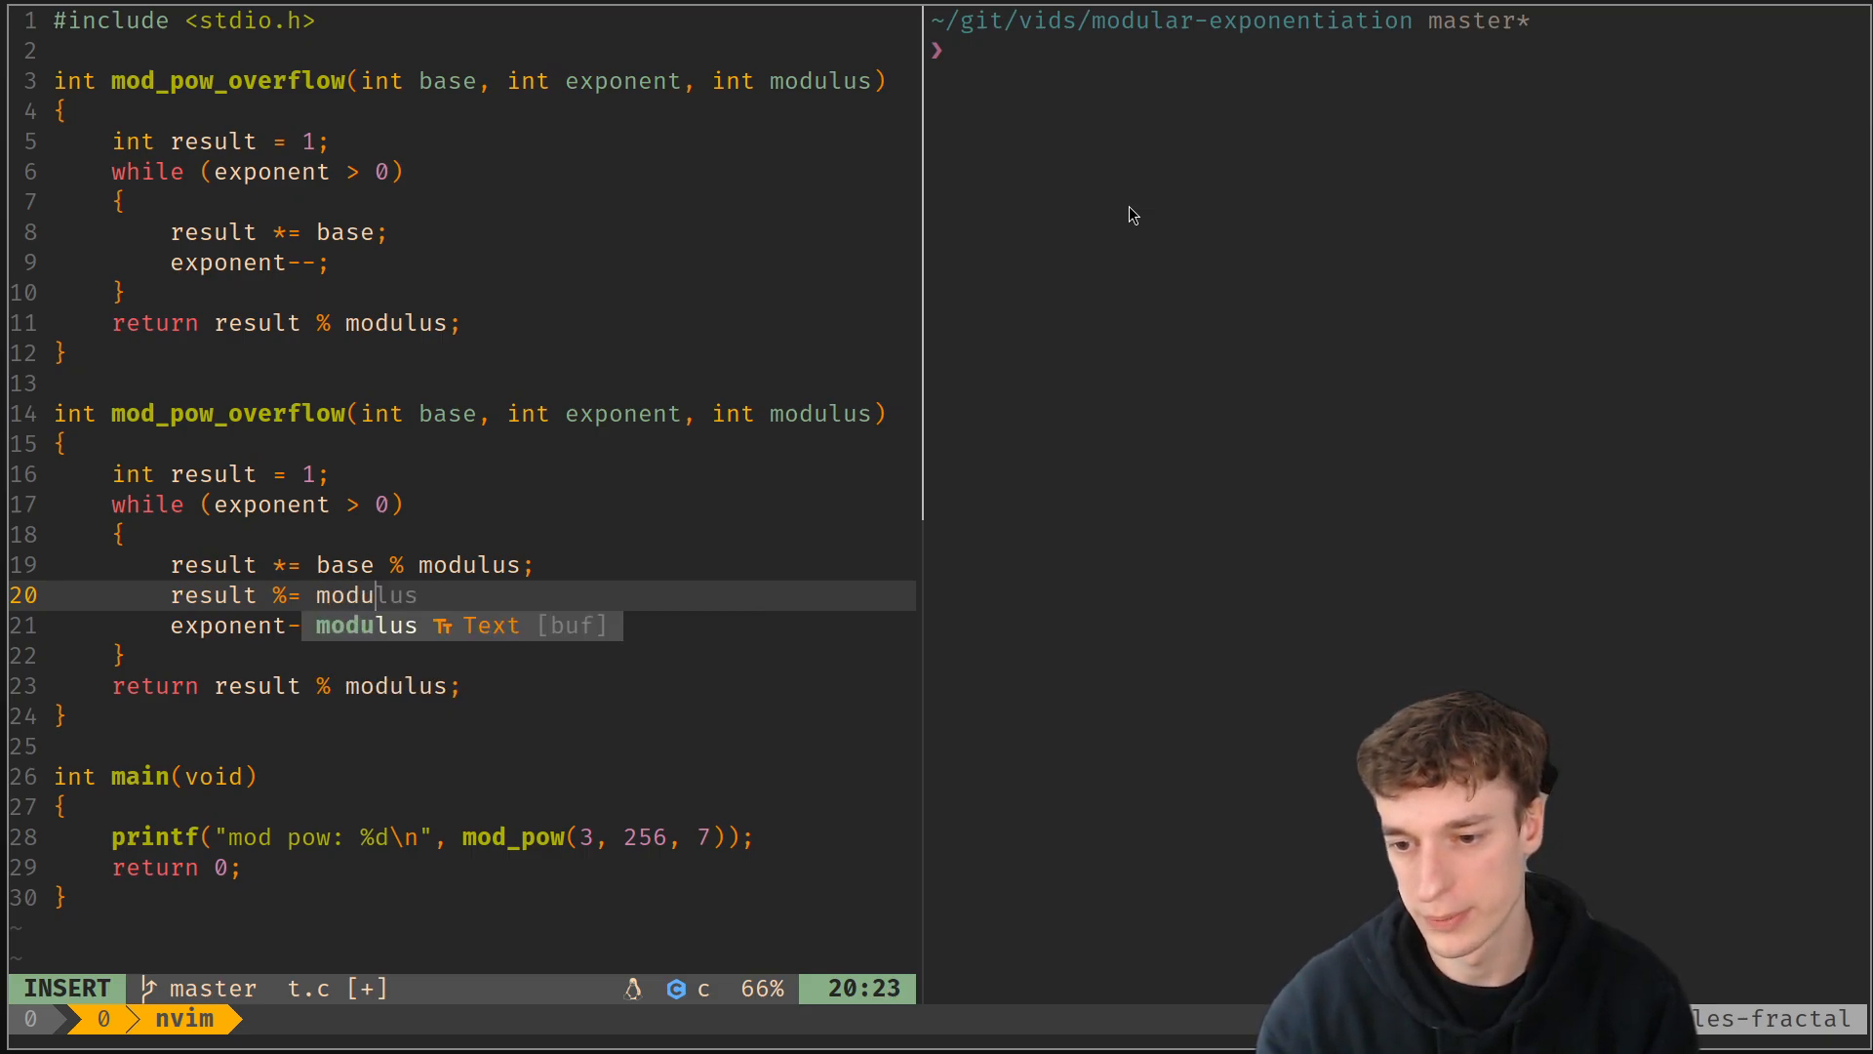
pyautogui.press('Escape')
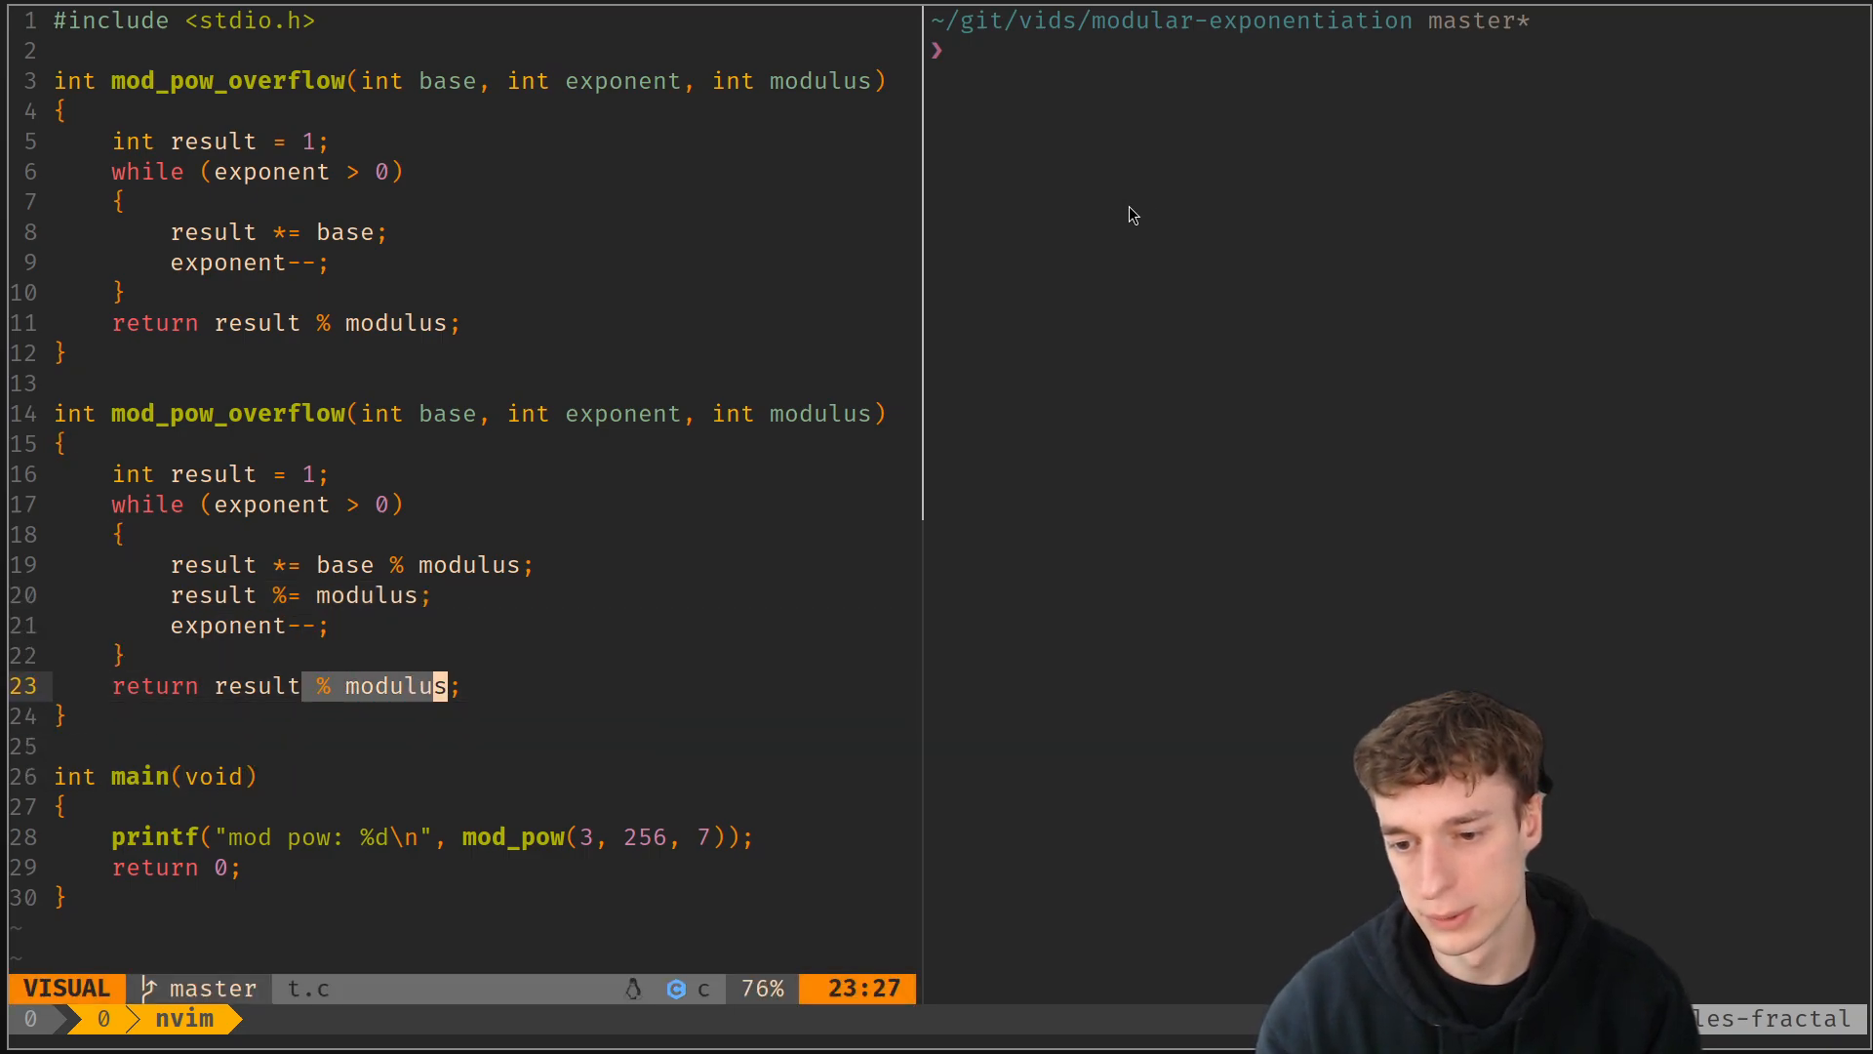
pyautogui.press('d')
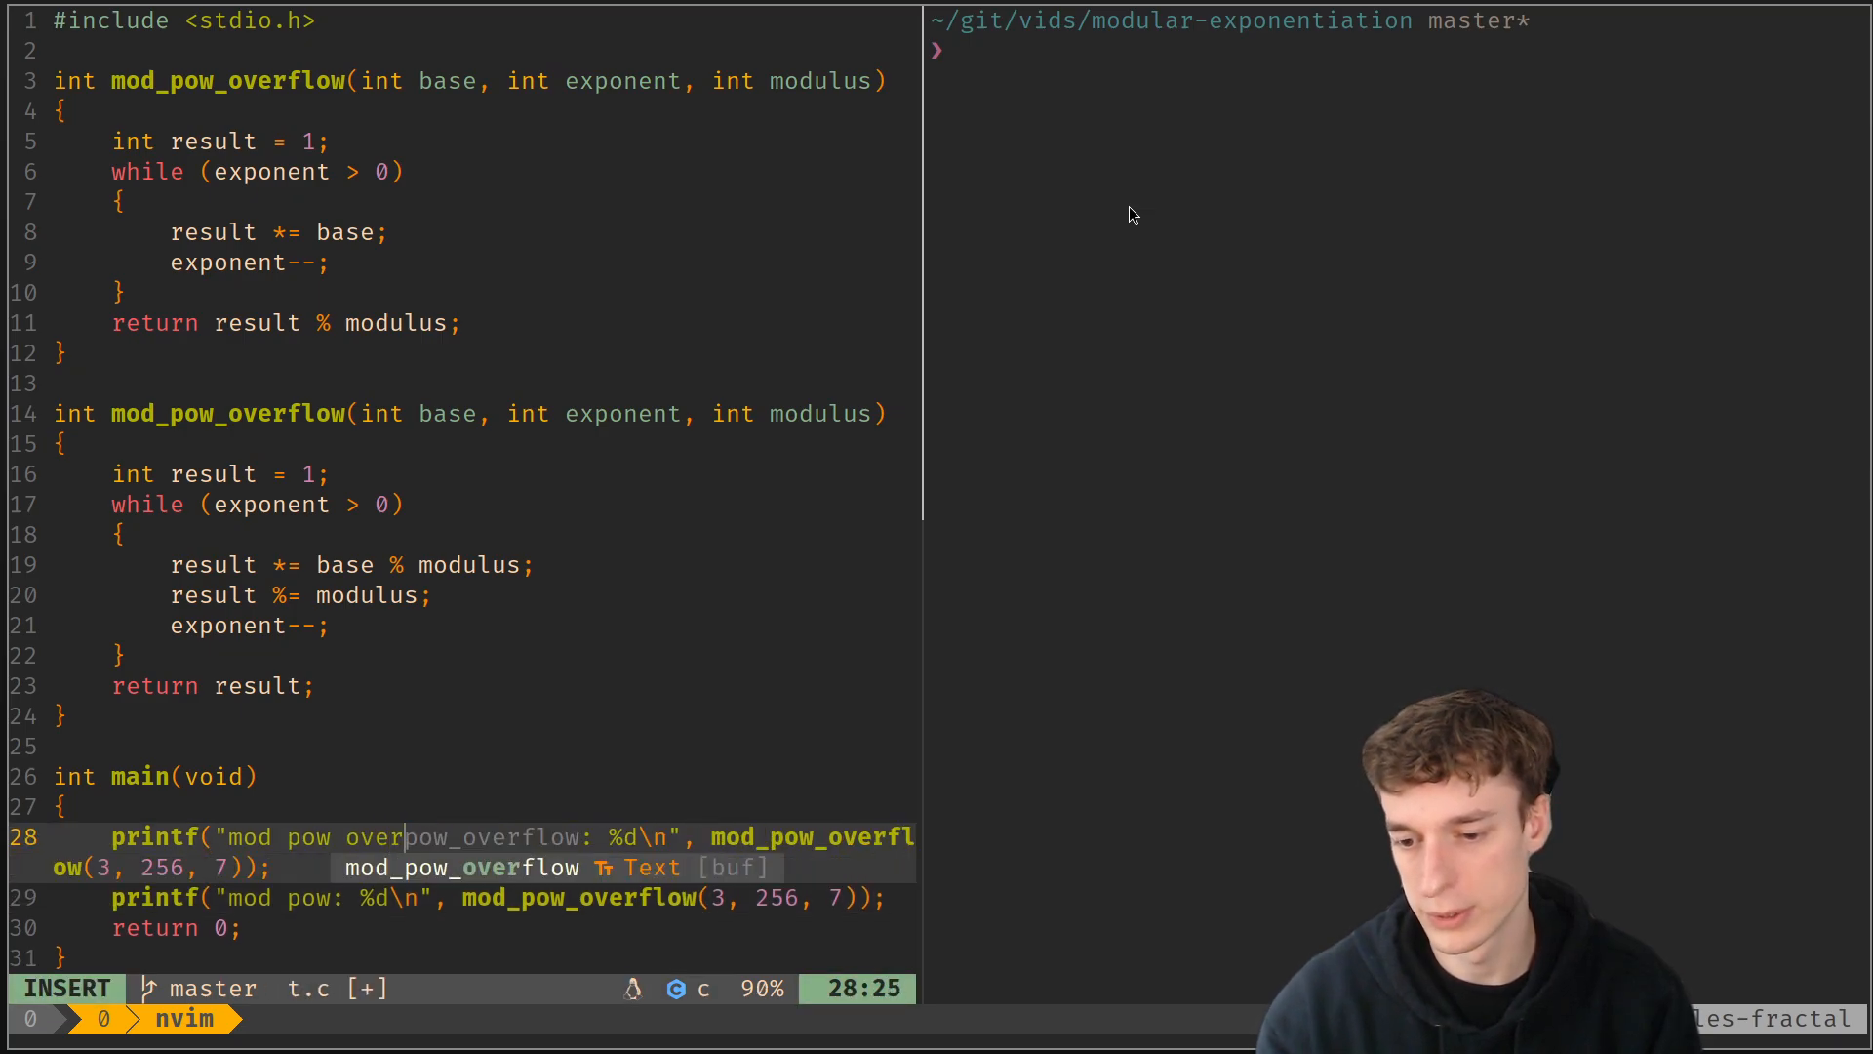
pyautogui.press('Escape')
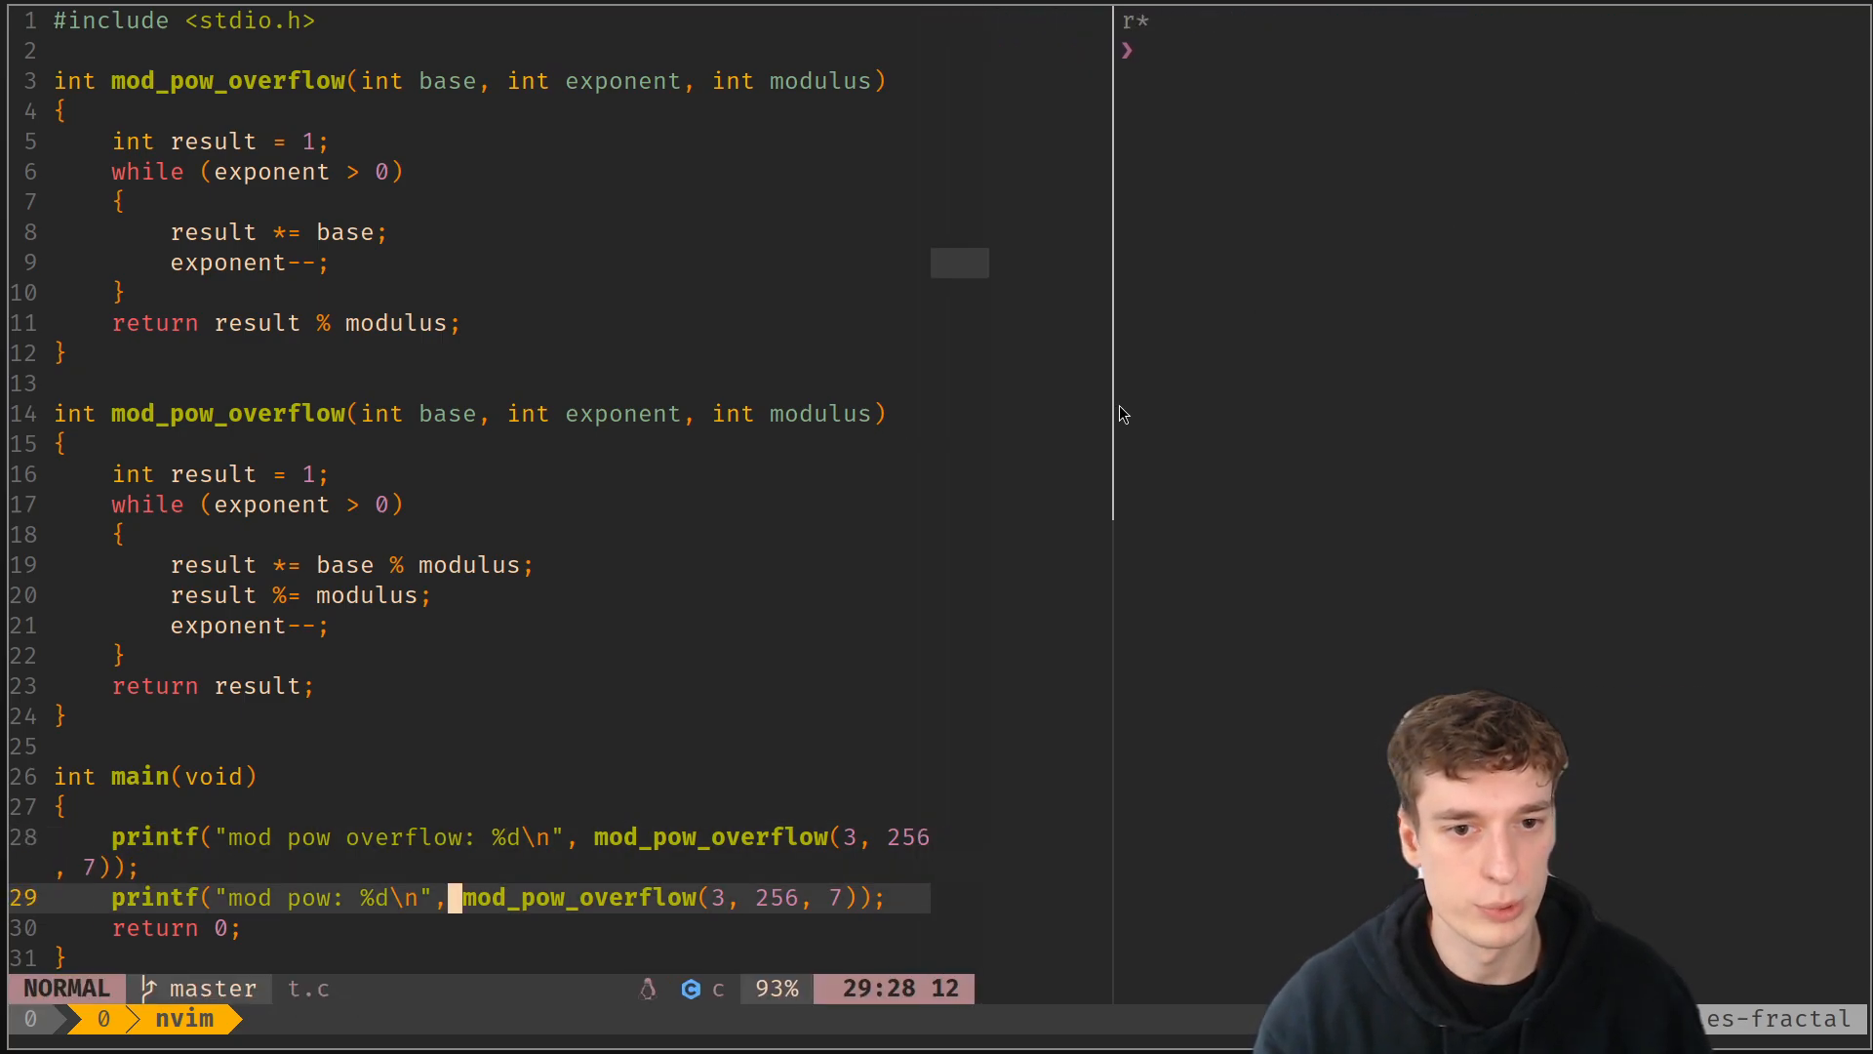
# Compile and run t.c so the output shows mod pow overflow 2 versus mod pow 4
pyautogui.write('gcc t.c && ./a.out | head -n25')
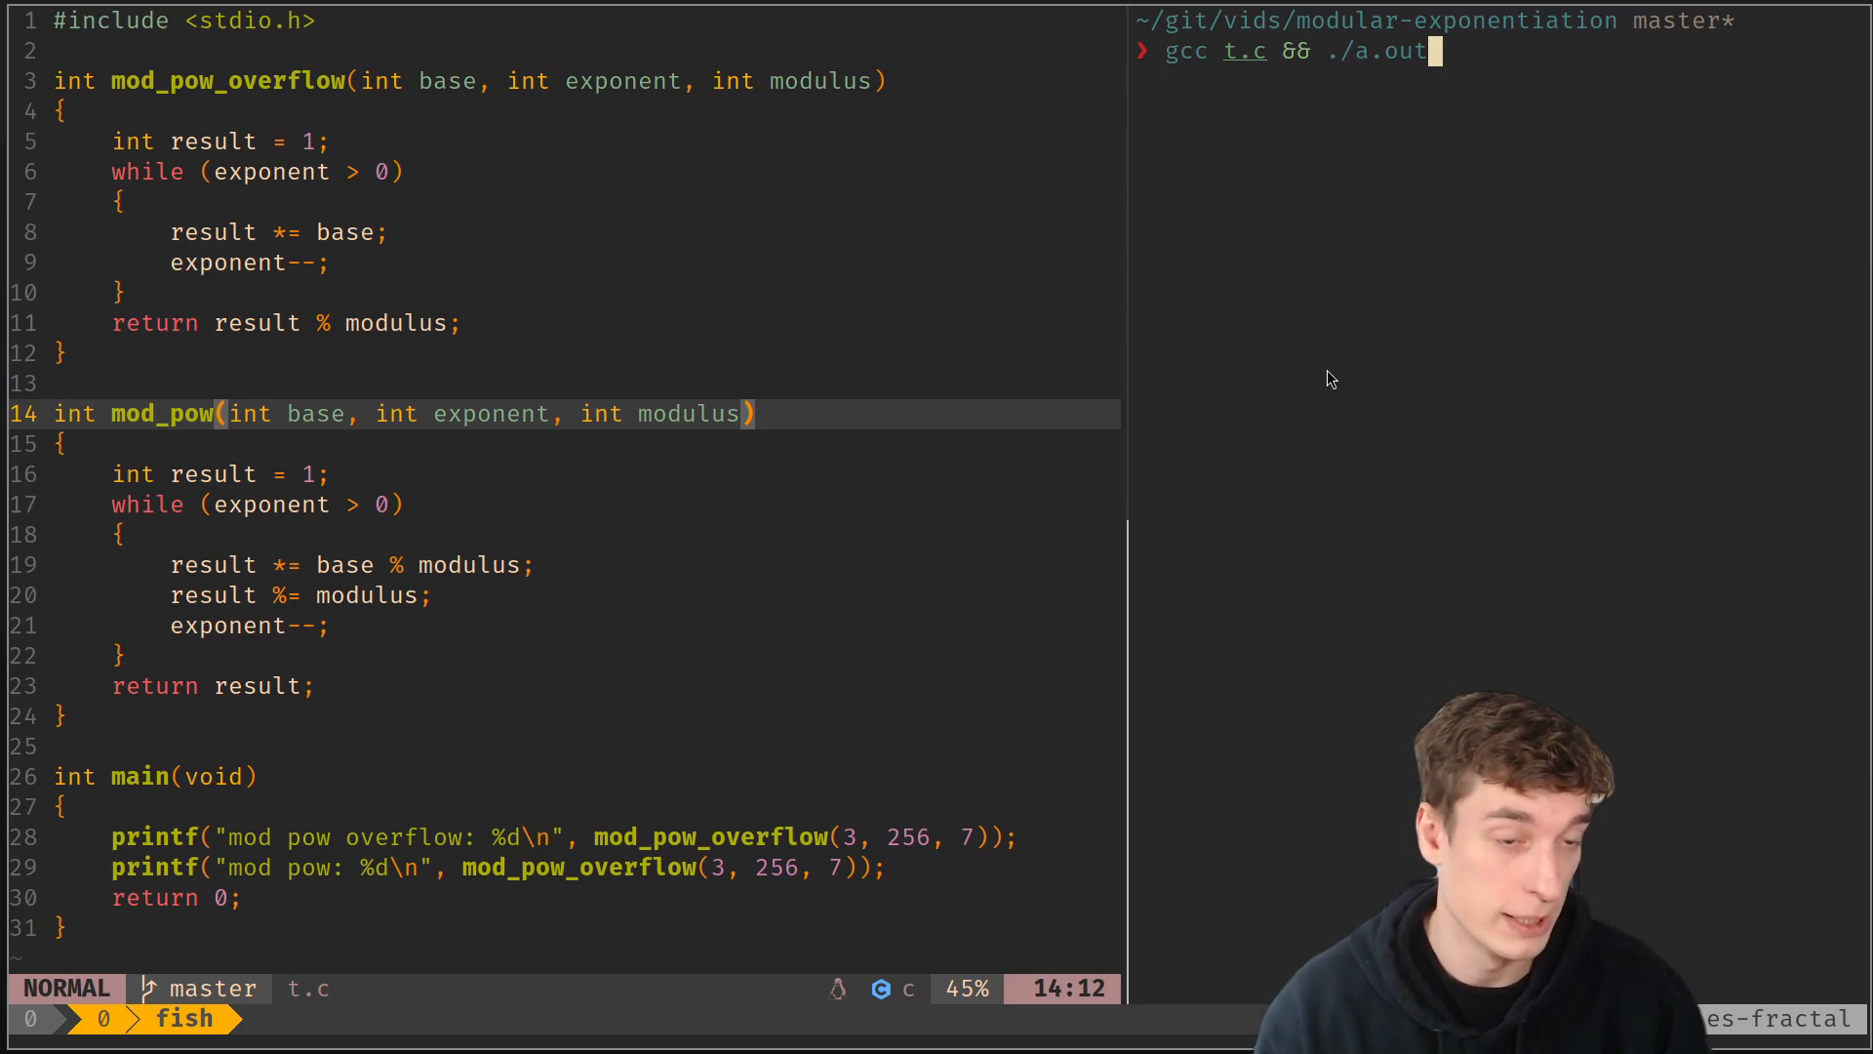
pyautogui.press('Return')
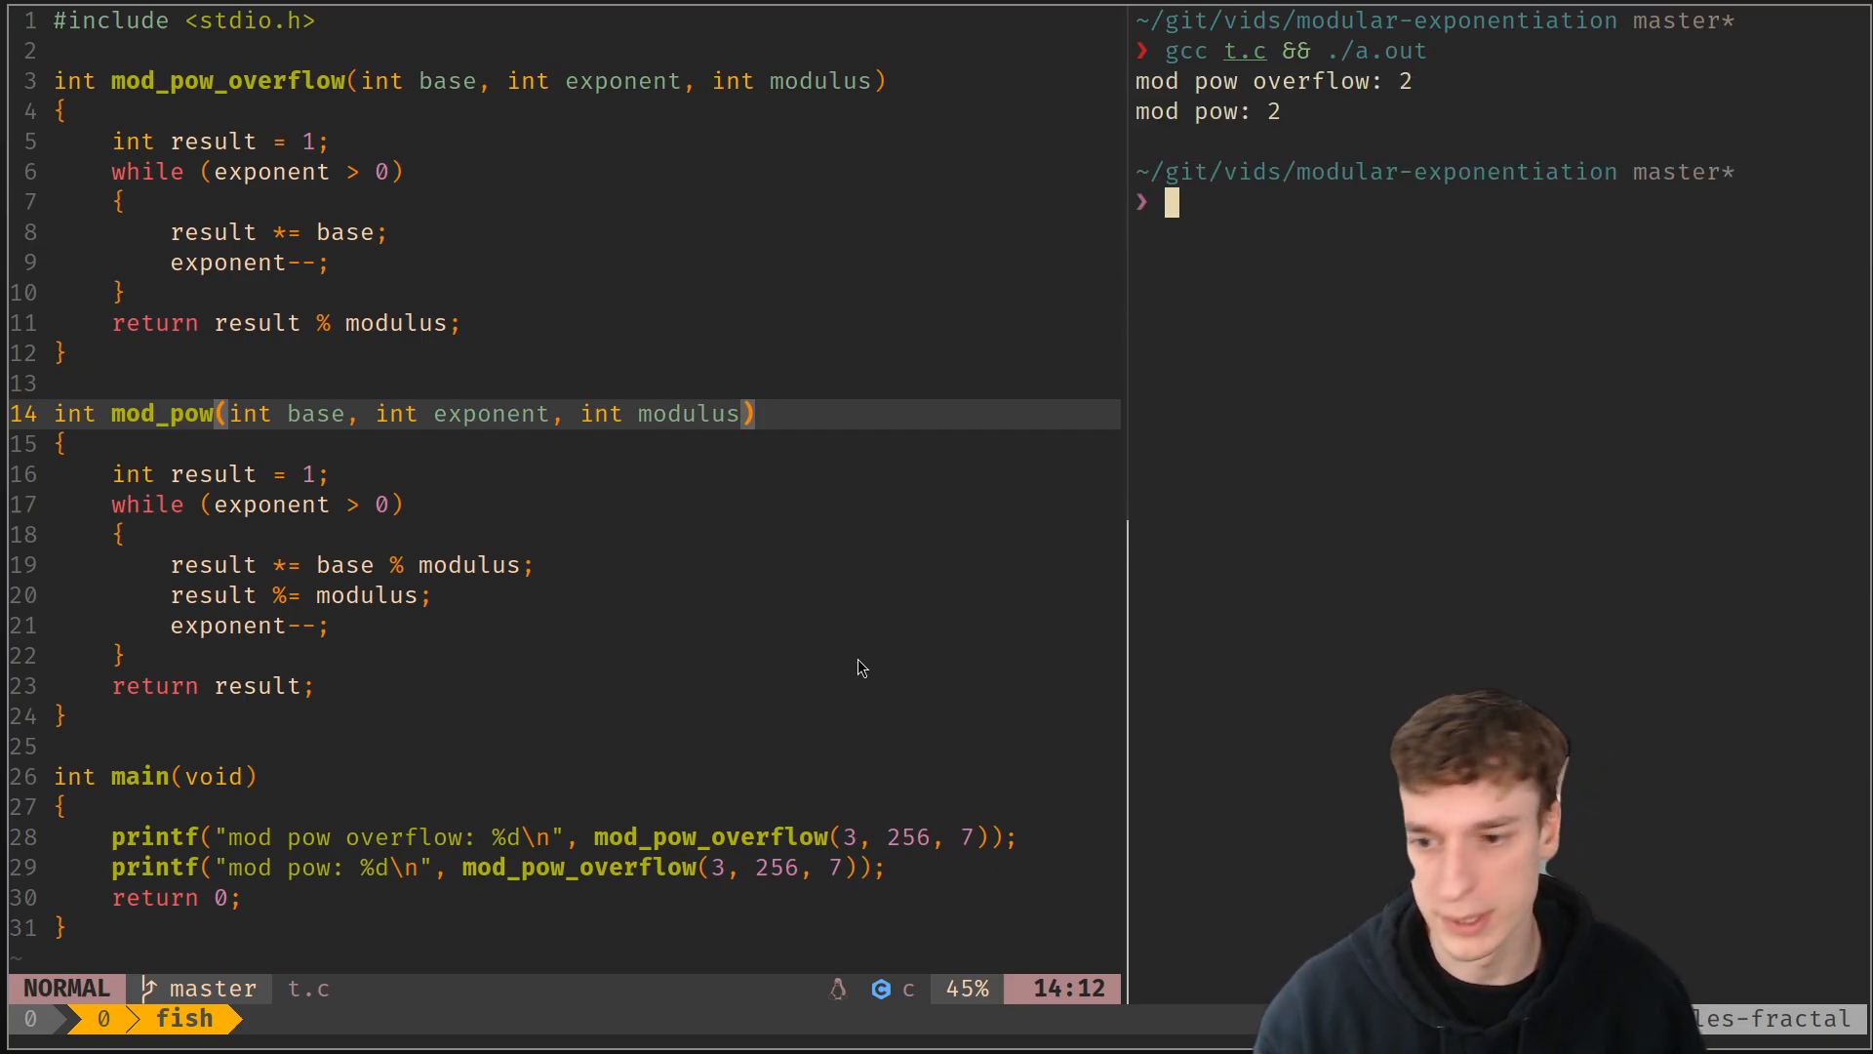
pyautogui.moveTo(660, 578)
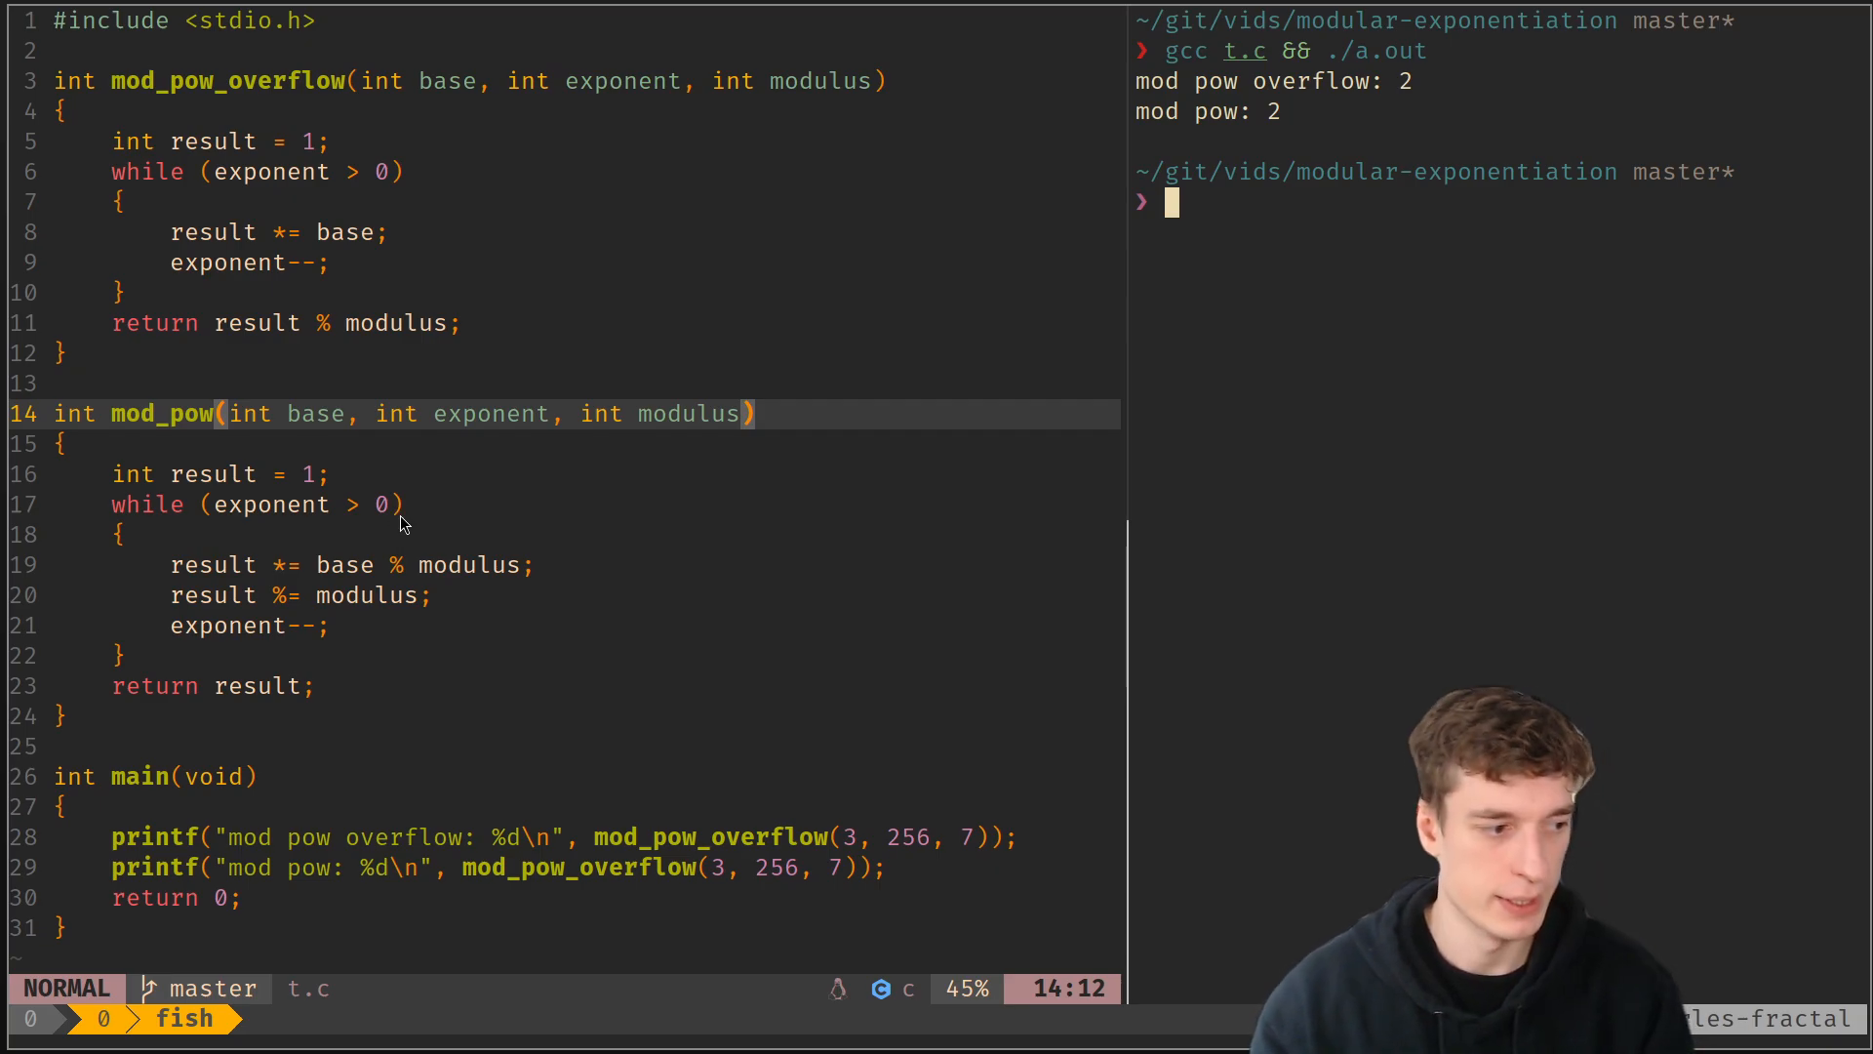
pyautogui.press('j')
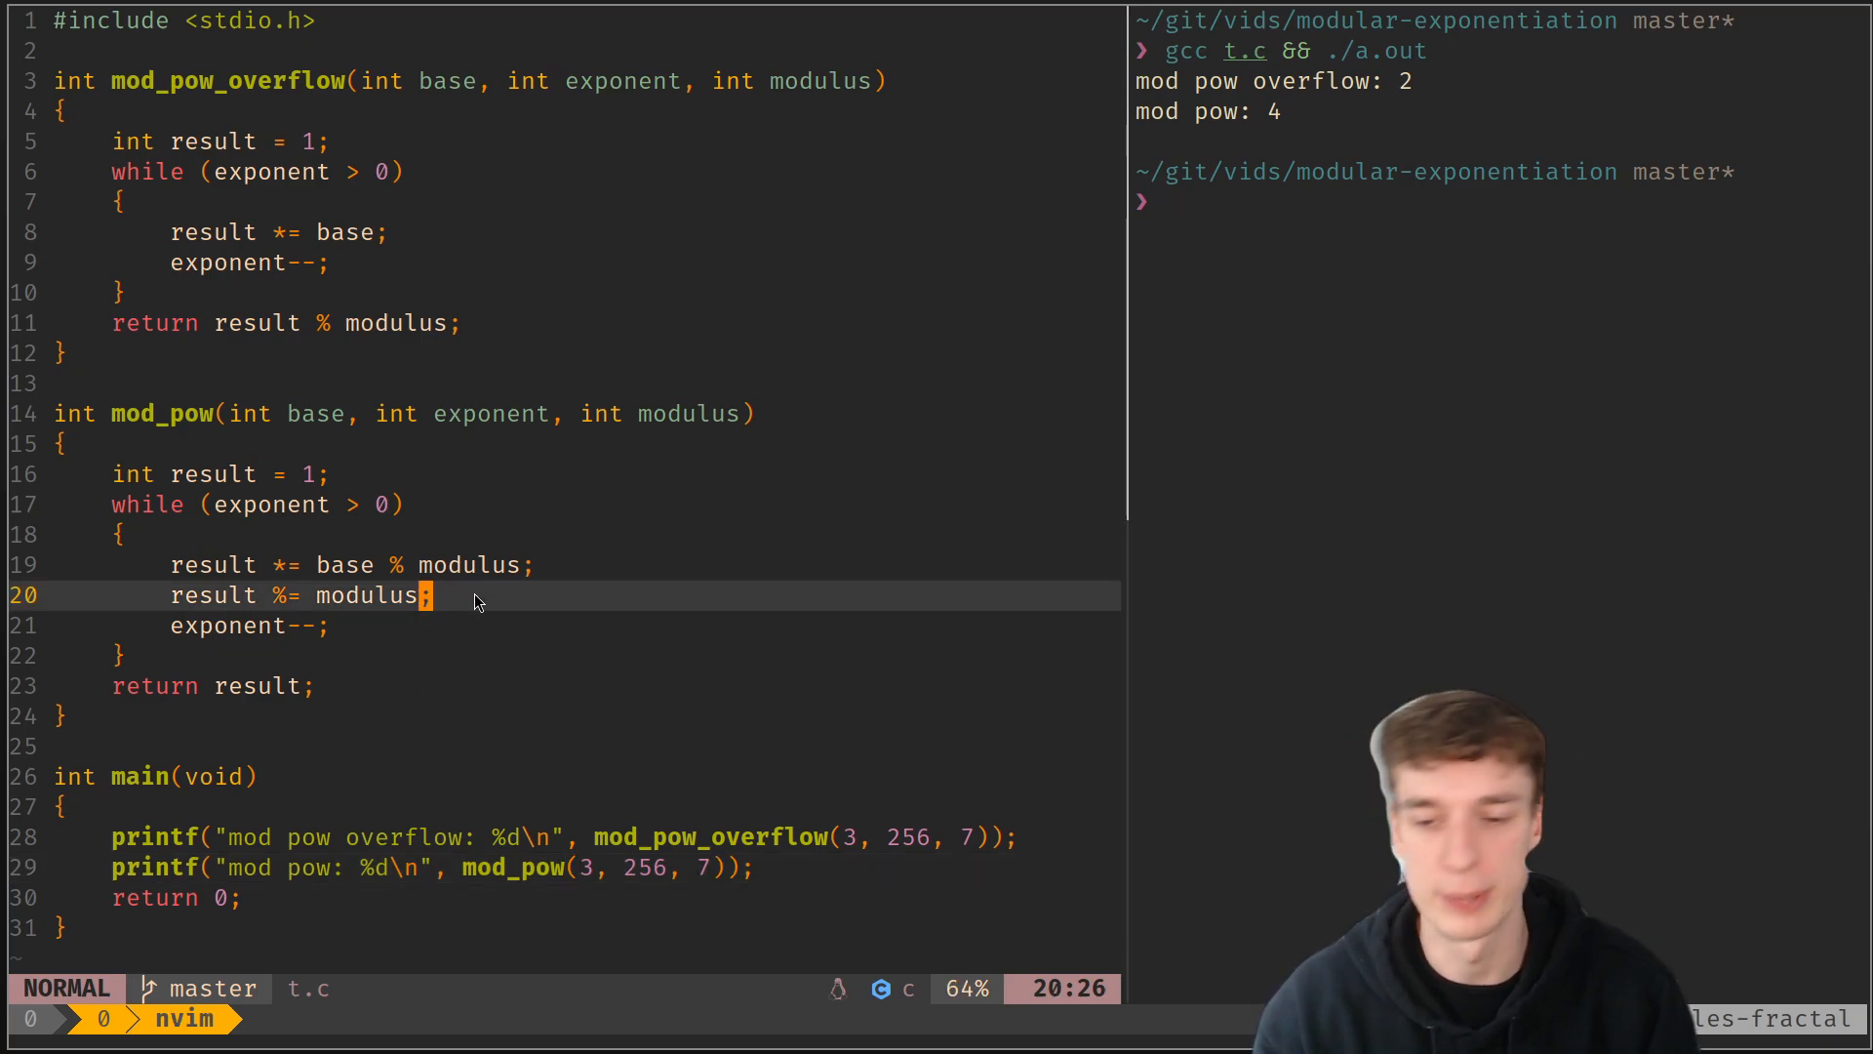
pyautogui.press('V')
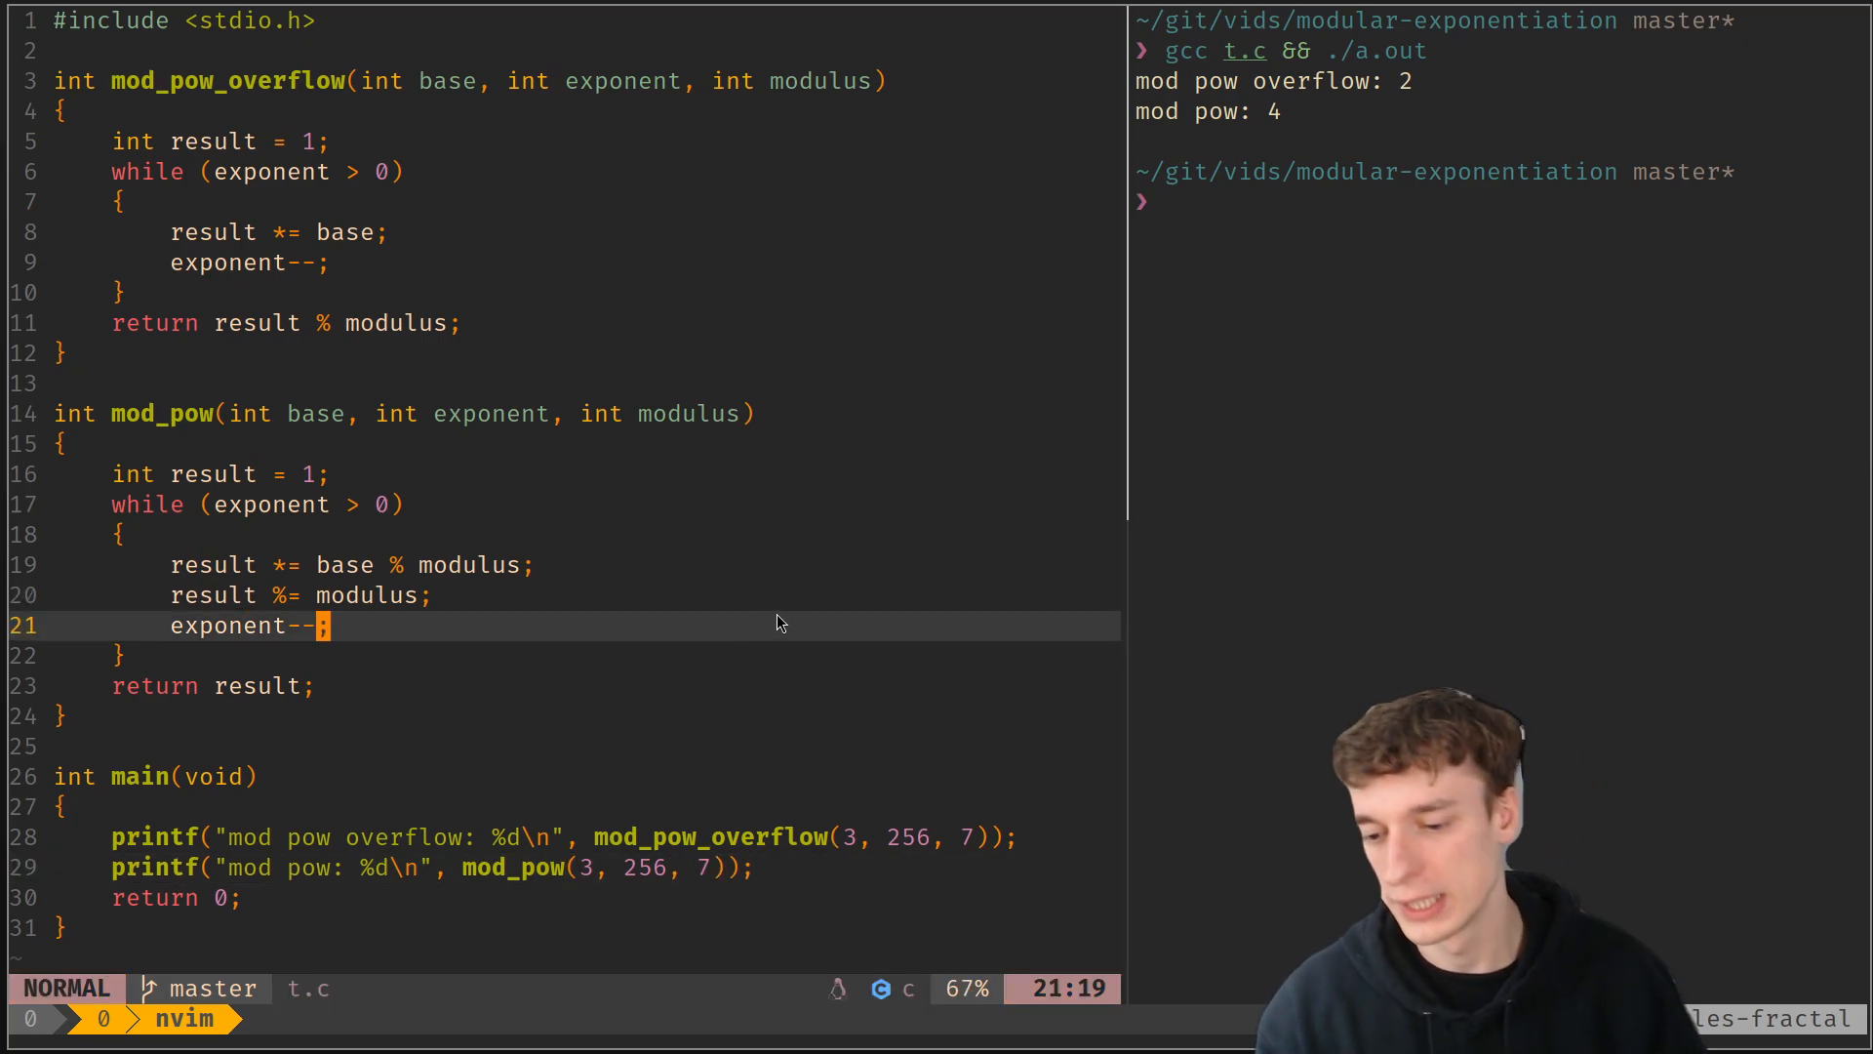
pyautogui.moveTo(889, 765)
pyautogui.write('1234')
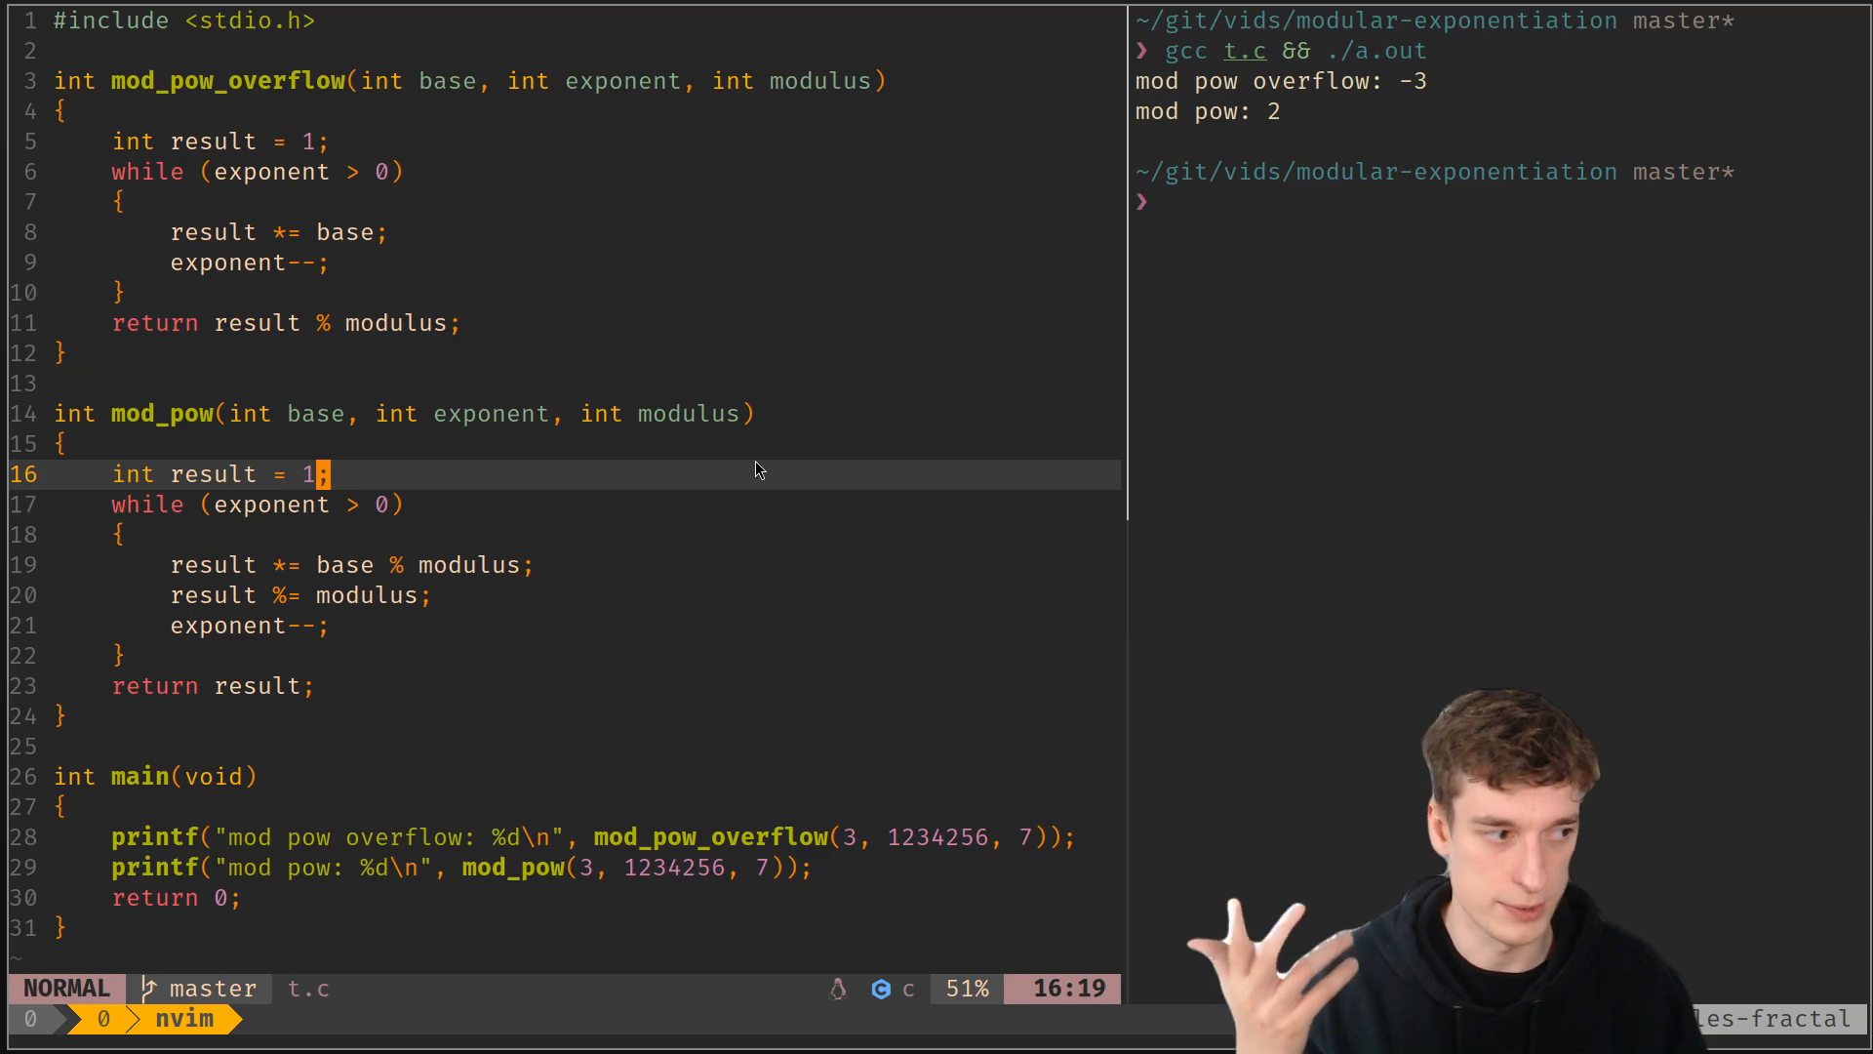
pyautogui.moveTo(812, 251)
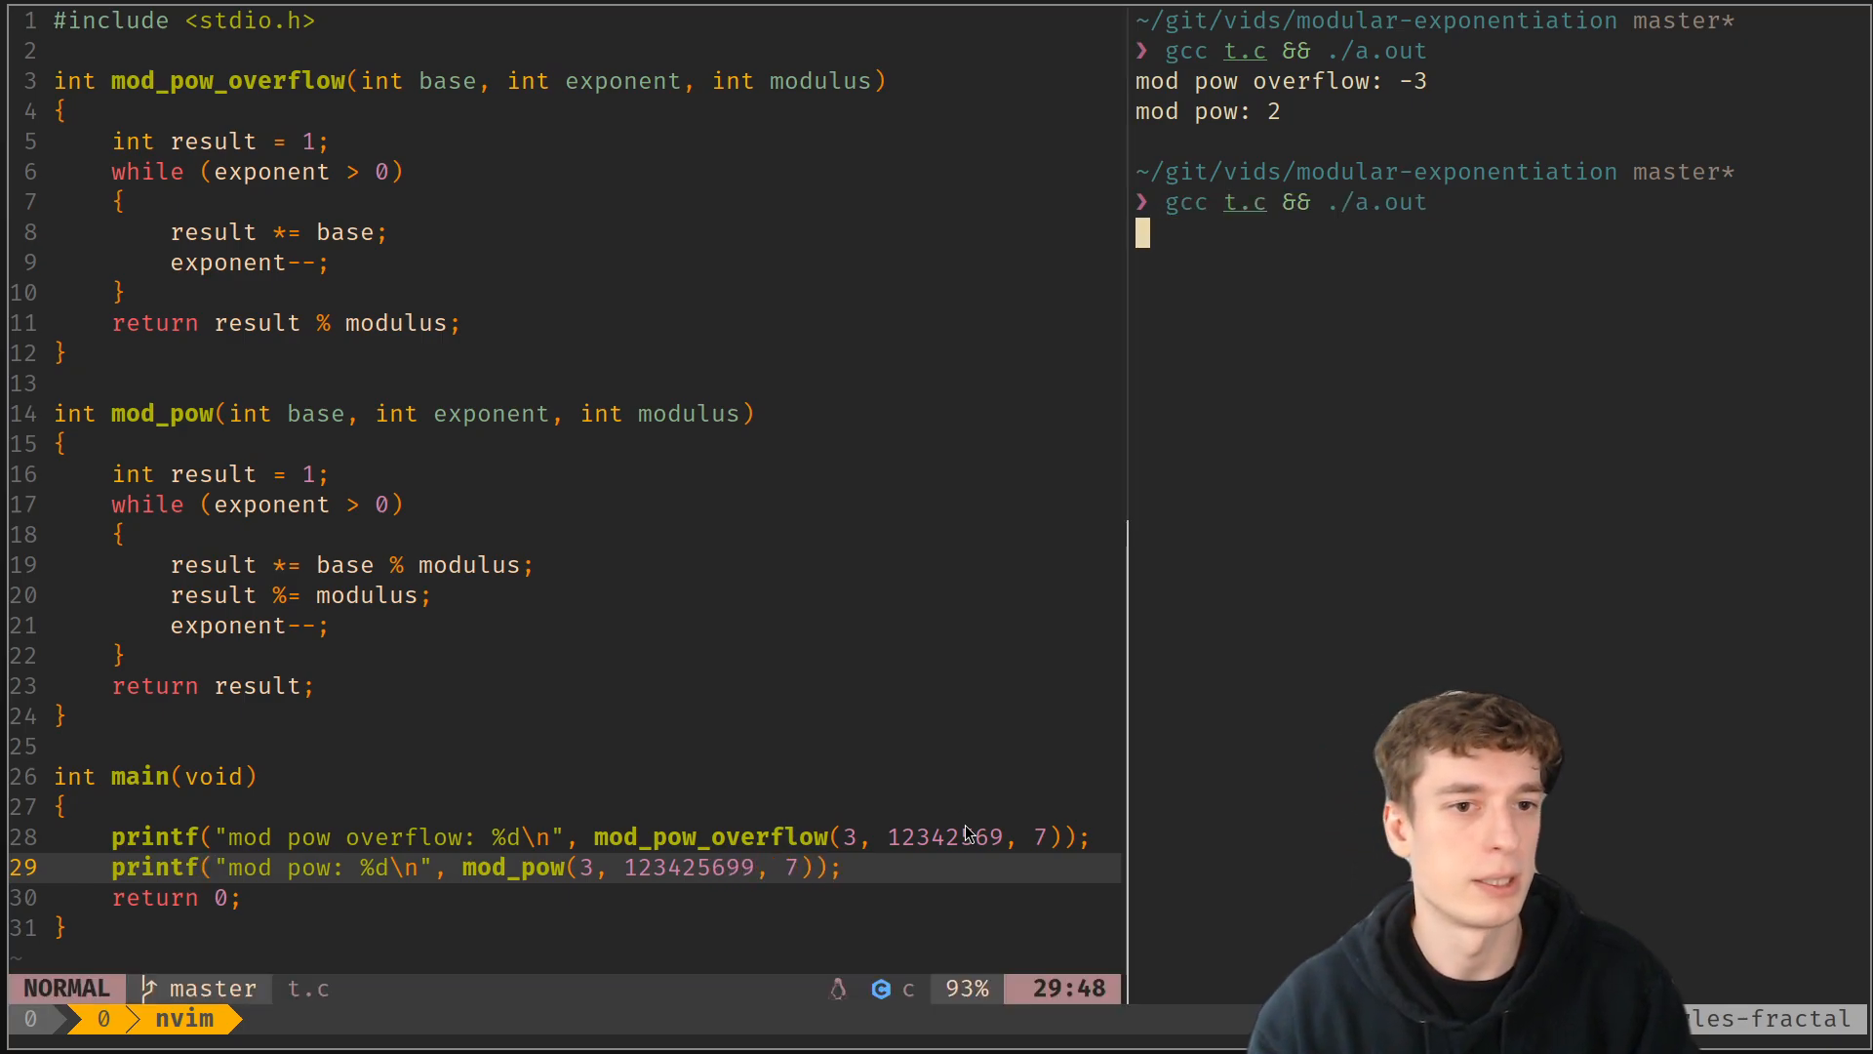
# Use exponents 12342569 and 523425699 in main and rerun, giving overflow 5 versus mod pow 6
pyautogui.write('5')
pyautogui.press('Enter')
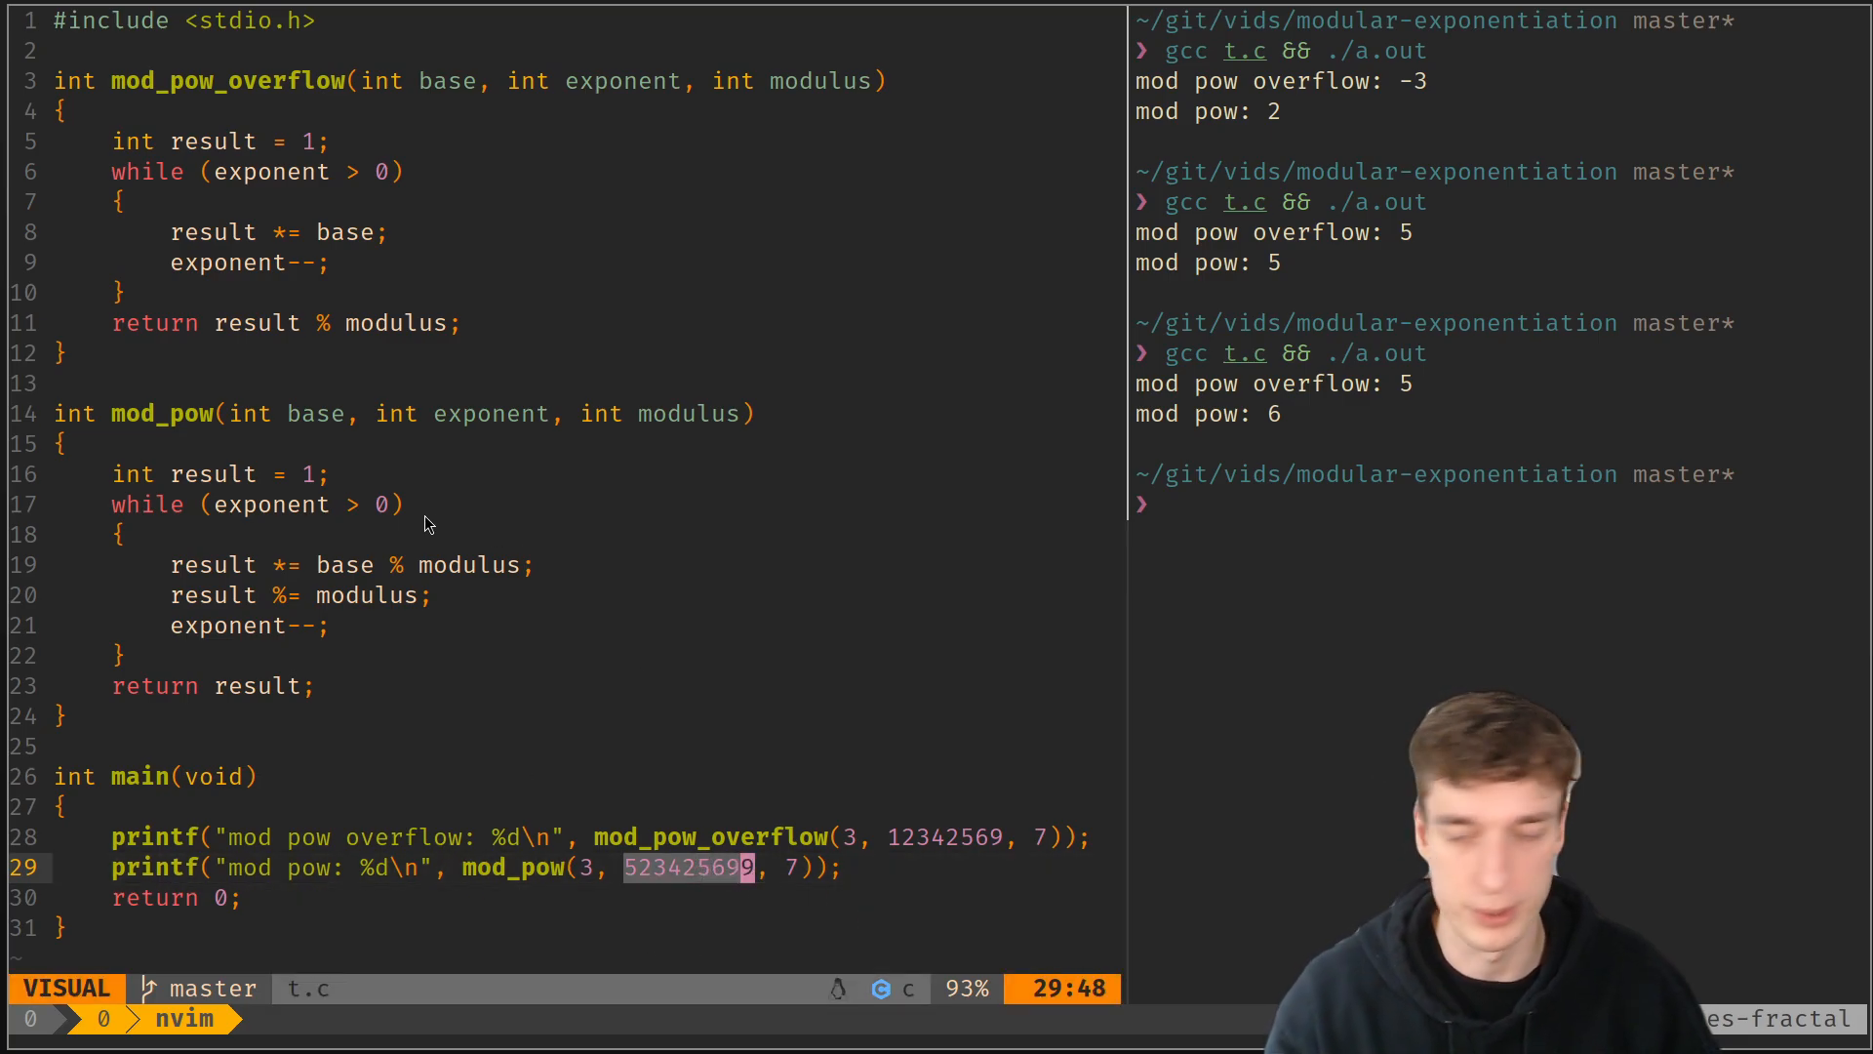
pyautogui.press('Escape')
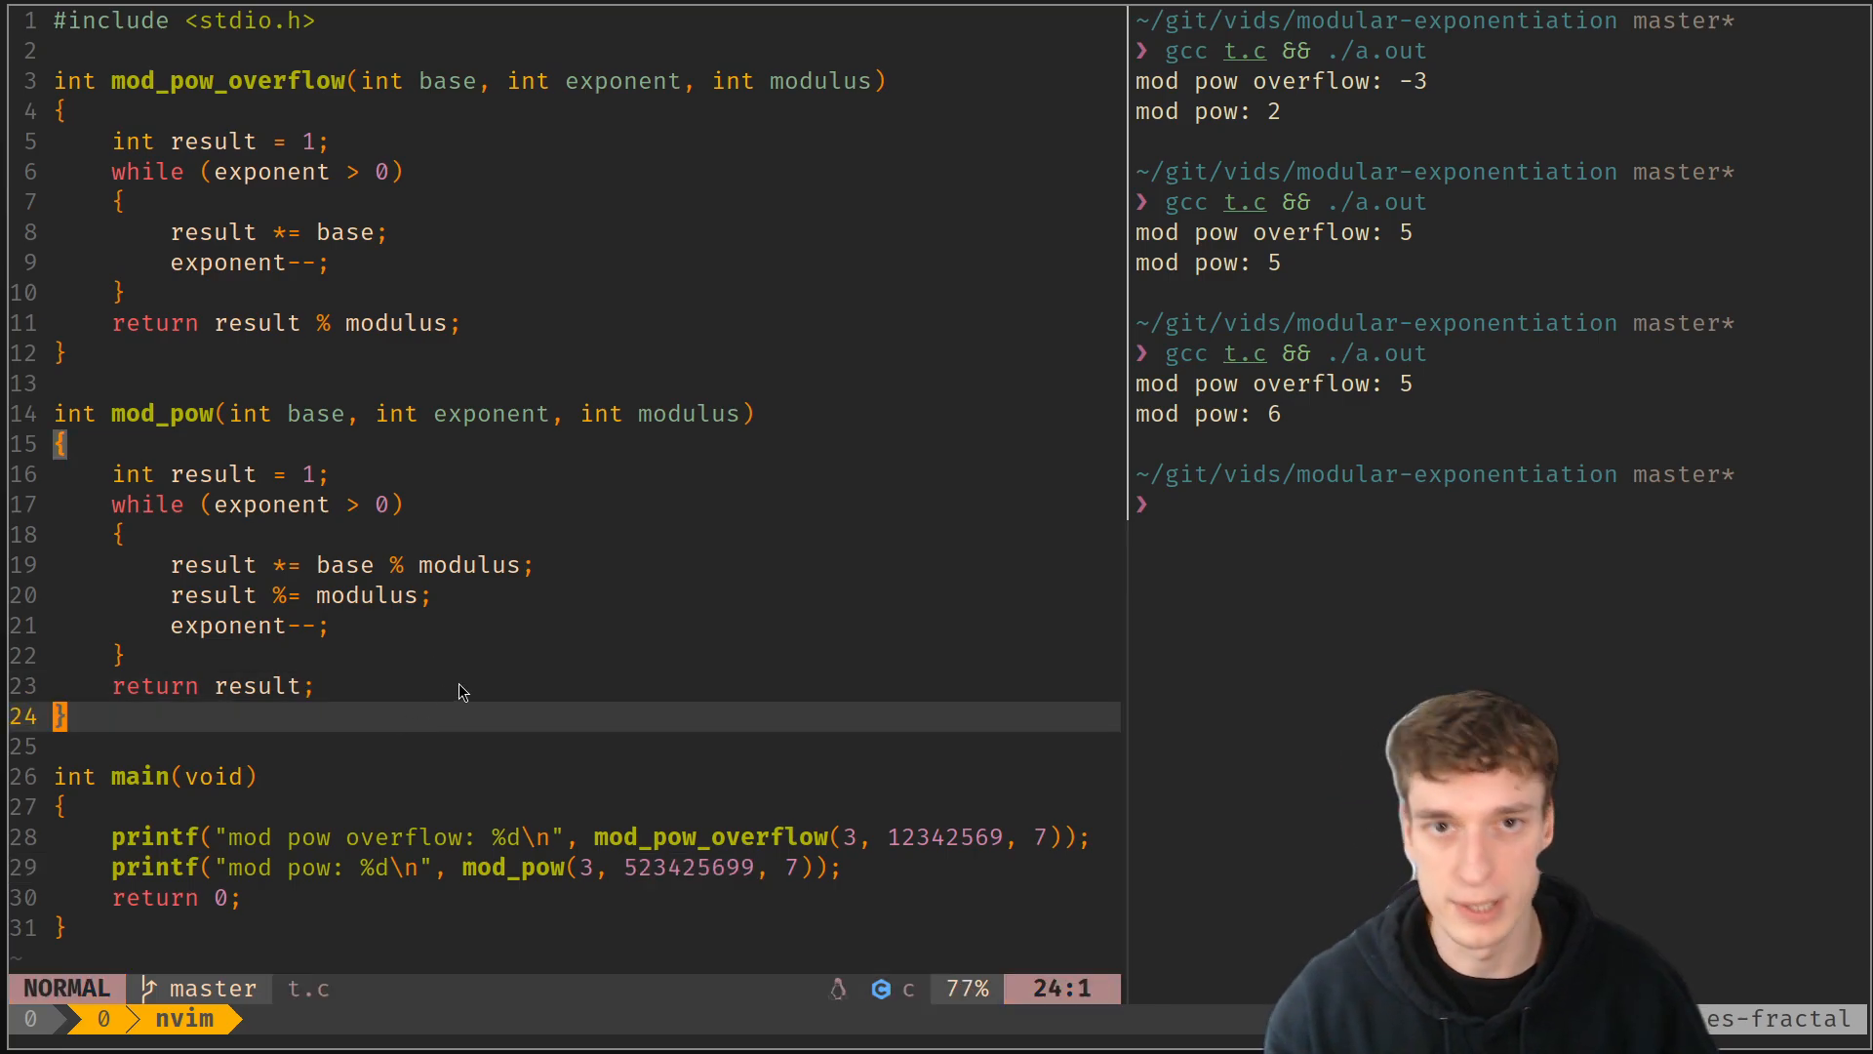
# Start a mod_pow_bin copy of mod_pow that halves the exponent with exponent >>= 1
pyautogui.press('o')
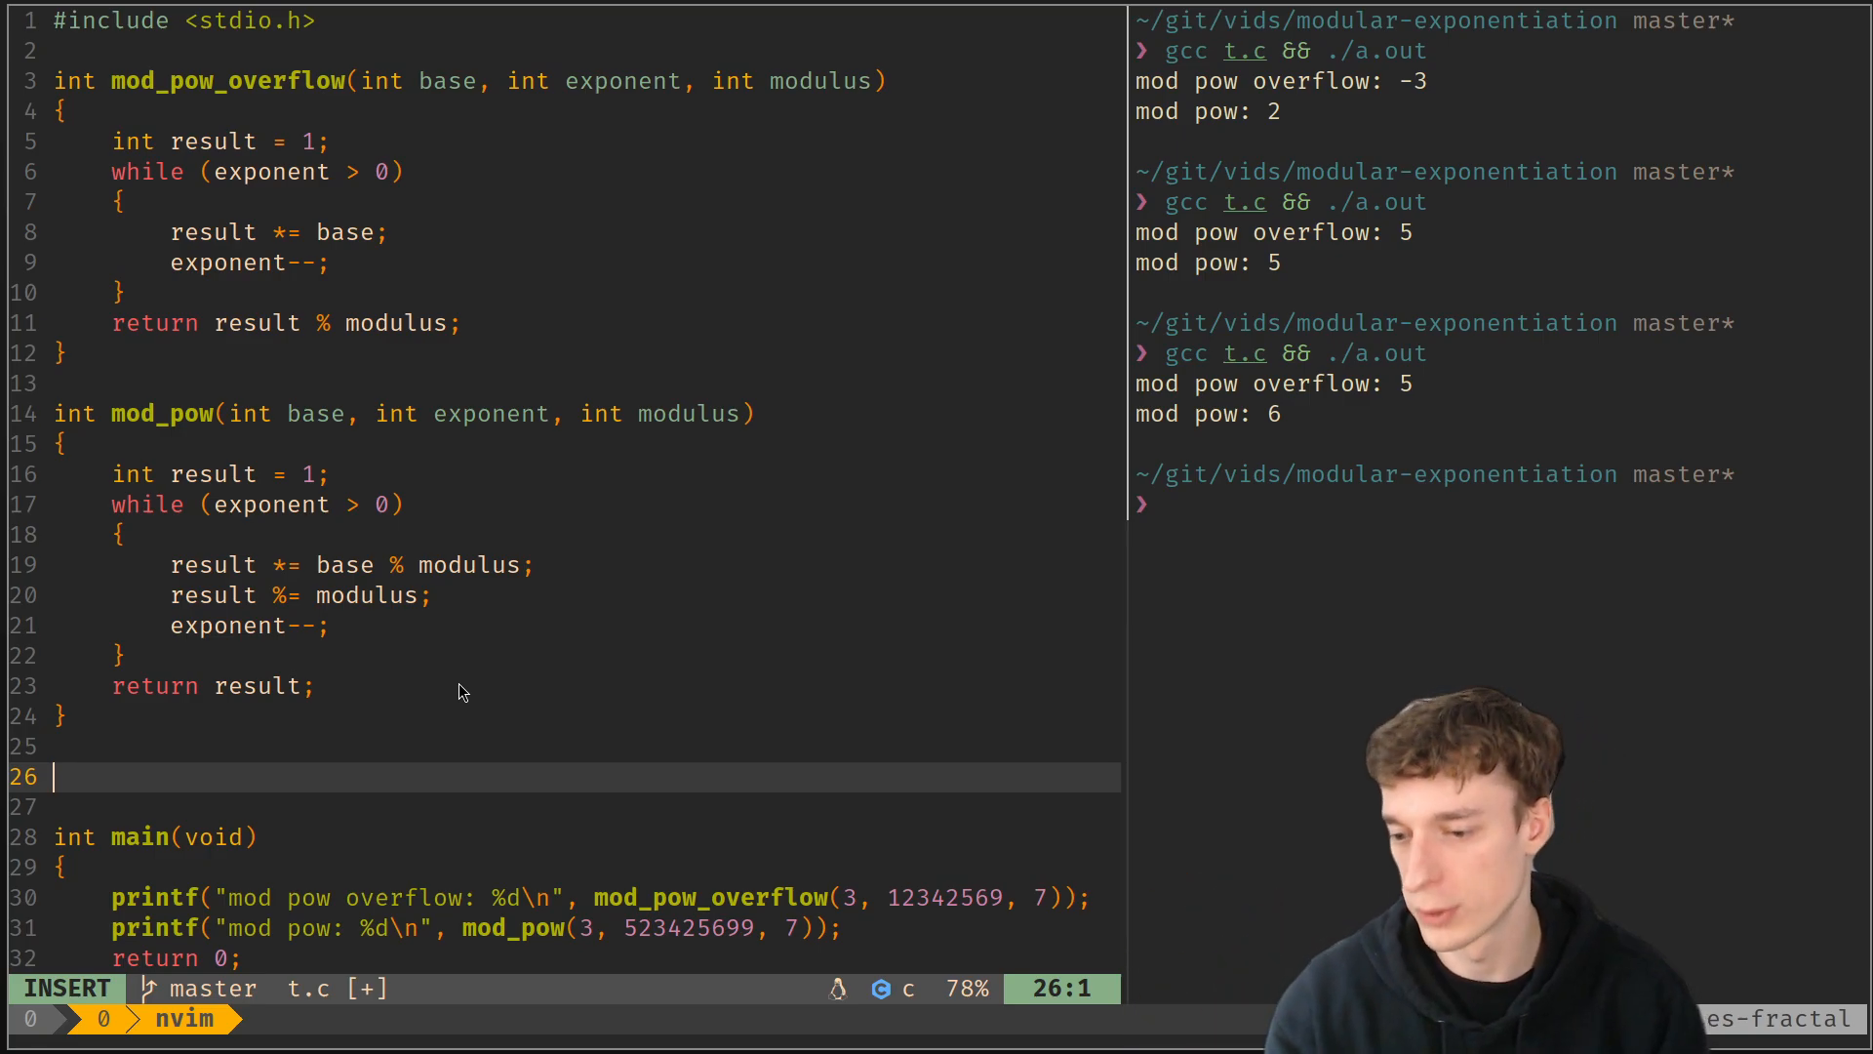
pyautogui.press('Escape')
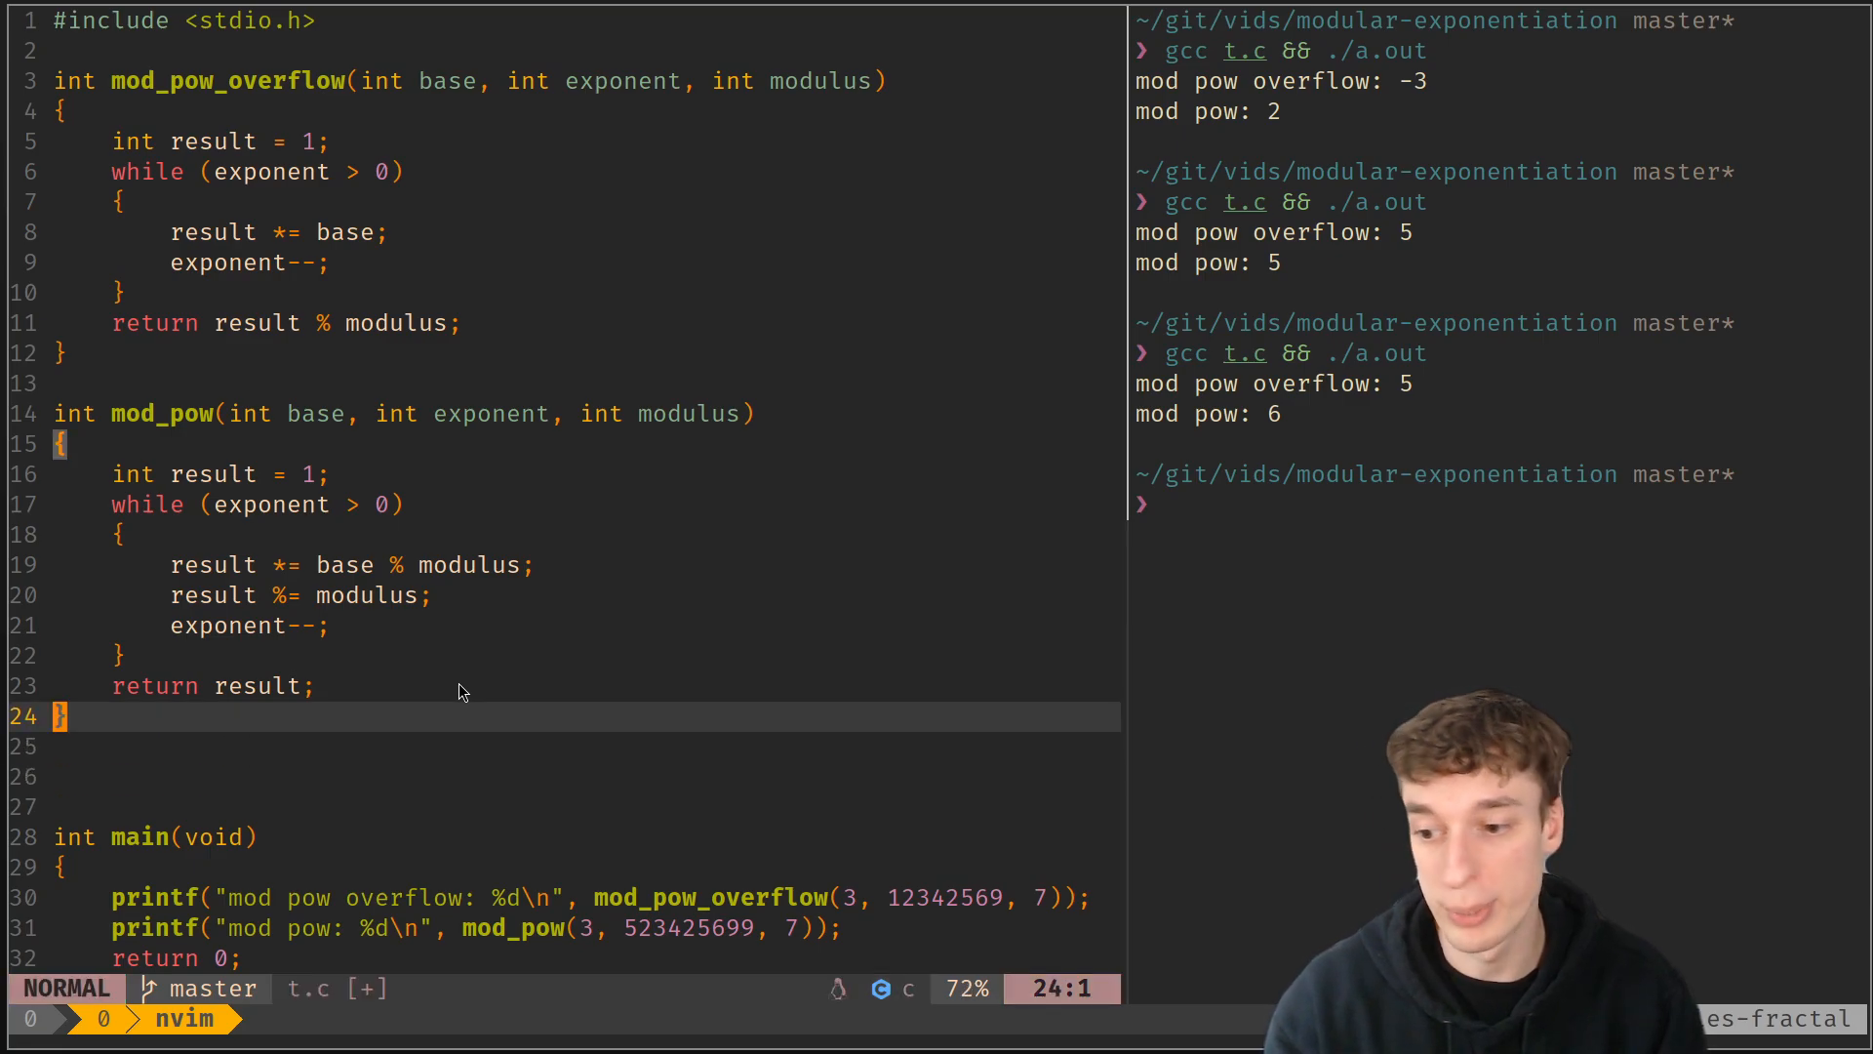
pyautogui.press('o')
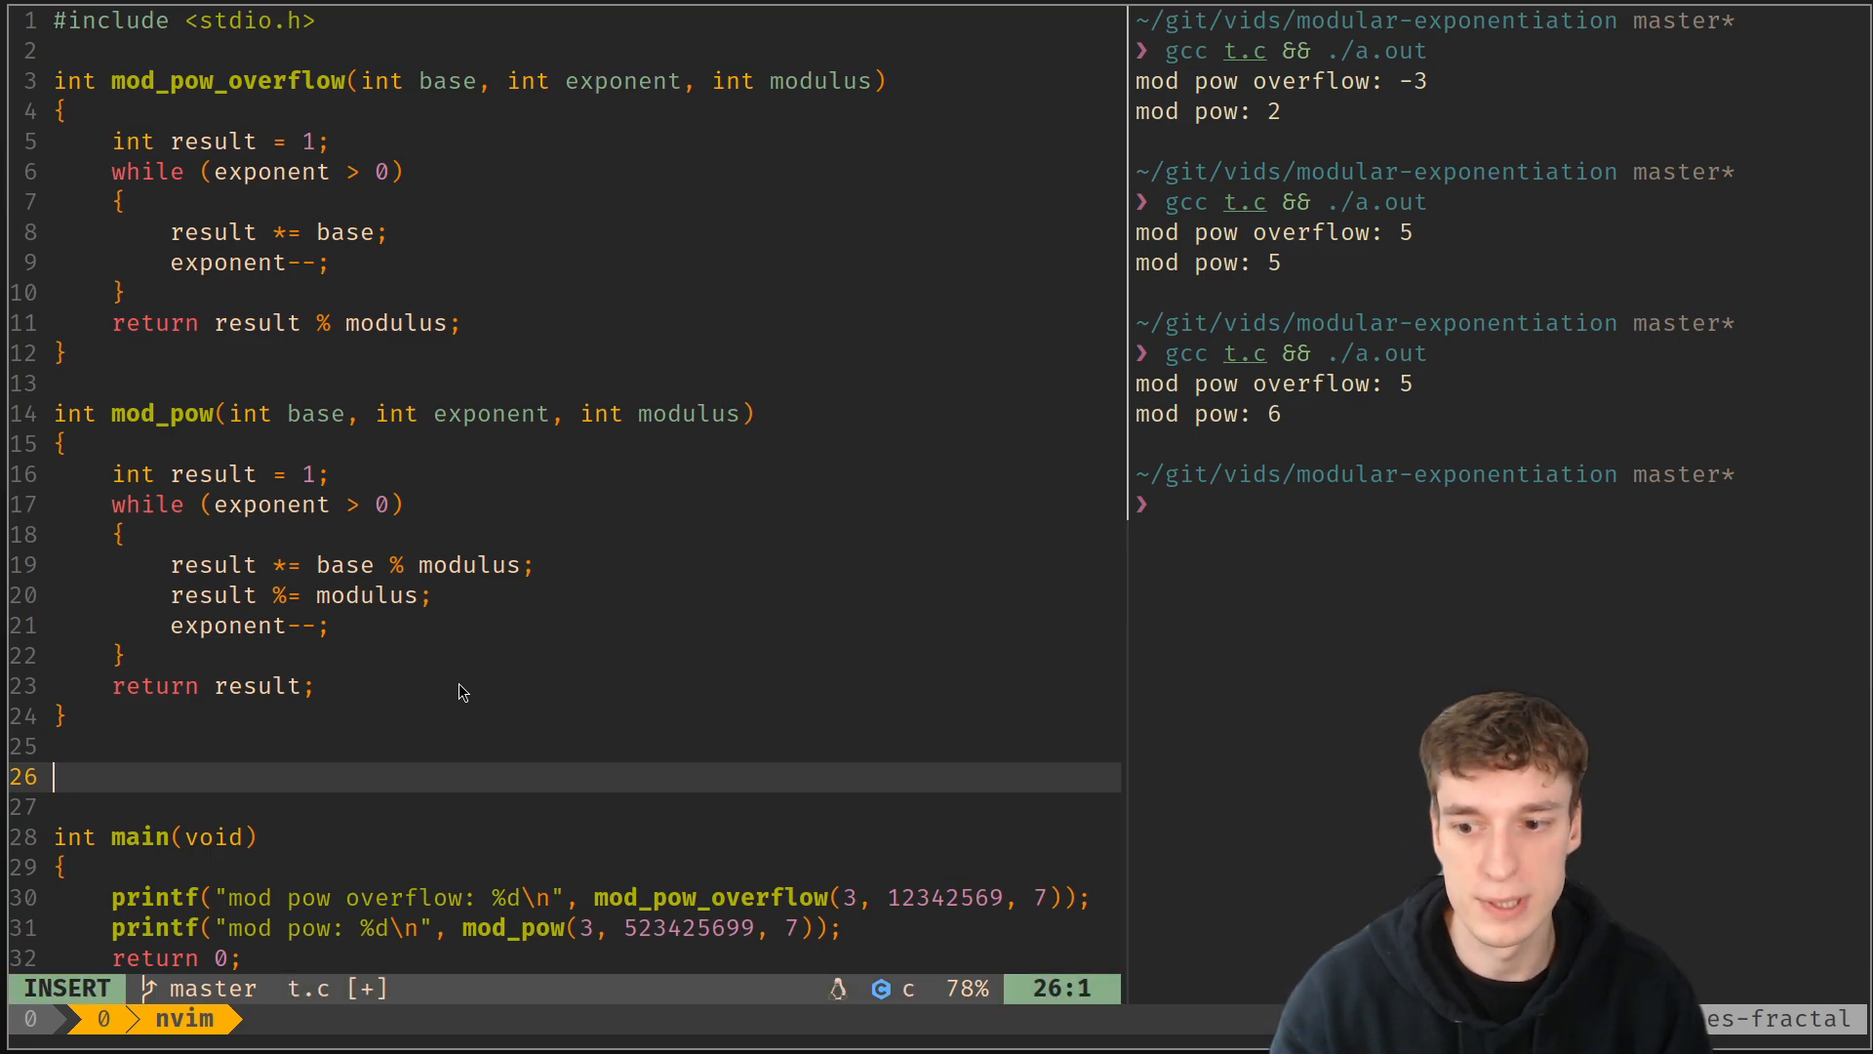
pyautogui.press('Escape')
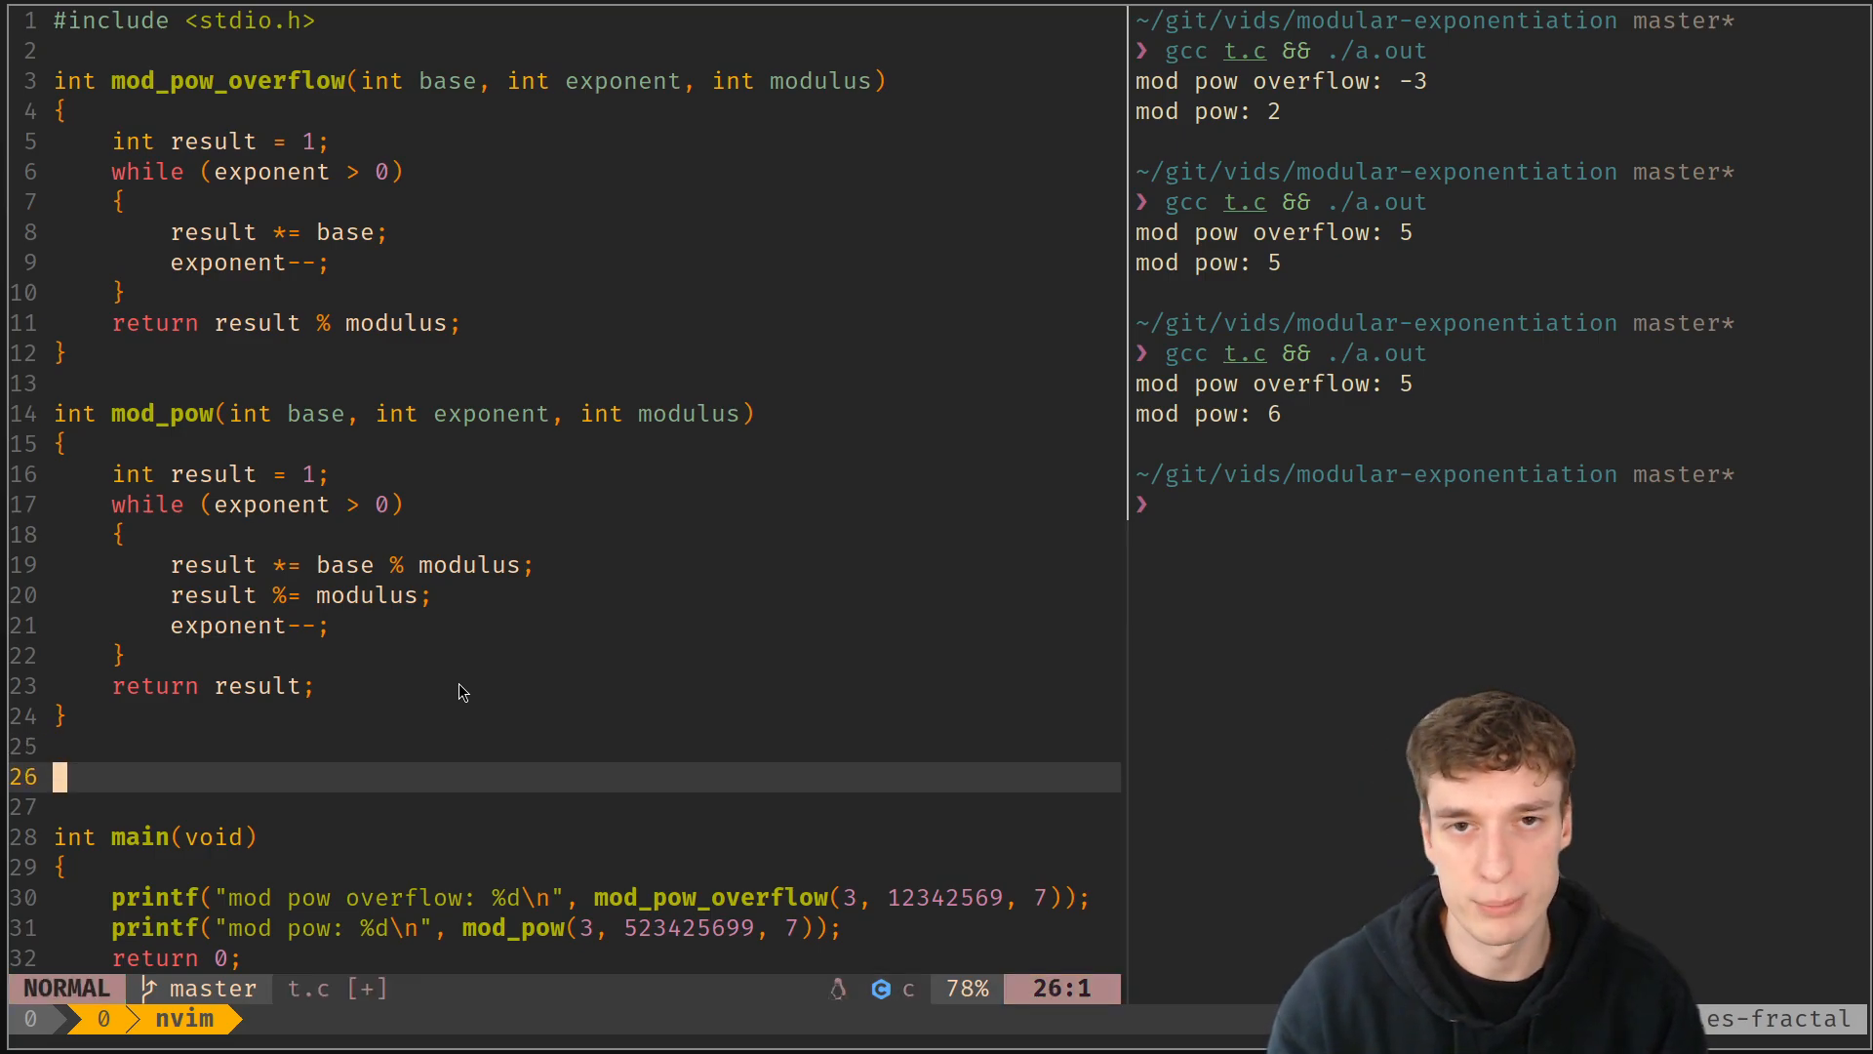
pyautogui.press('i')
pyautogui.write('int mod_pow(int base, int exponent, int modulus')
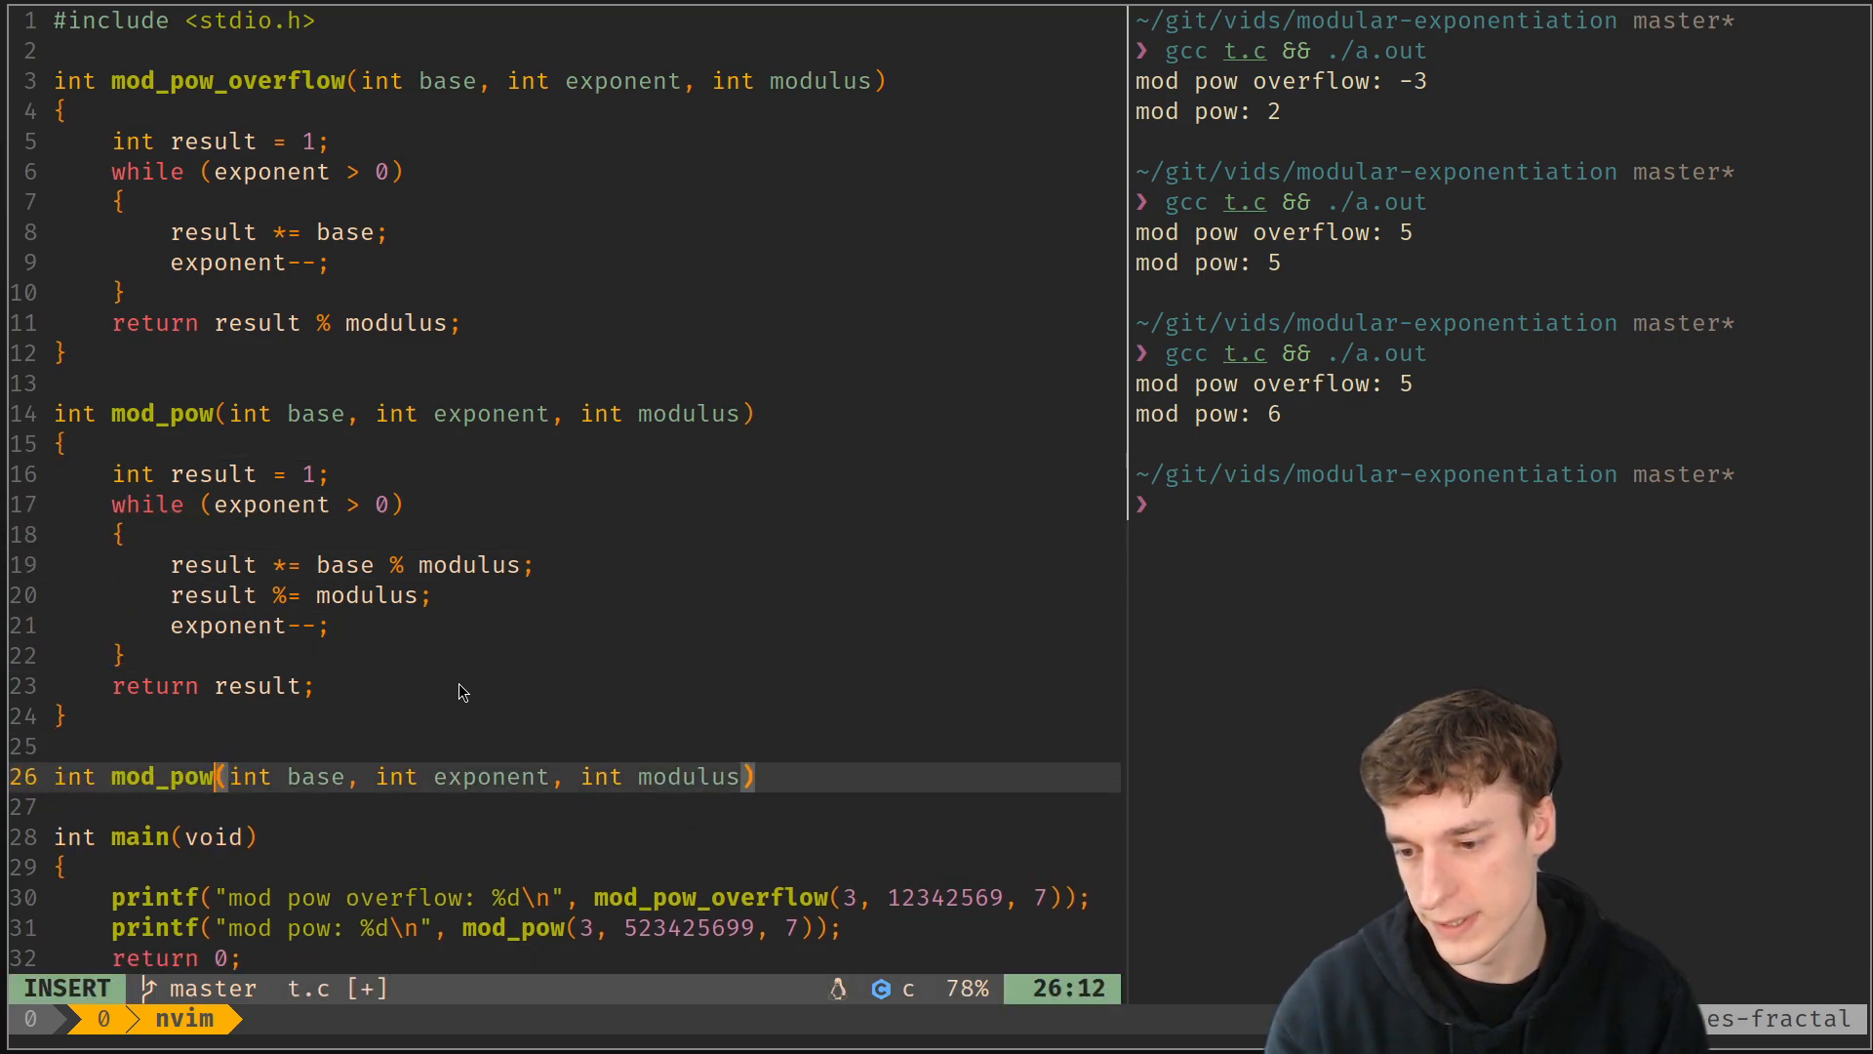
pyautogui.write('_bin')
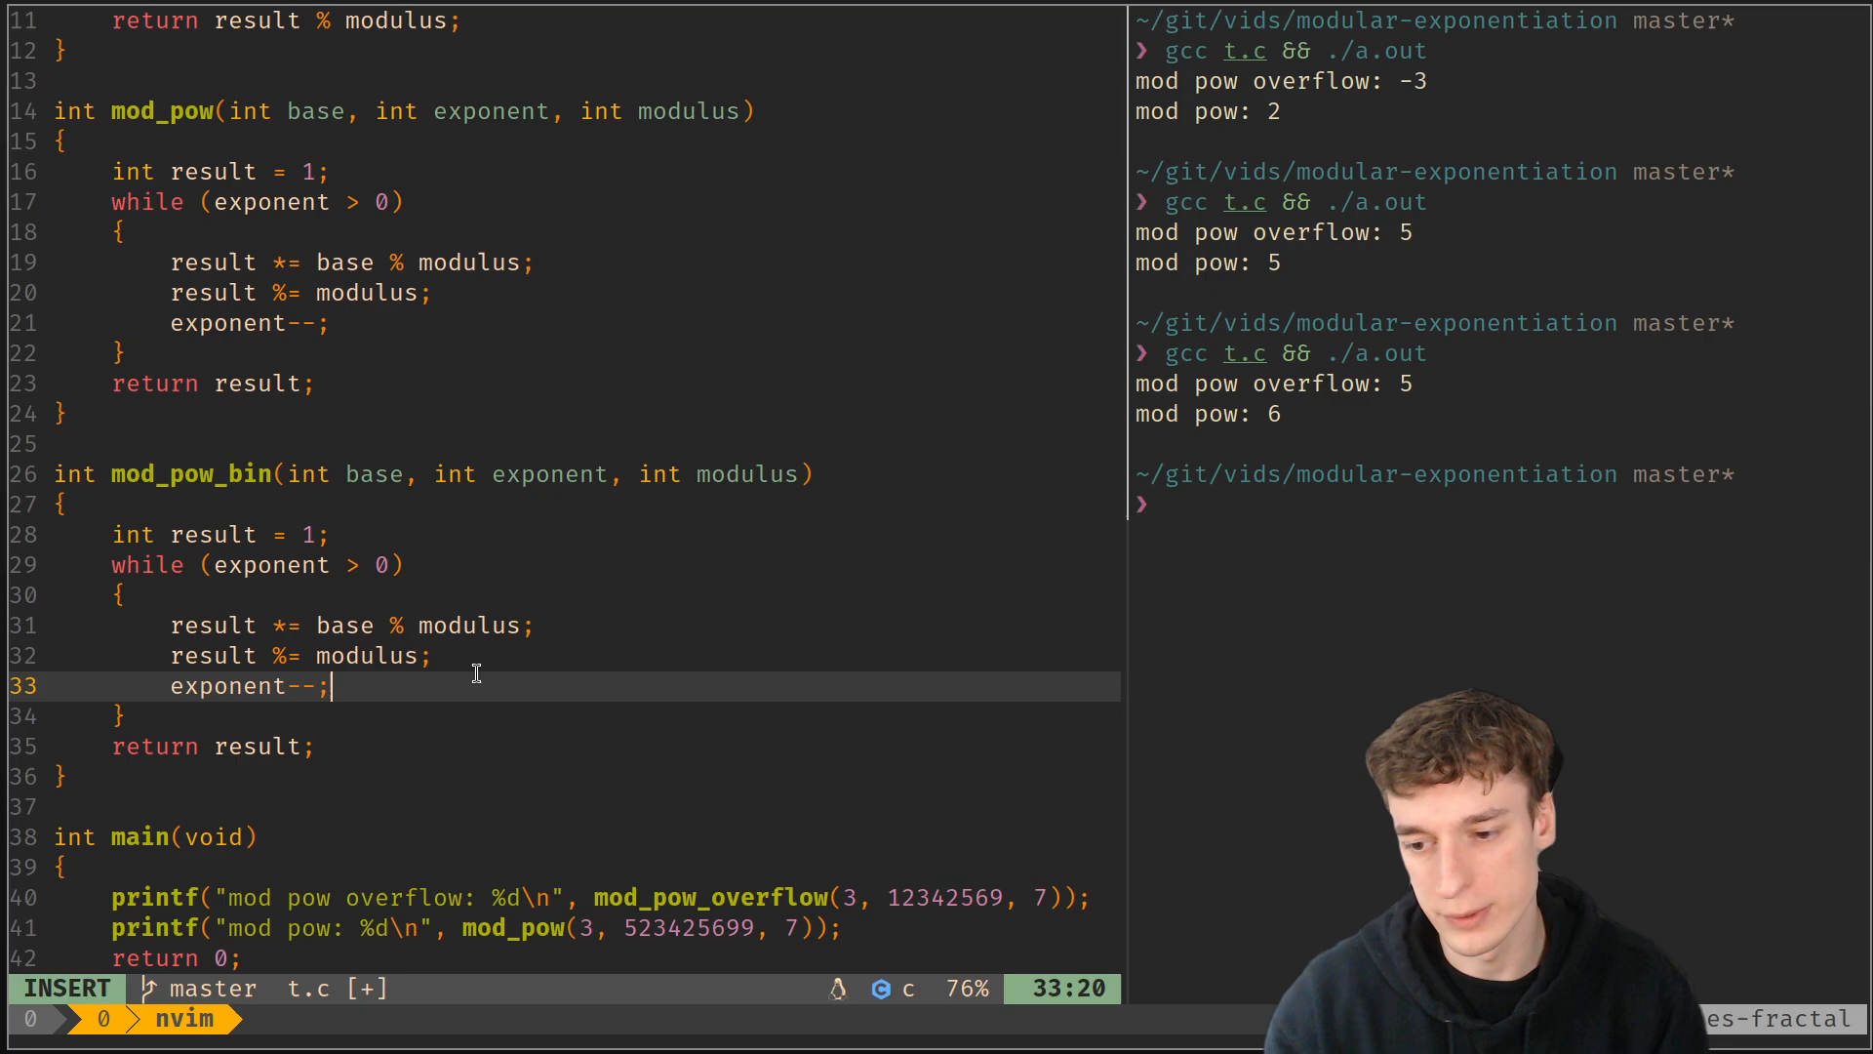
pyautogui.write('>>=')
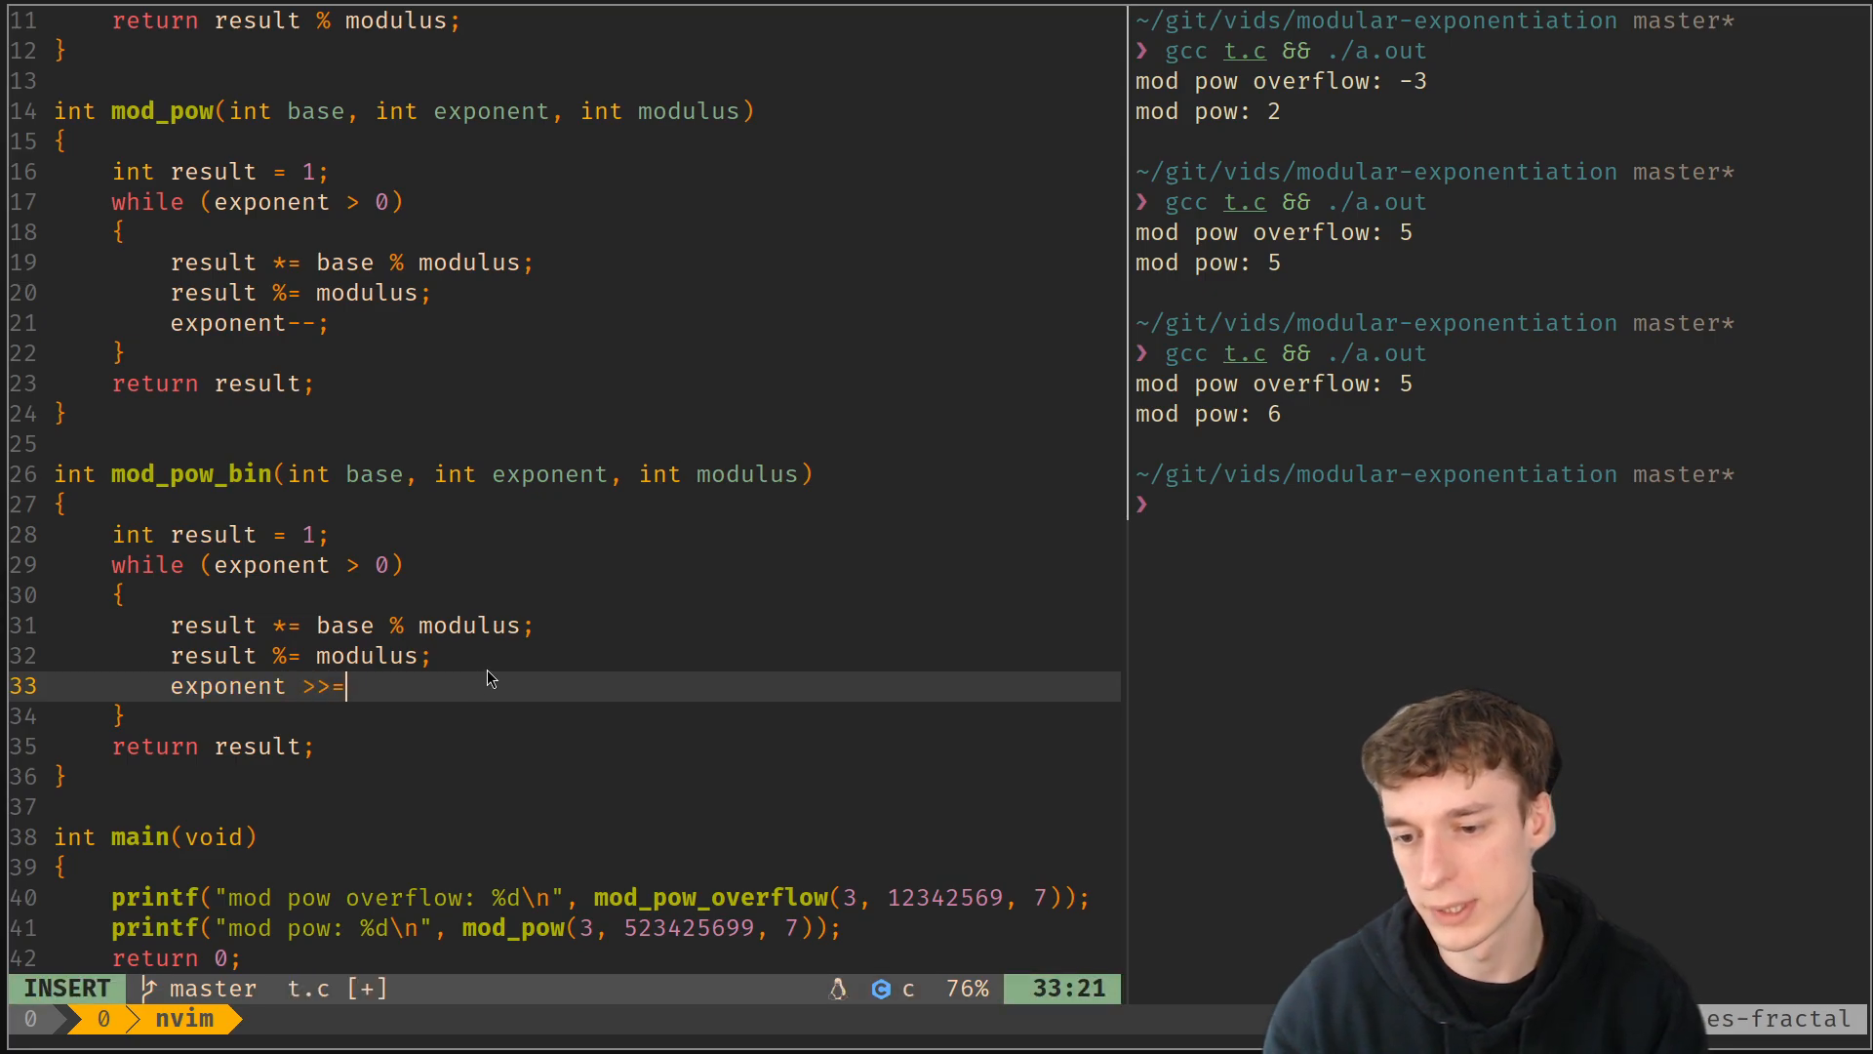
pyautogui.write('1;')
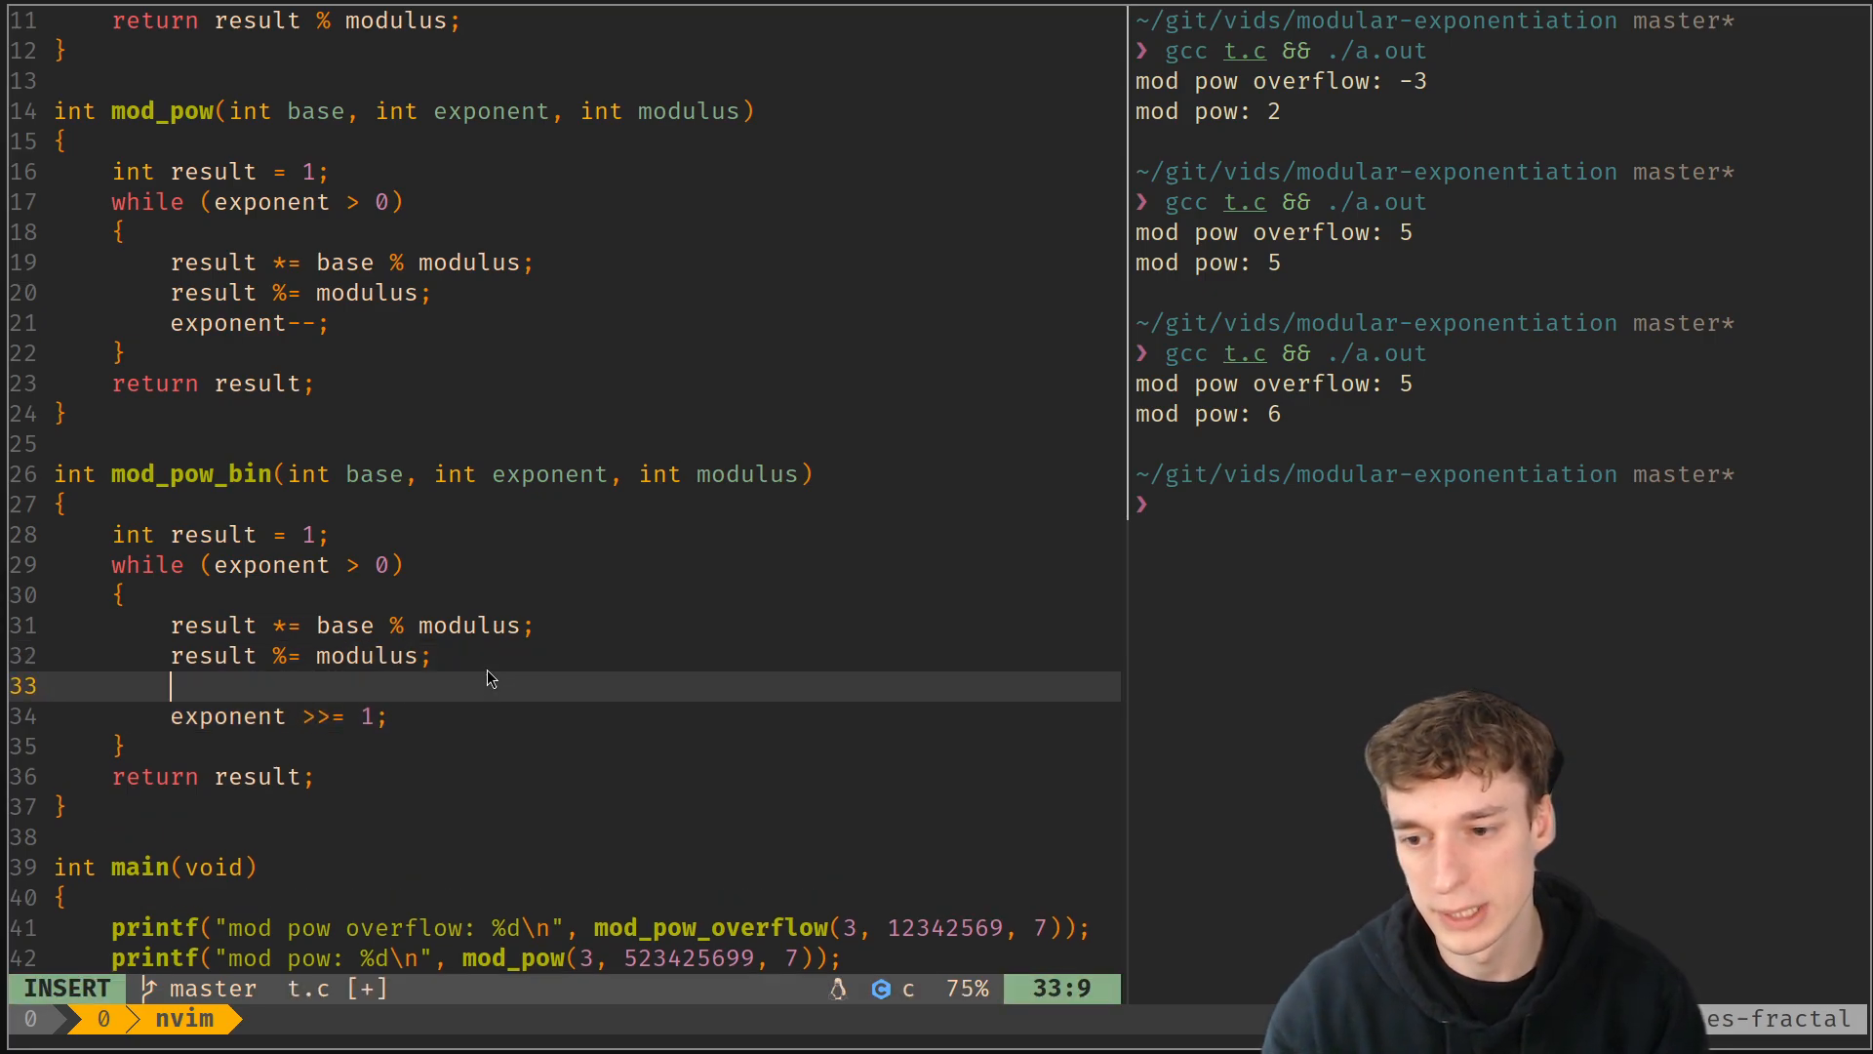
# Square the base modulo modulus each step and multiply result only when exponent & 1
pyautogui.write('base *= base;')
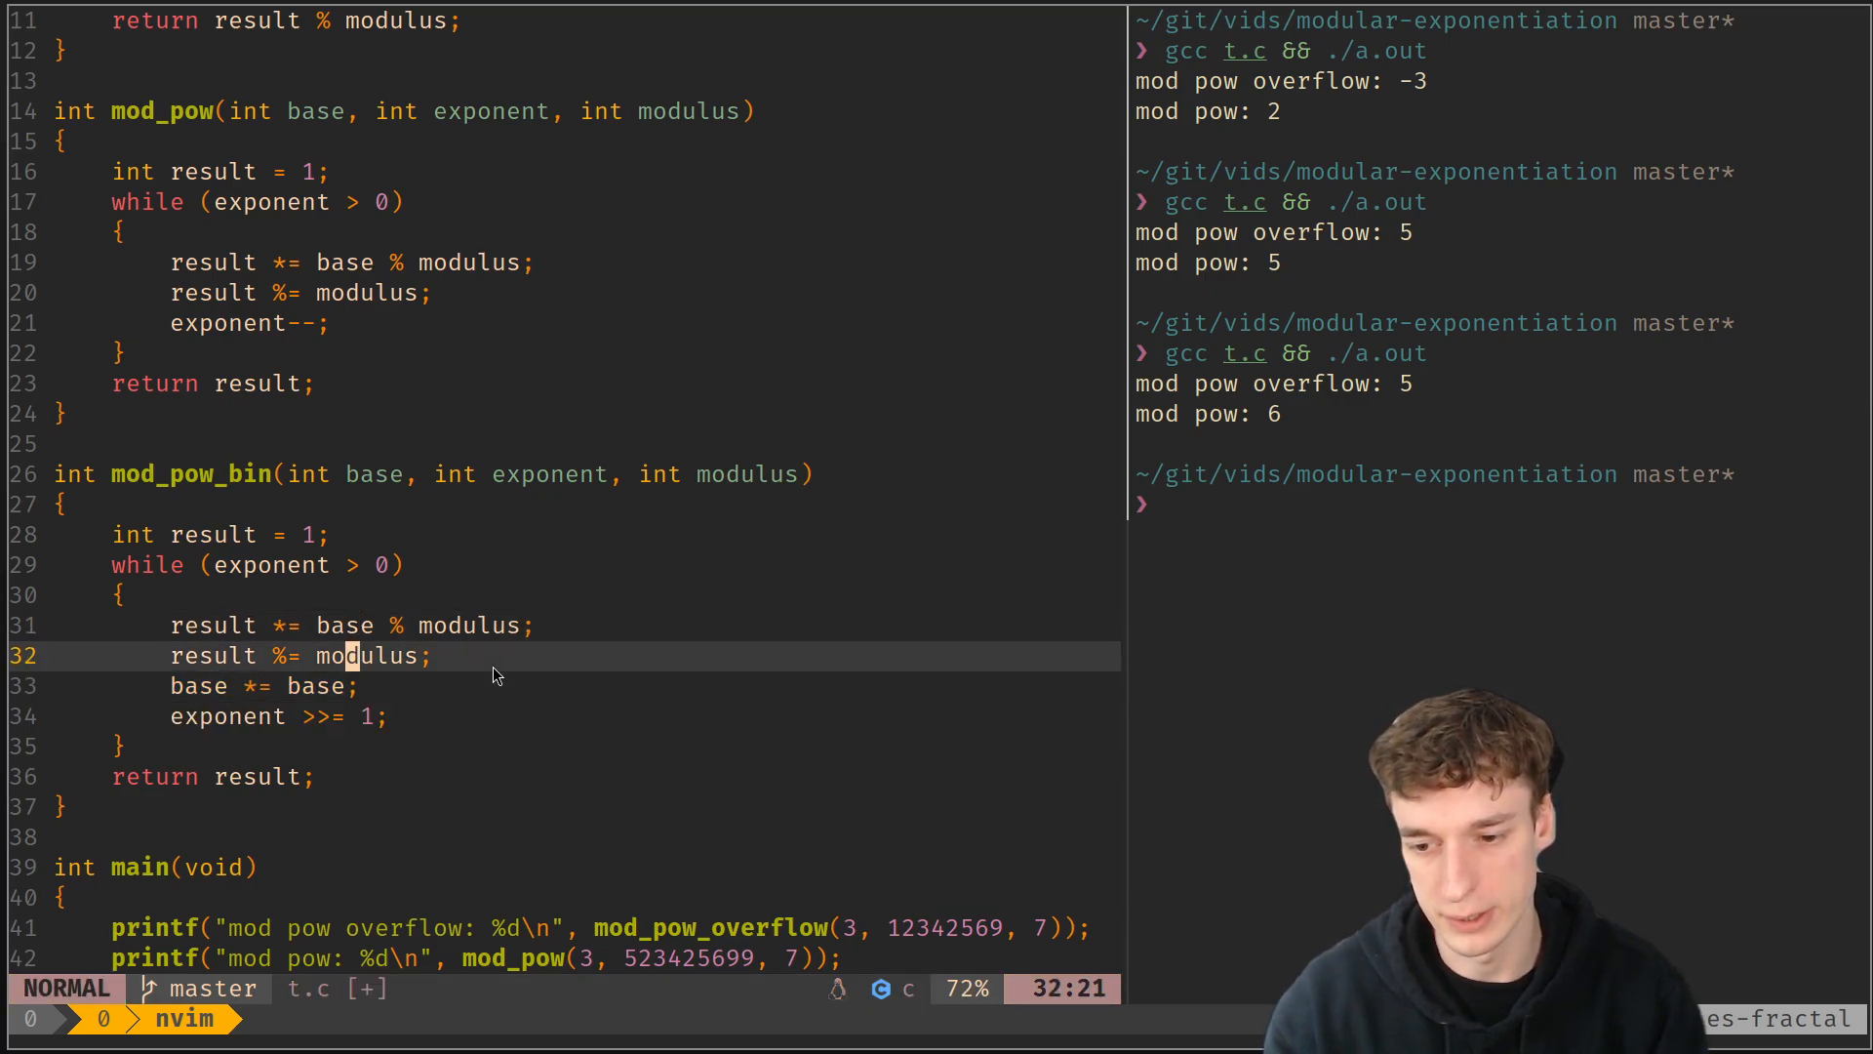
pyautogui.press('O')
pyautogui.write('i ')
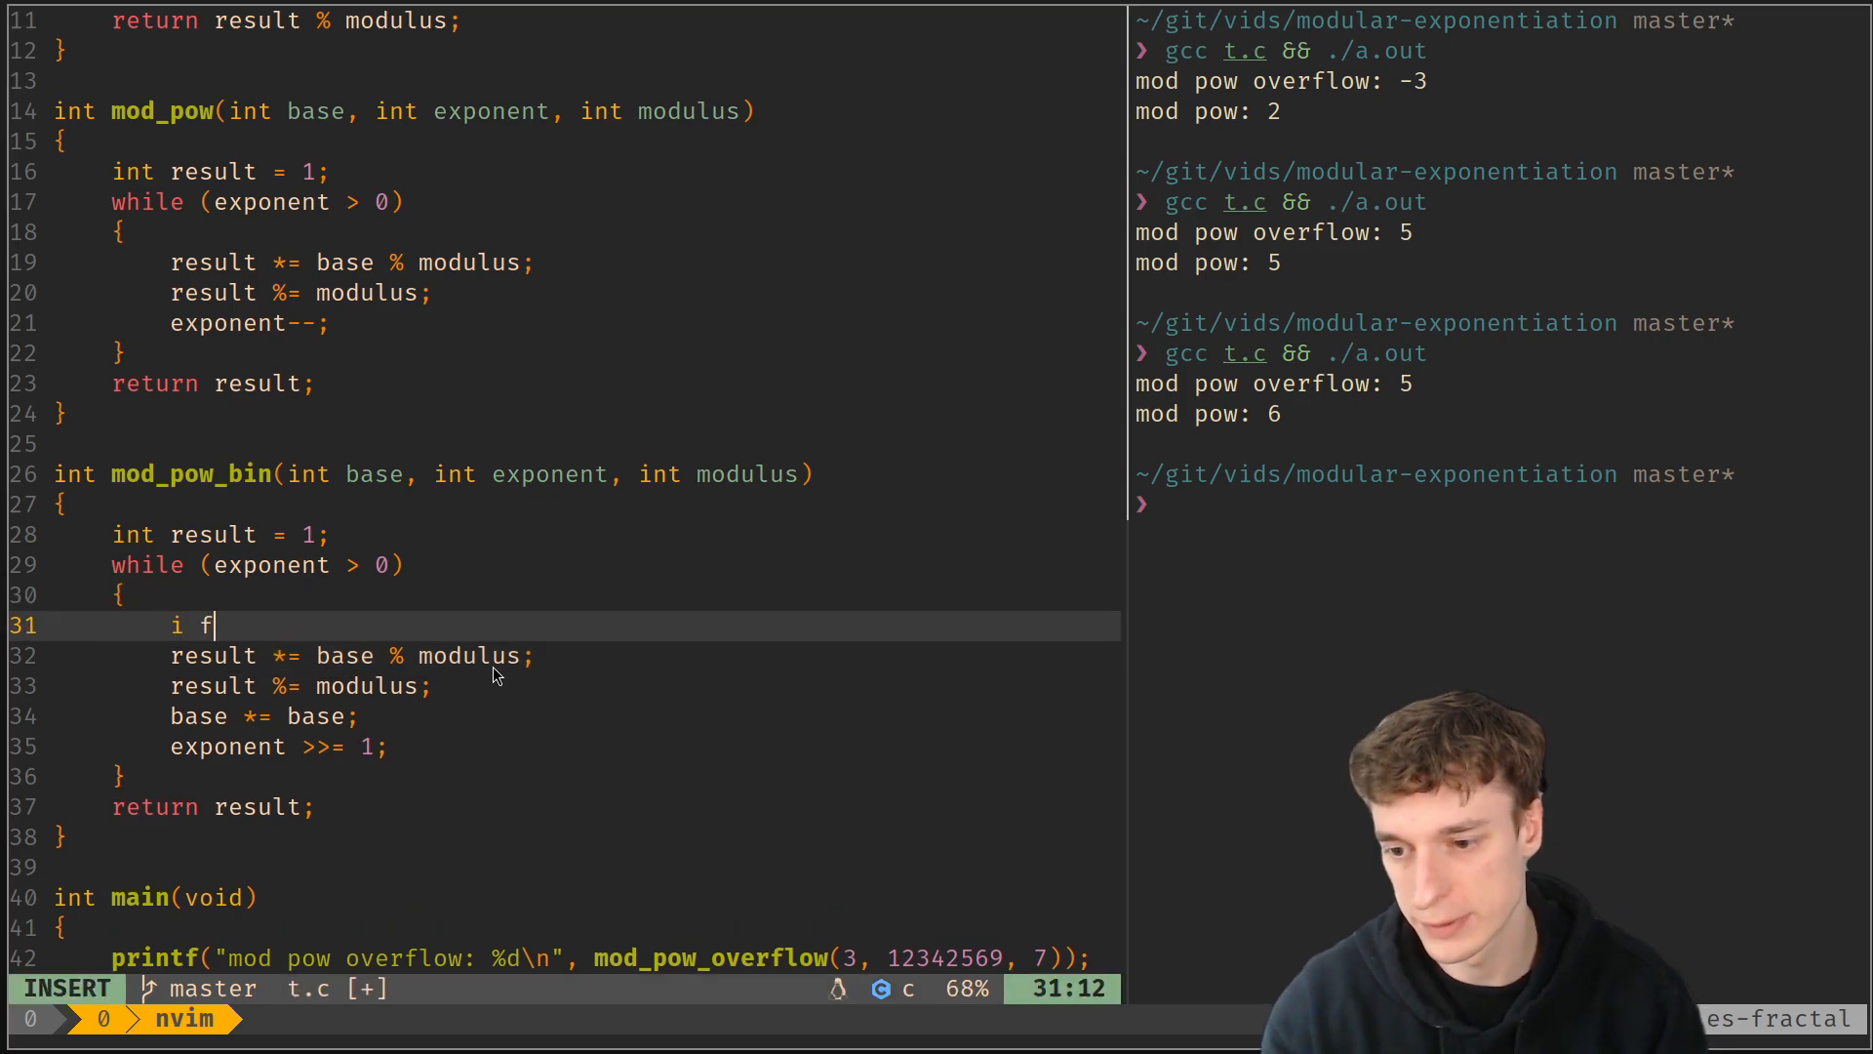
pyautogui.write('f (exponent & 1')
pyautogui.write('b')
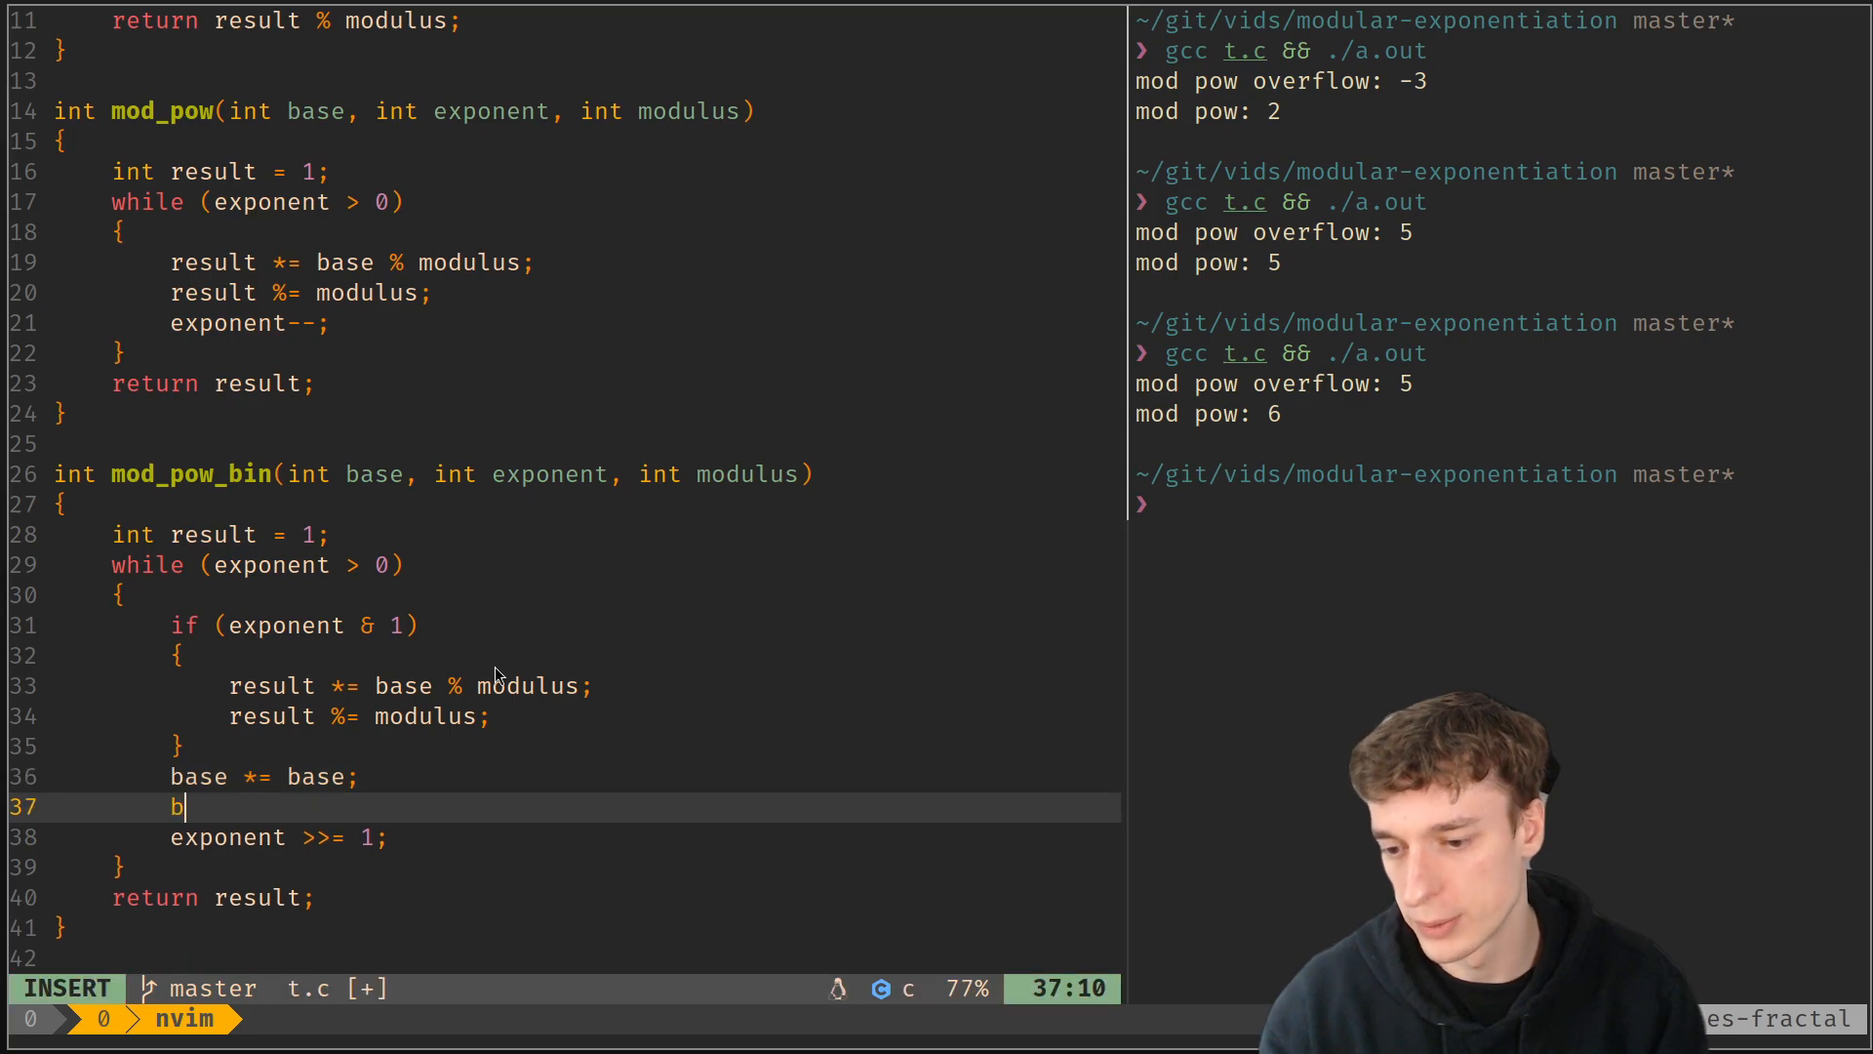
pyautogui.write('ase %= modulus;')
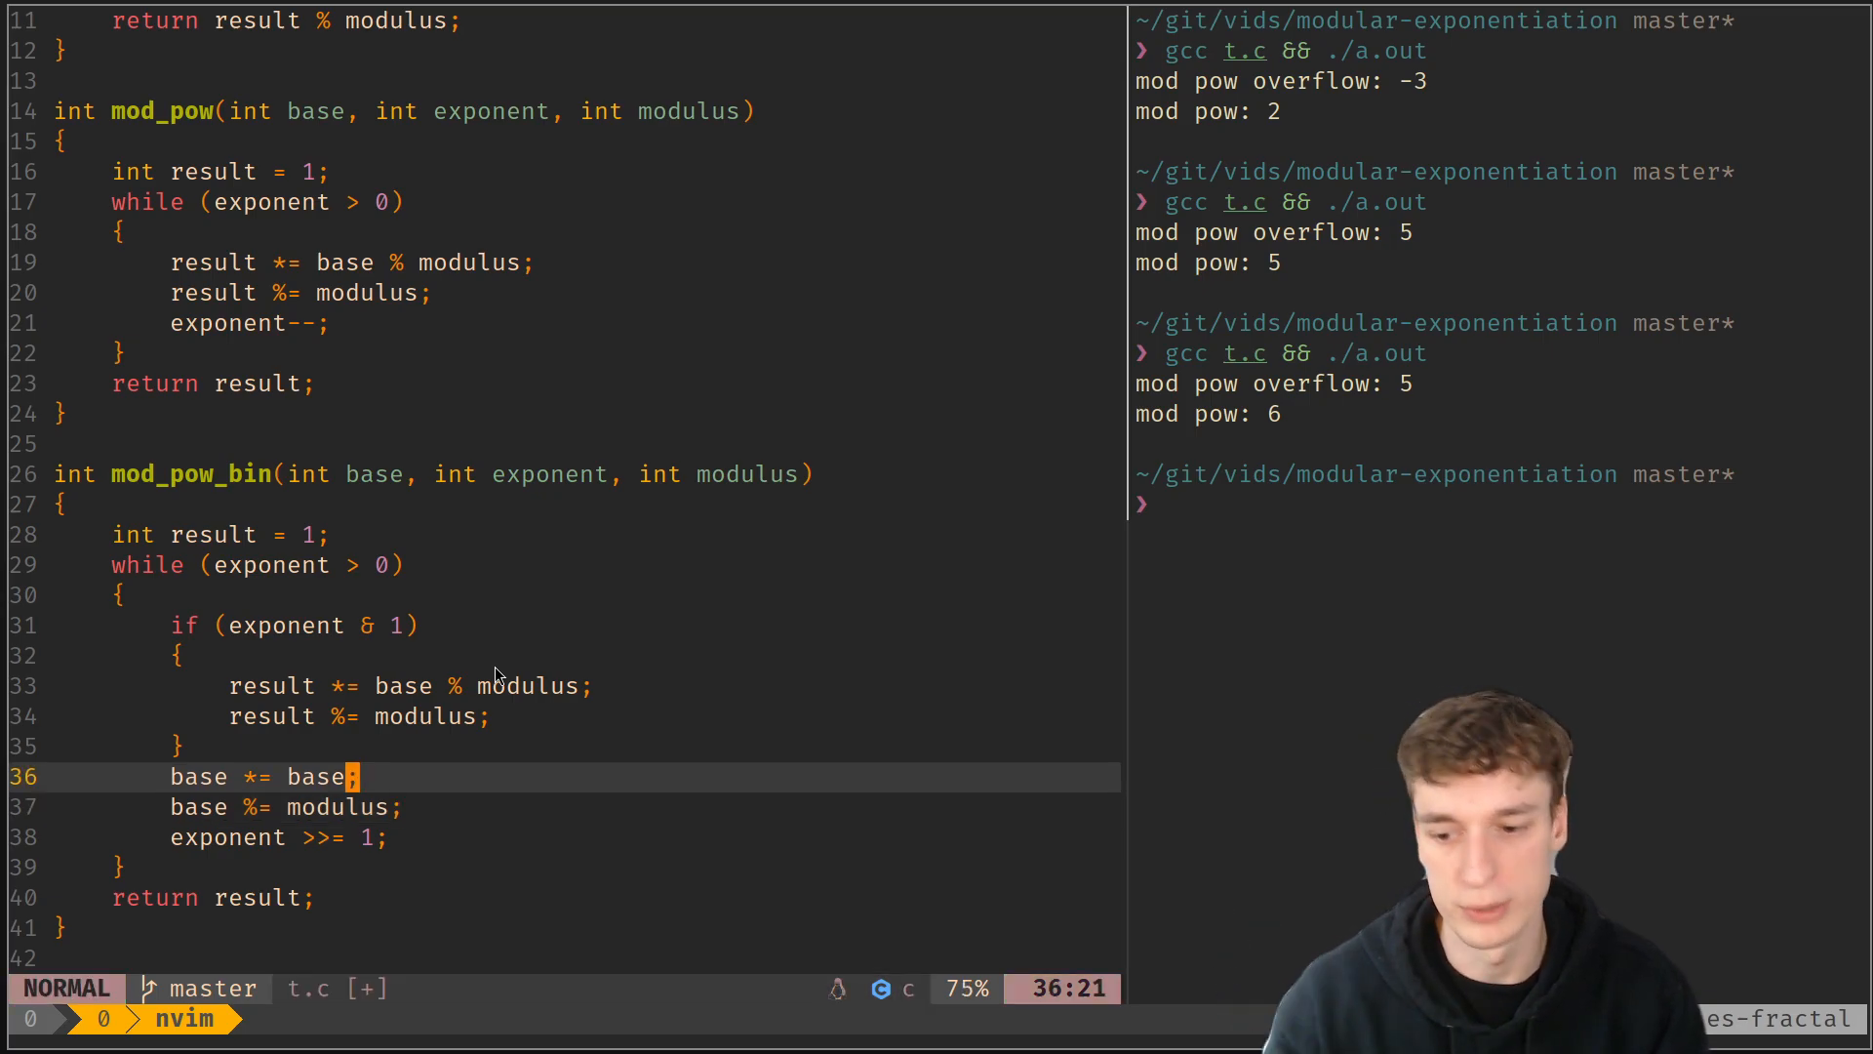
pyautogui.write('% modulusk')
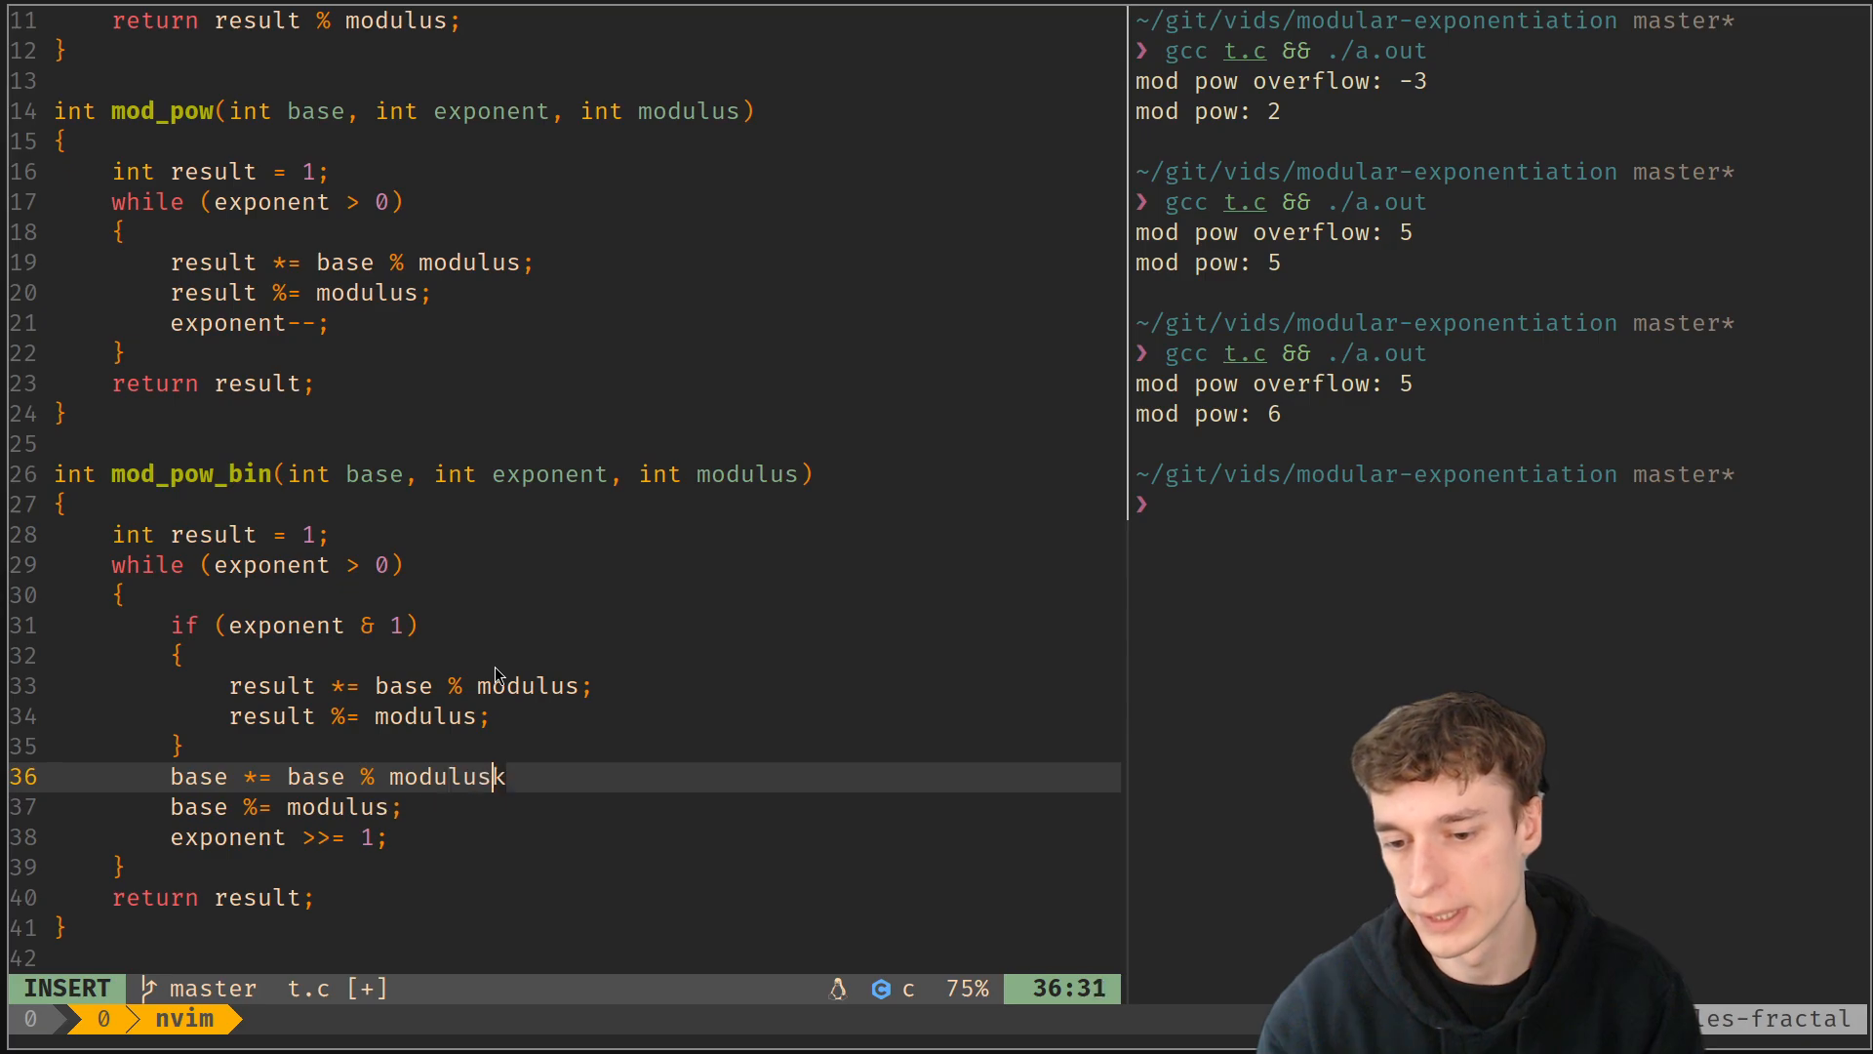
pyautogui.press('Escape')
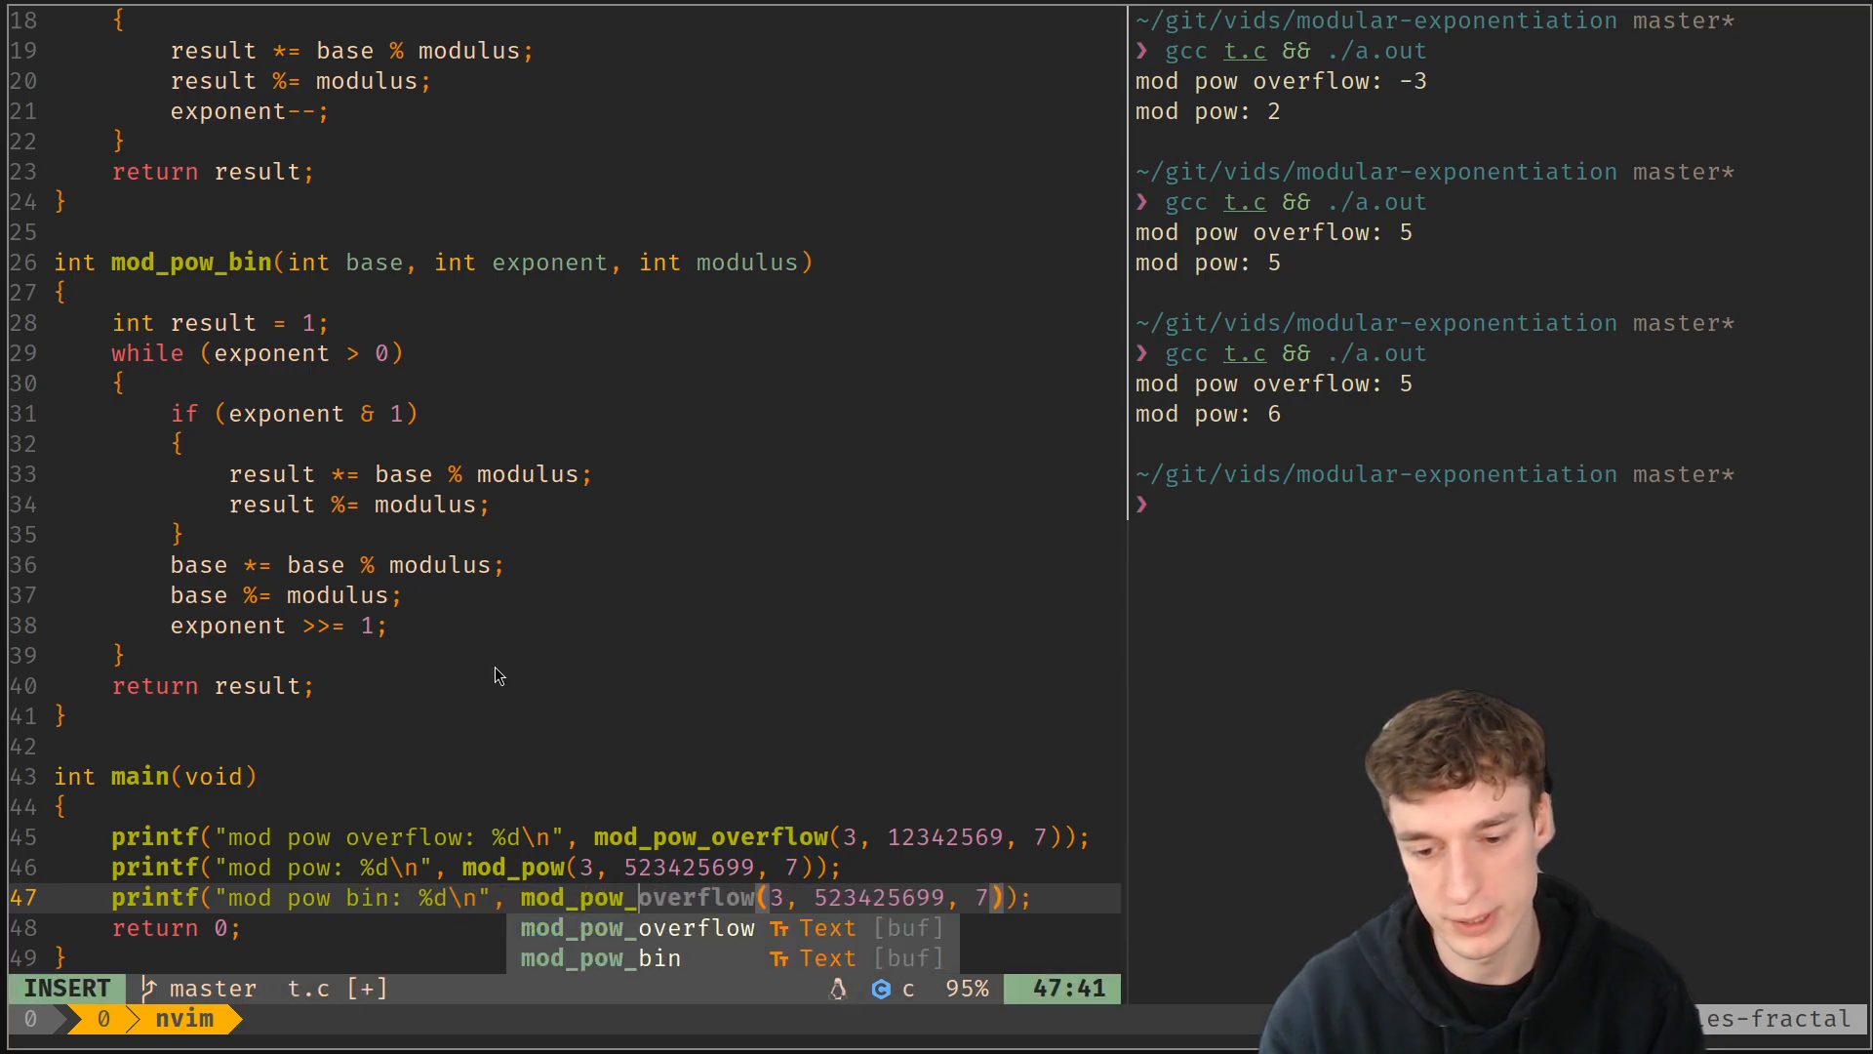
# Print mod_pow_bin(3, 523425699, 7) above mod_pow's line and rerun, showing bin 6 and pow 6
pyautogui.press('Escape')
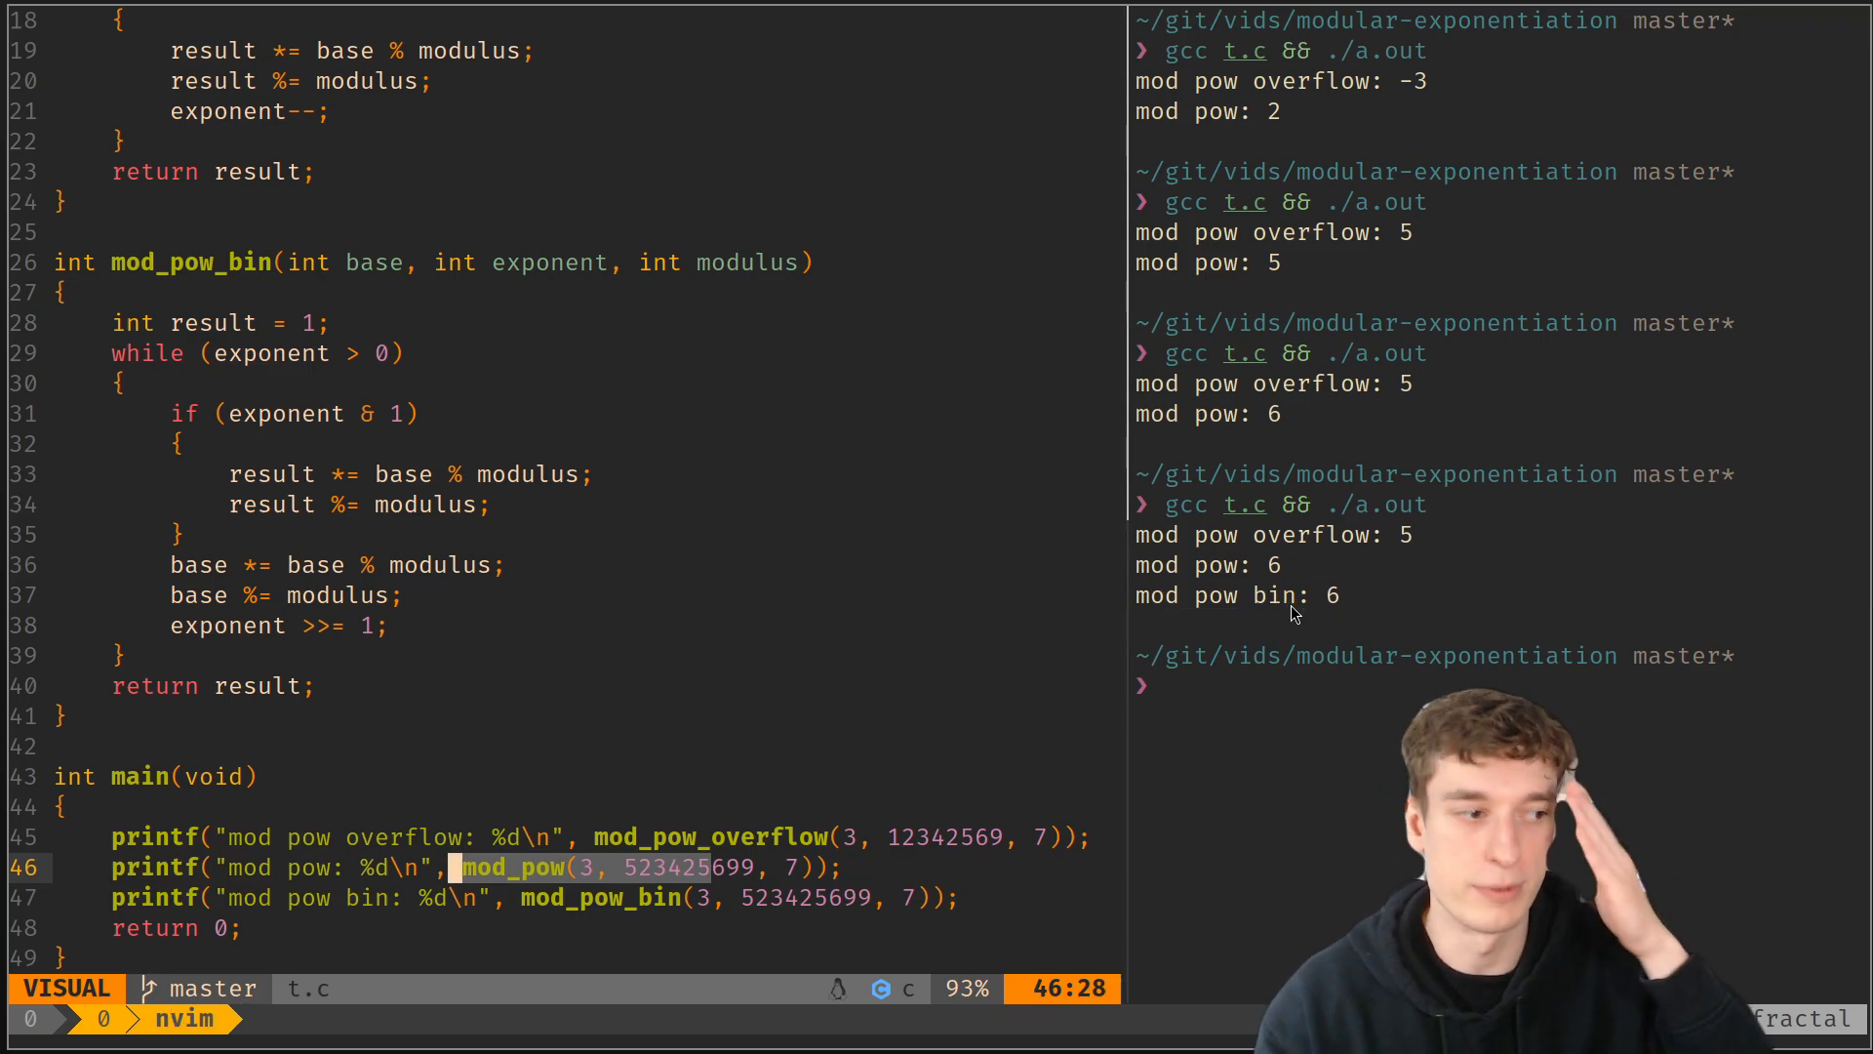
pyautogui.press('Escape')
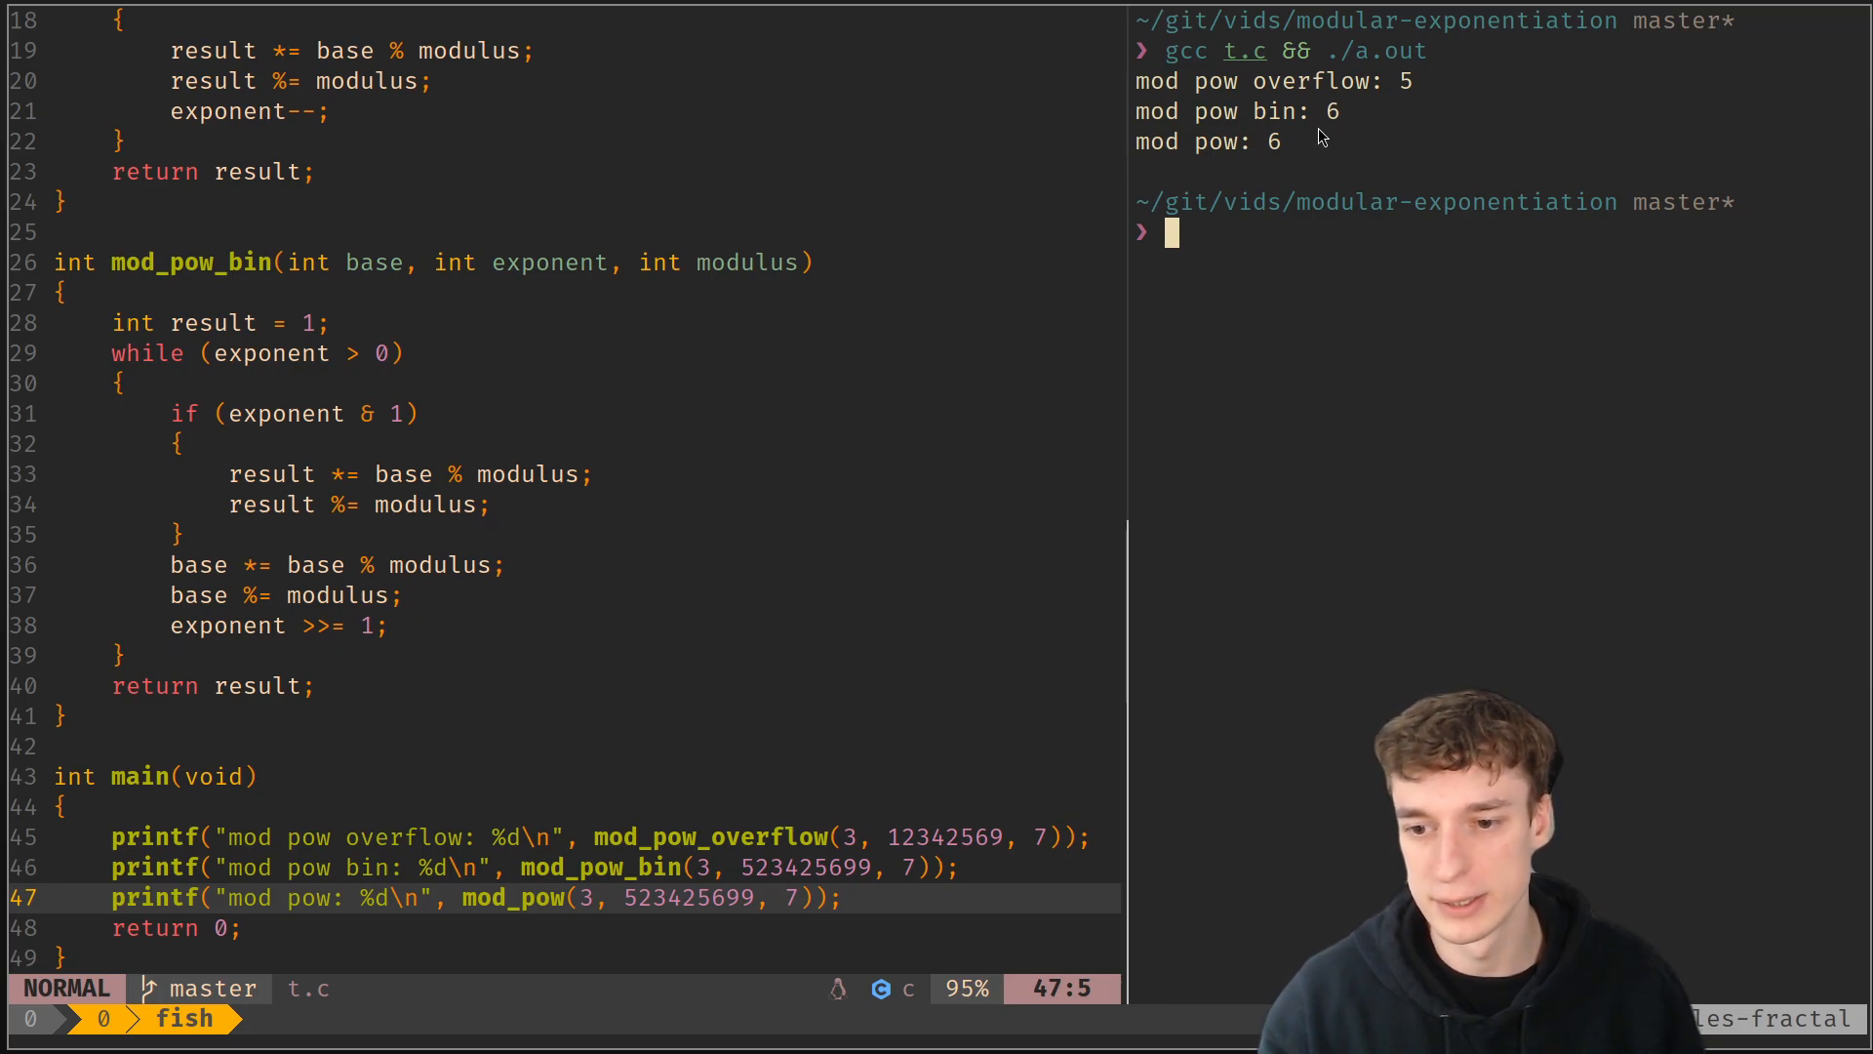
pyautogui.moveTo(1386, 152)
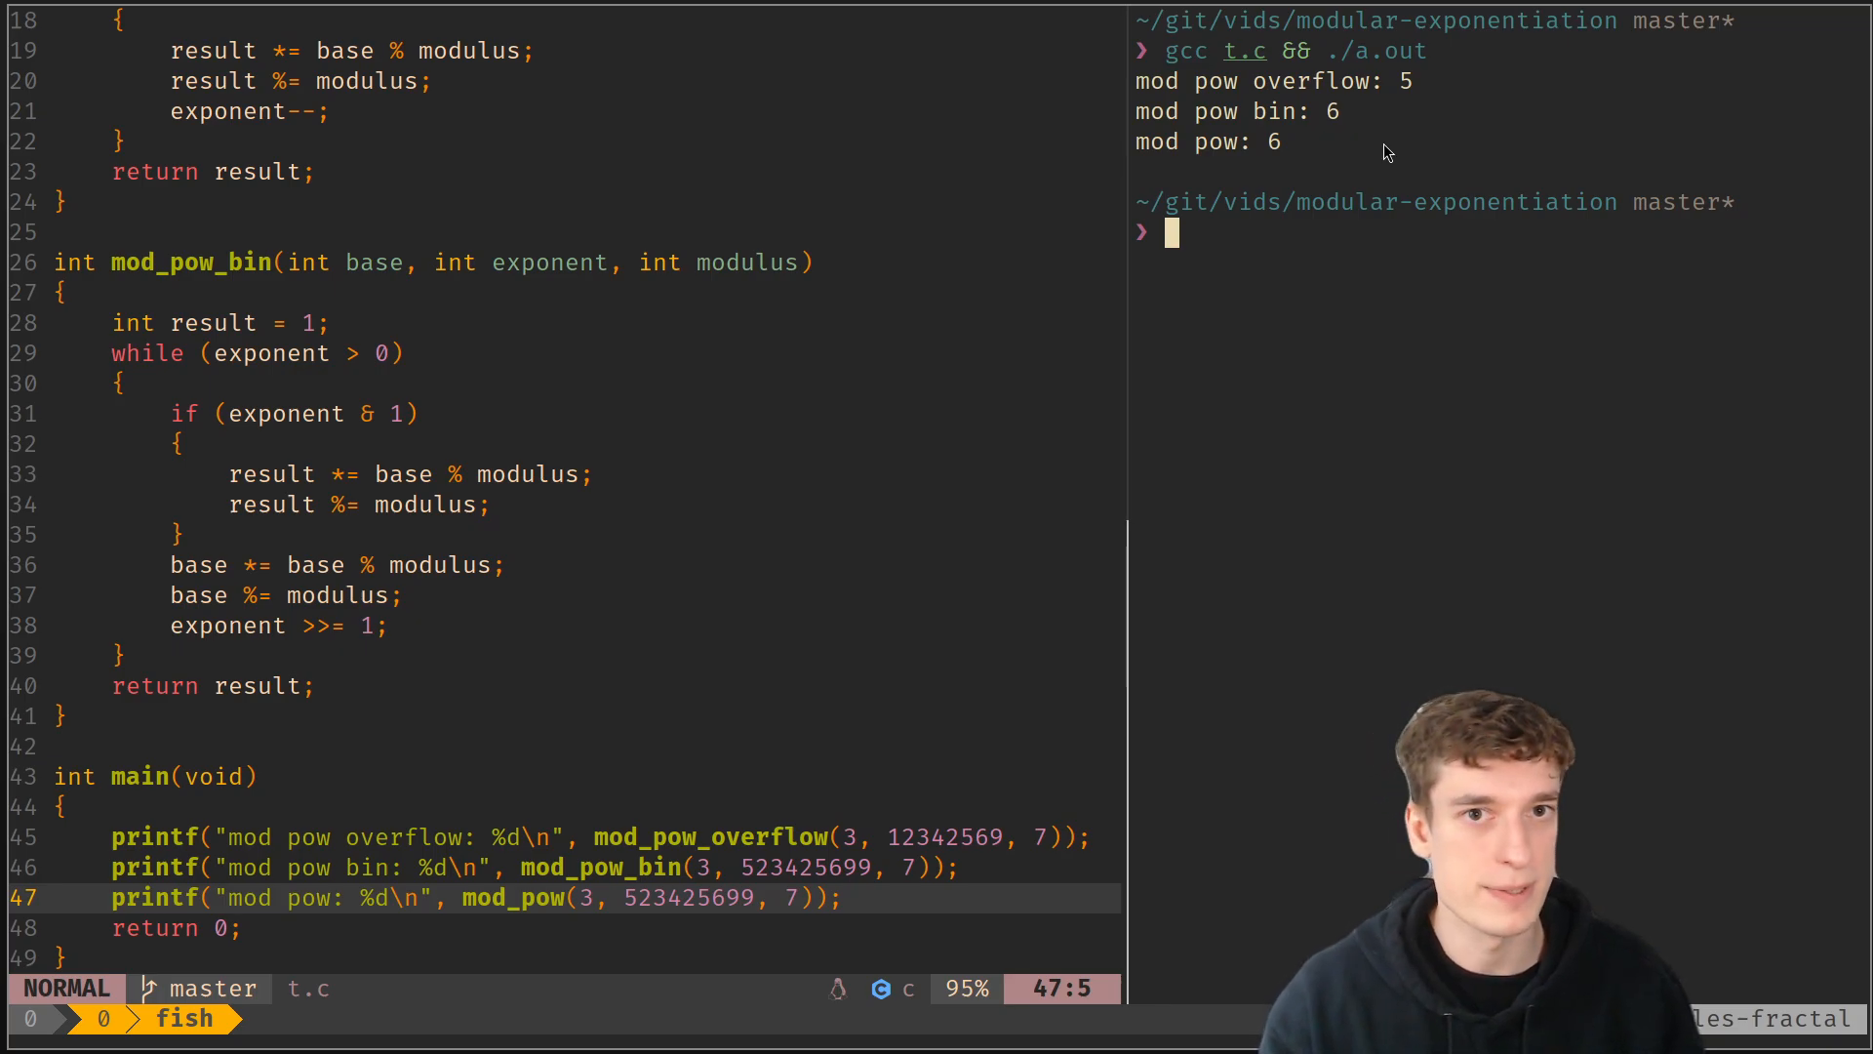
pyautogui.moveTo(1147, 129)
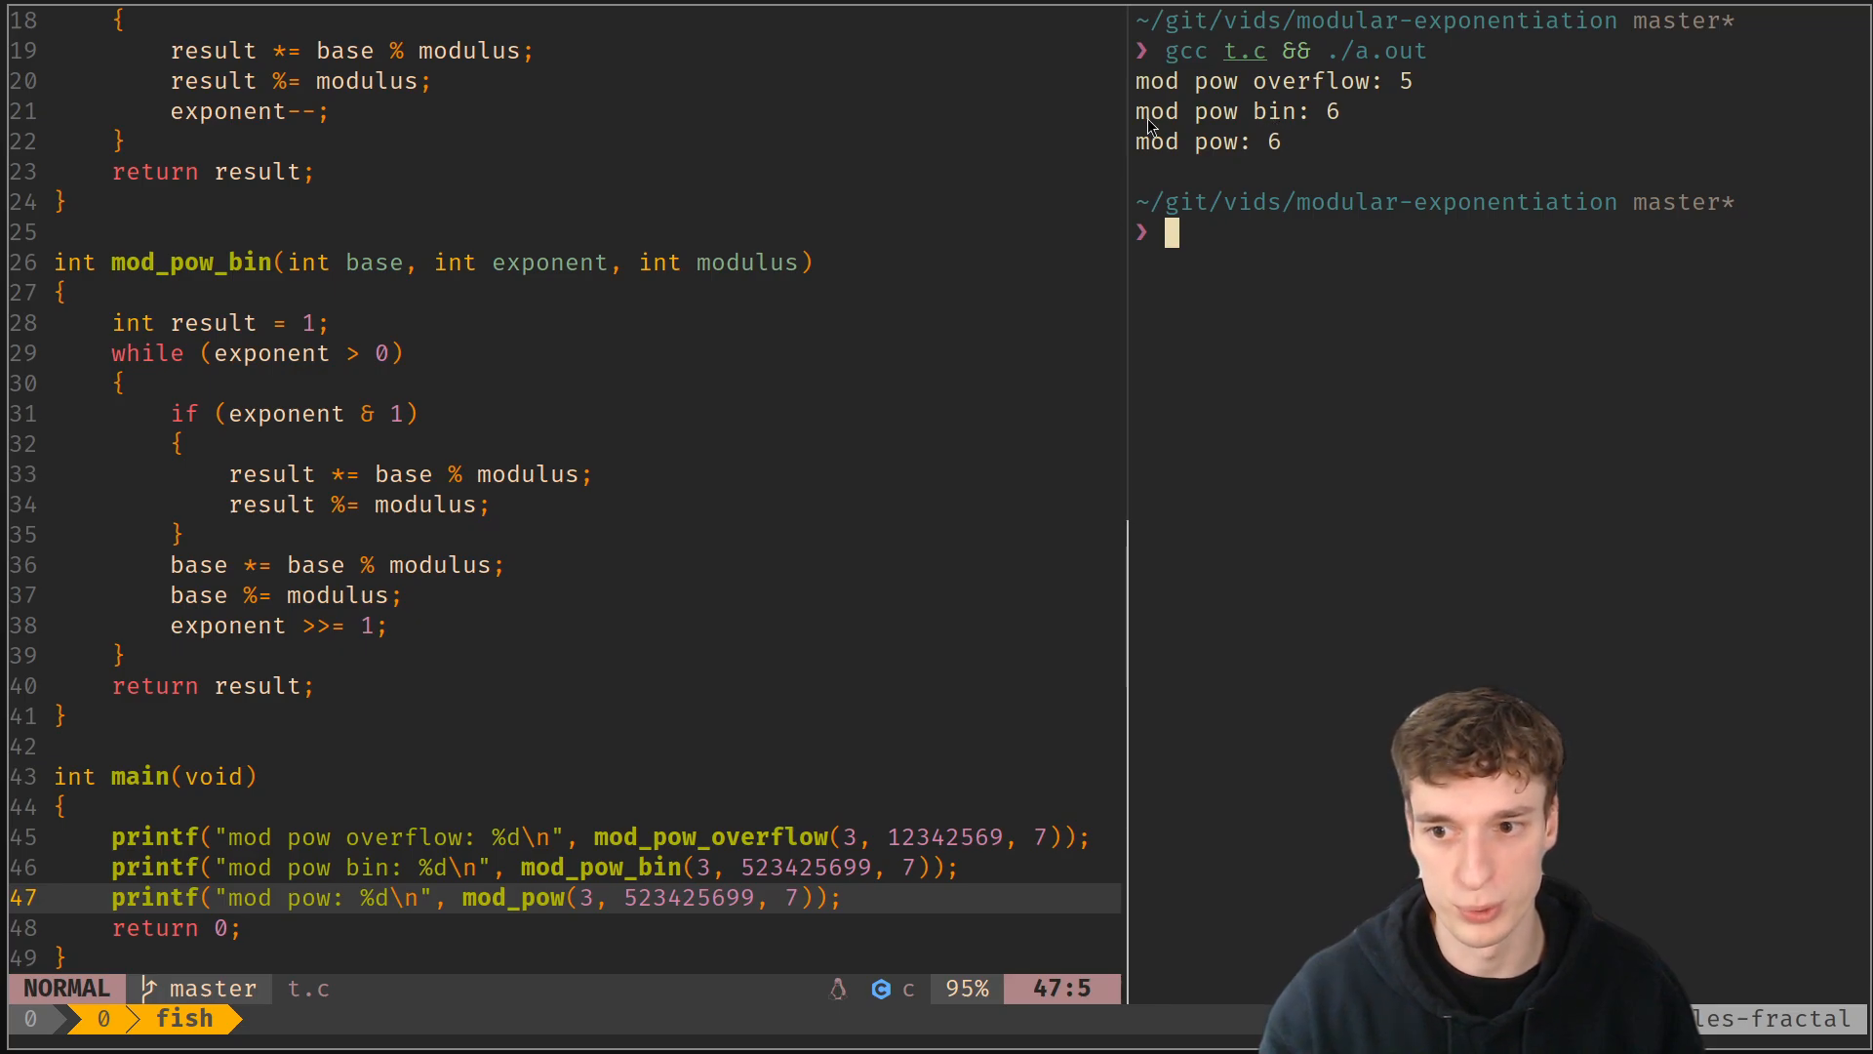
pyautogui.moveTo(581, 254)
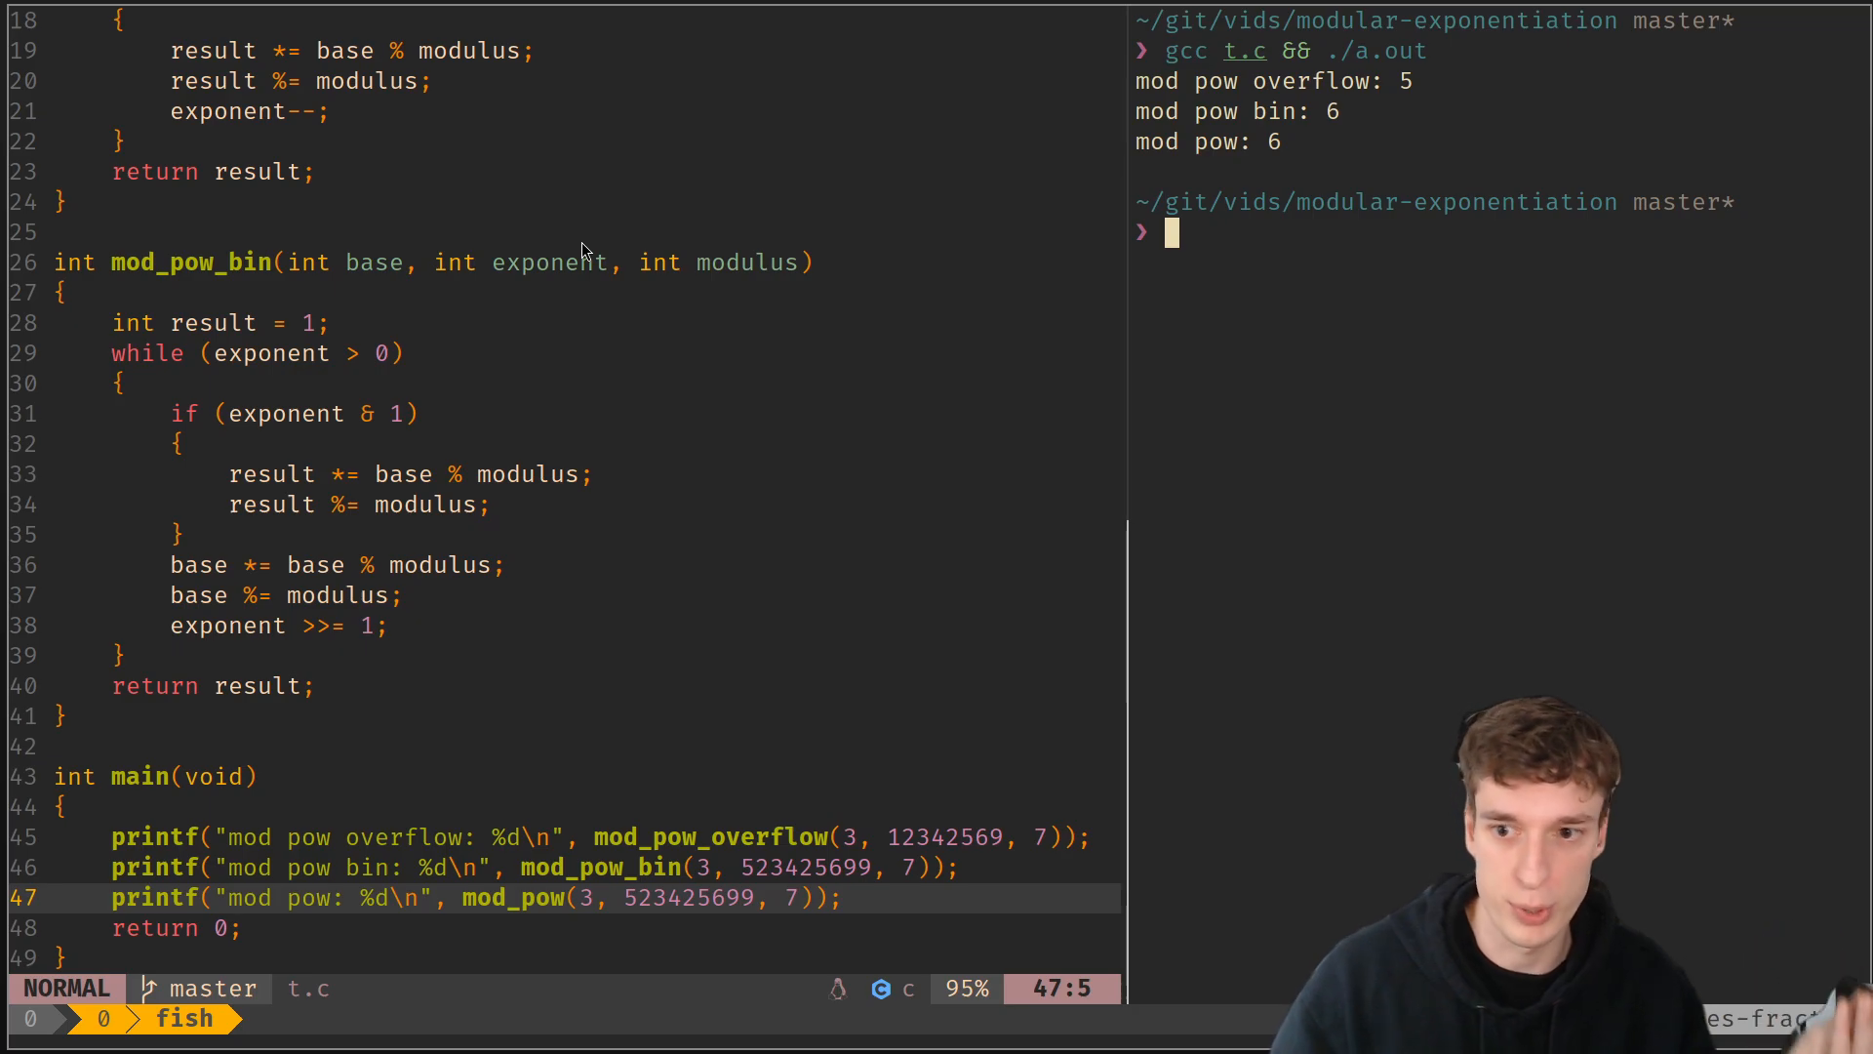
pyautogui.moveTo(647, 144)
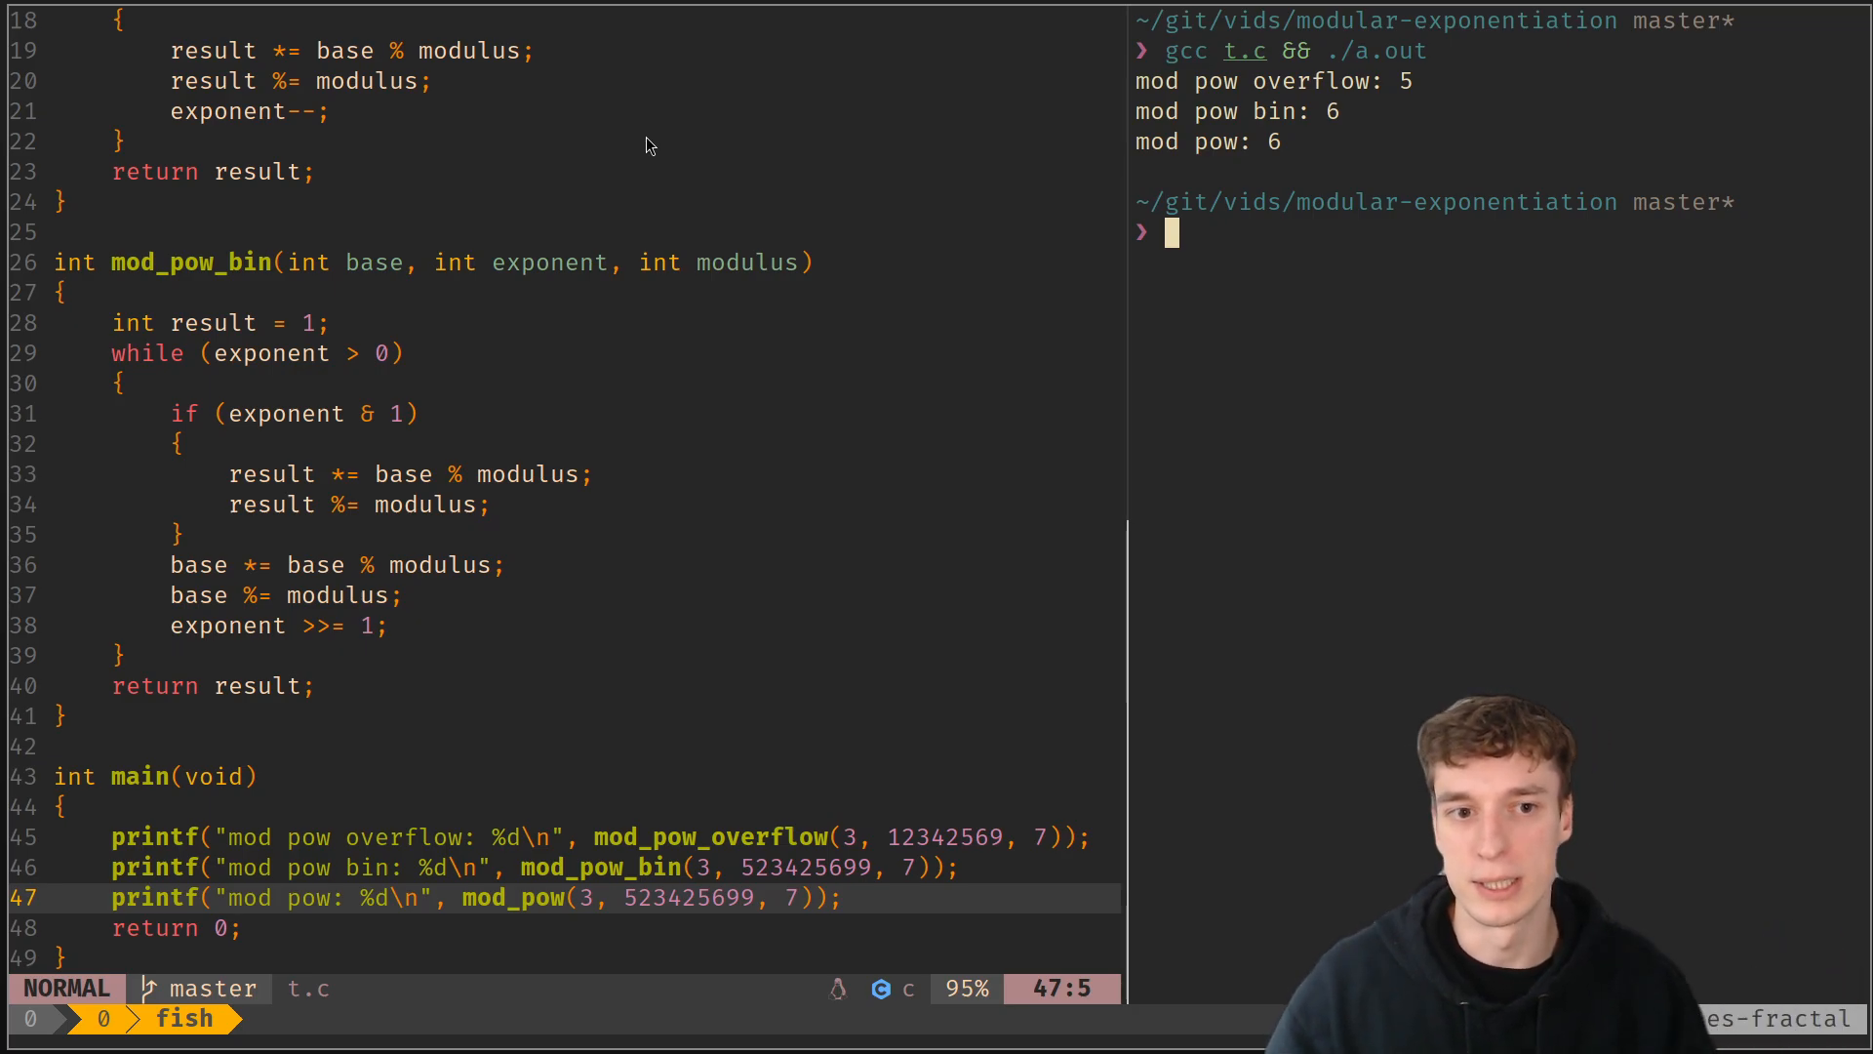